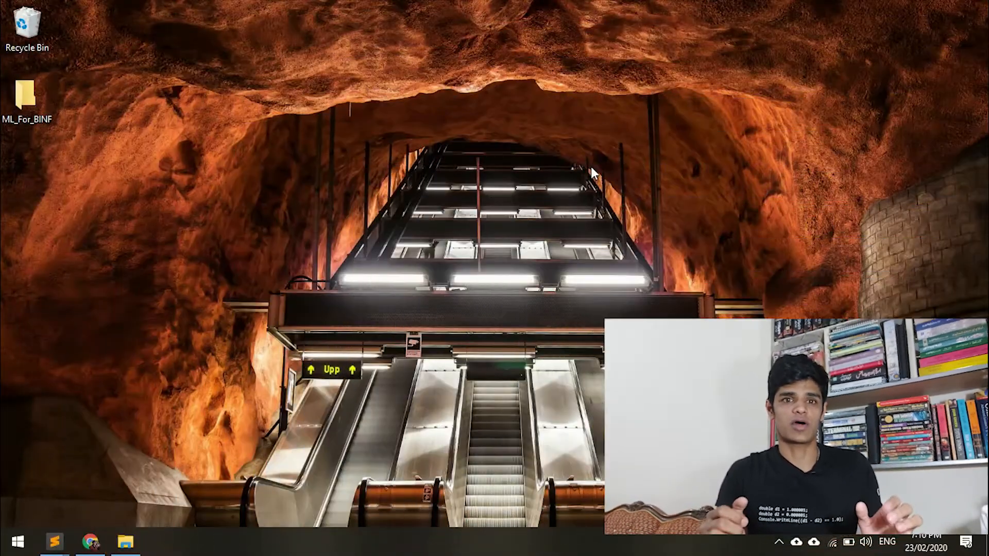
- Bring up Chrome showing the UCI Breast Cancer Wisconsin dataset page
click(90, 540)
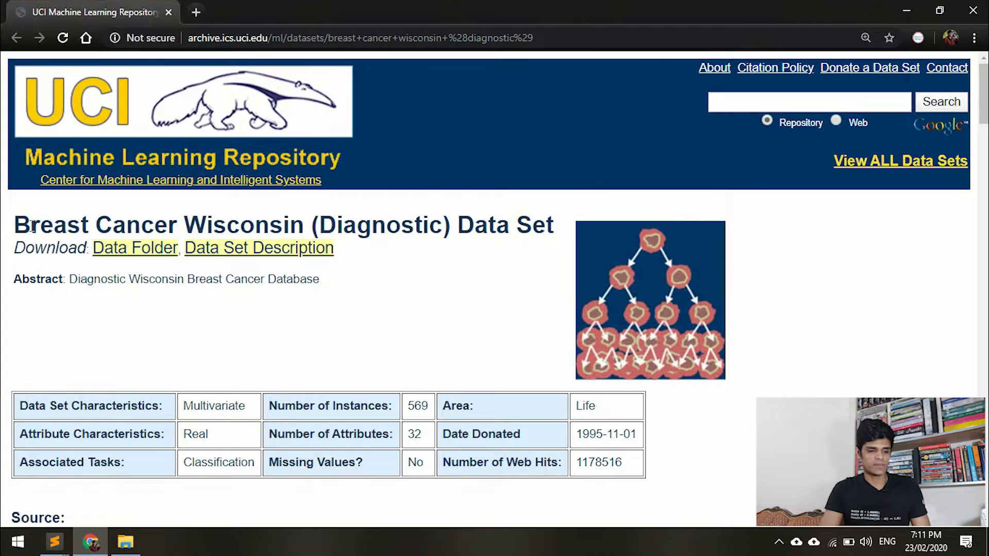
mouse_move(39, 115)
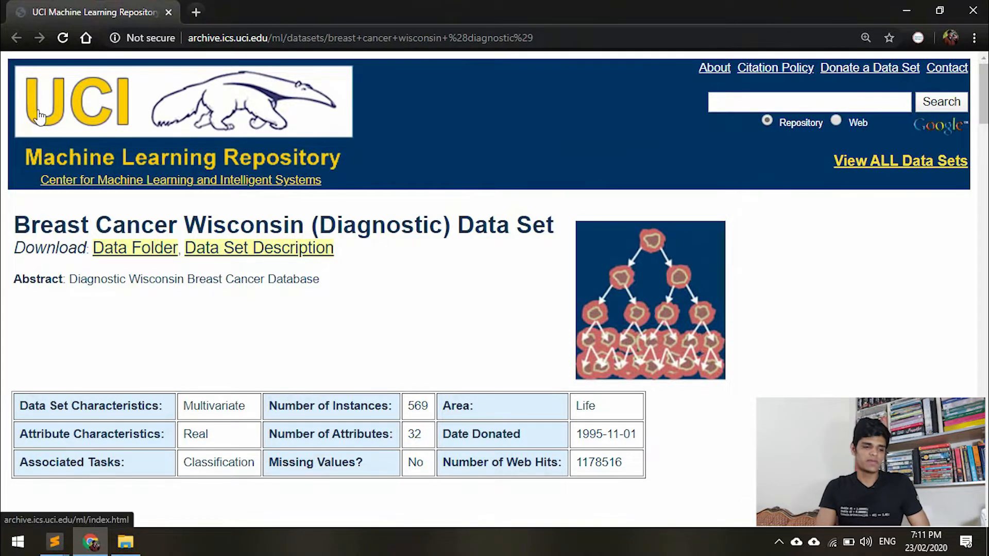
mouse_move(367, 182)
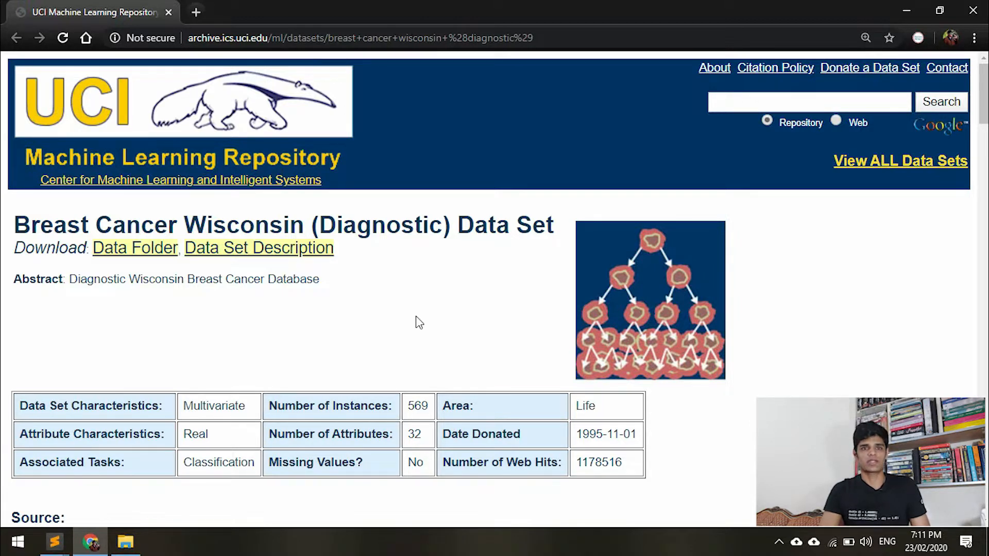
scroll(down, 3)
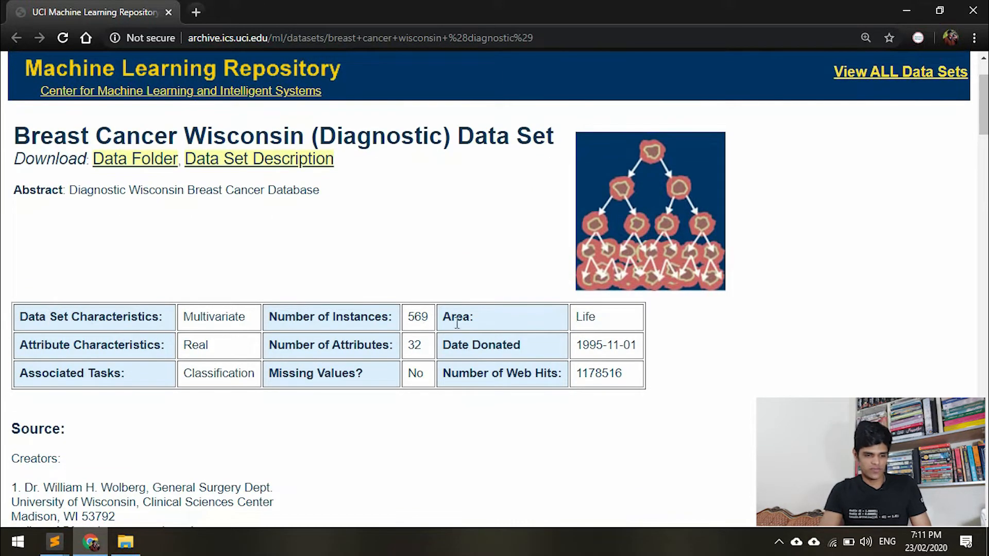
mouse_move(287, 313)
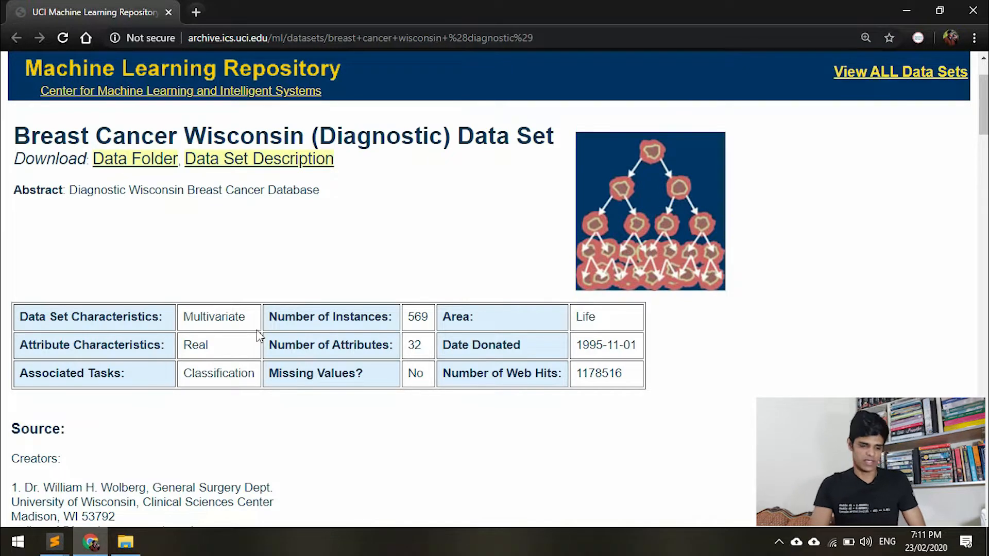
double_click(316, 373)
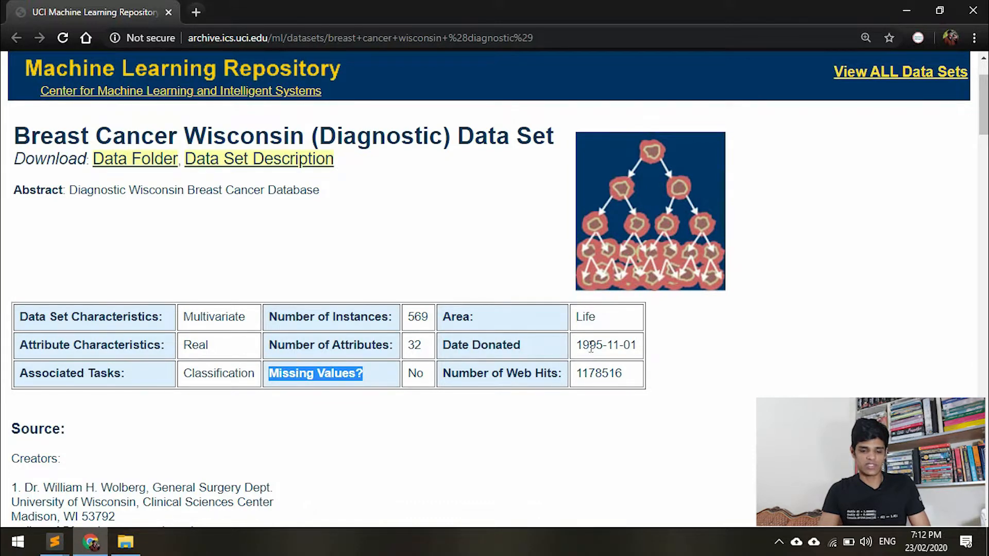
double_click(606, 345)
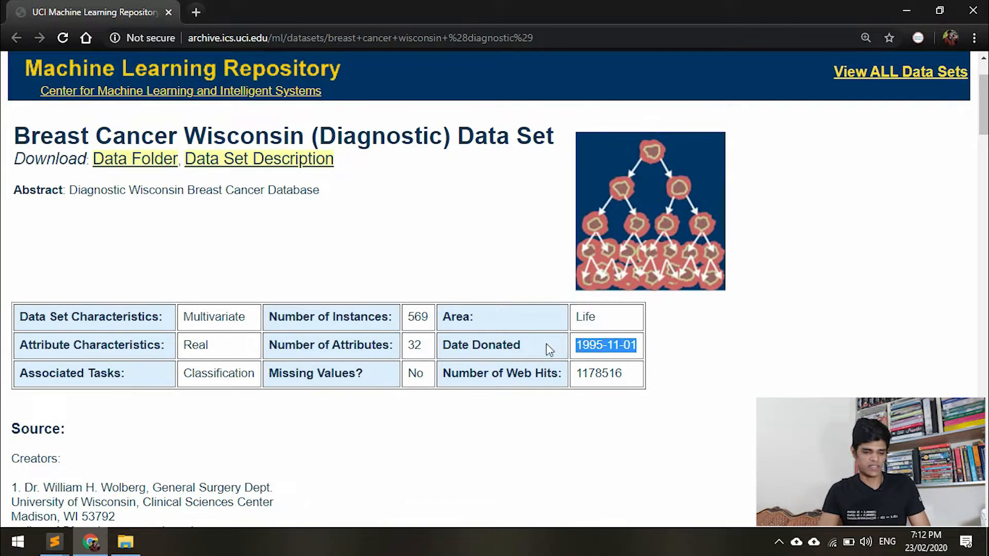
mouse_move(471, 434)
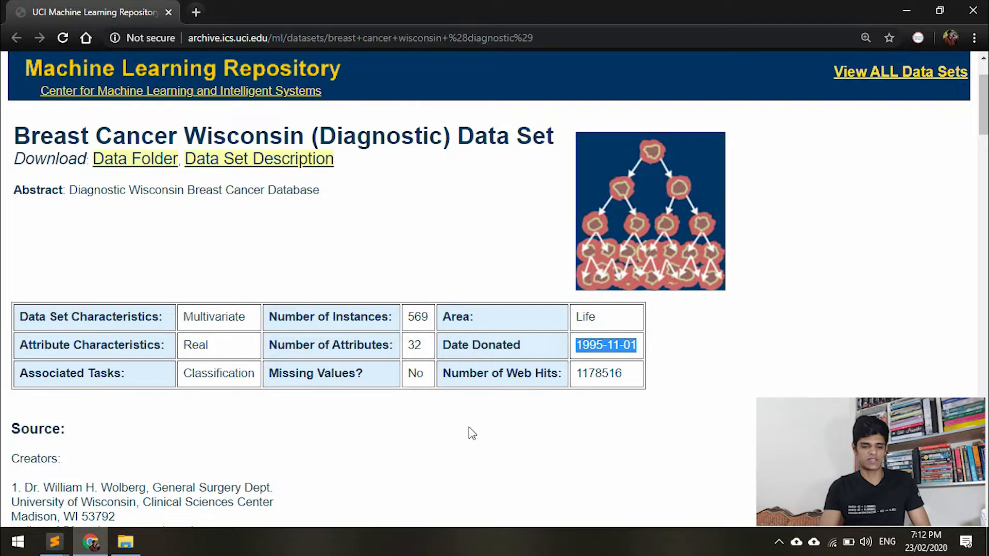
scroll(down, 3)
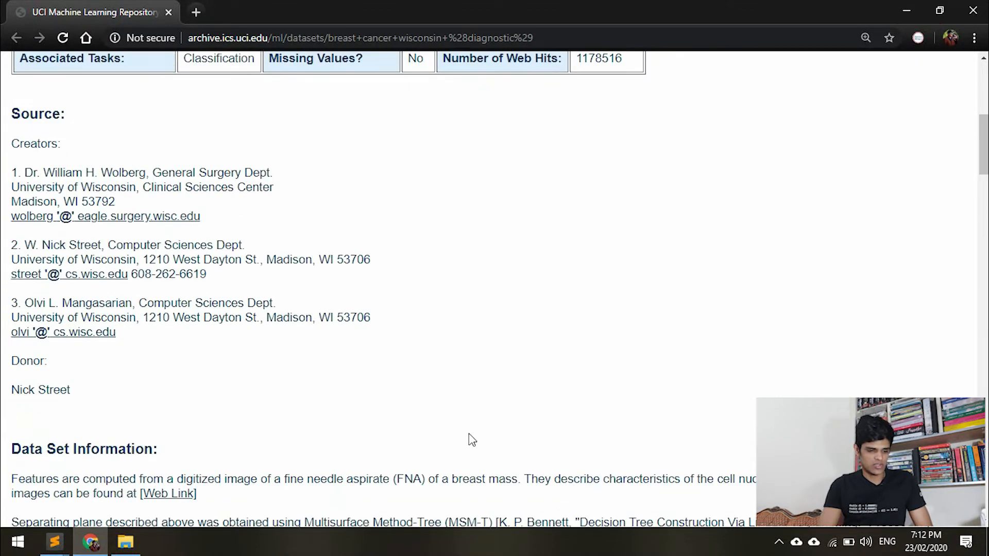
scroll(down, 3)
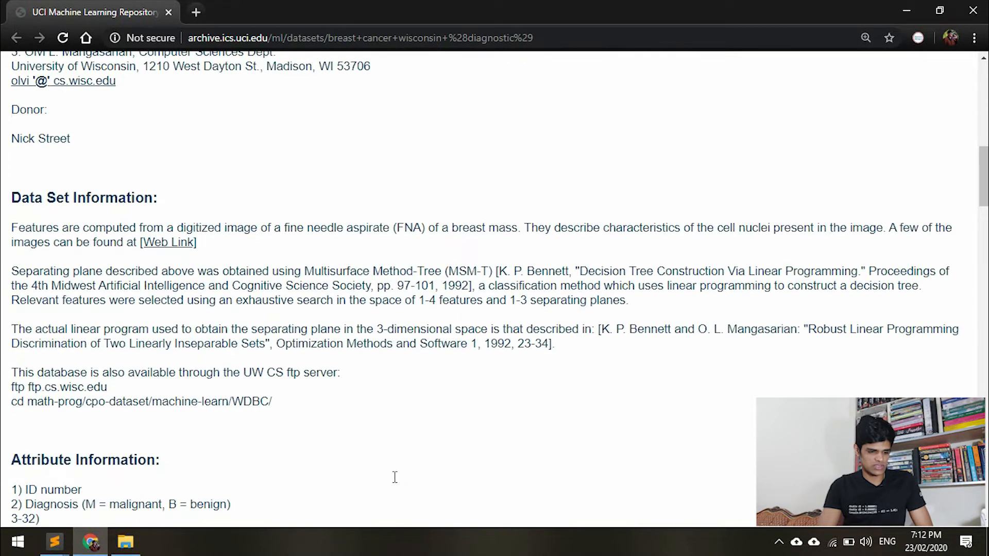
scroll(down, 3)
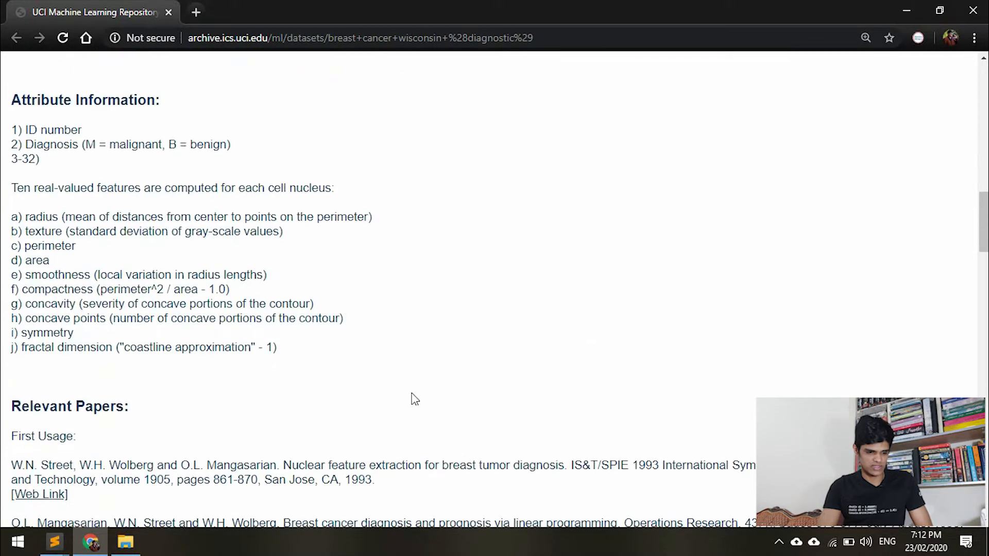
scroll(up, 3)
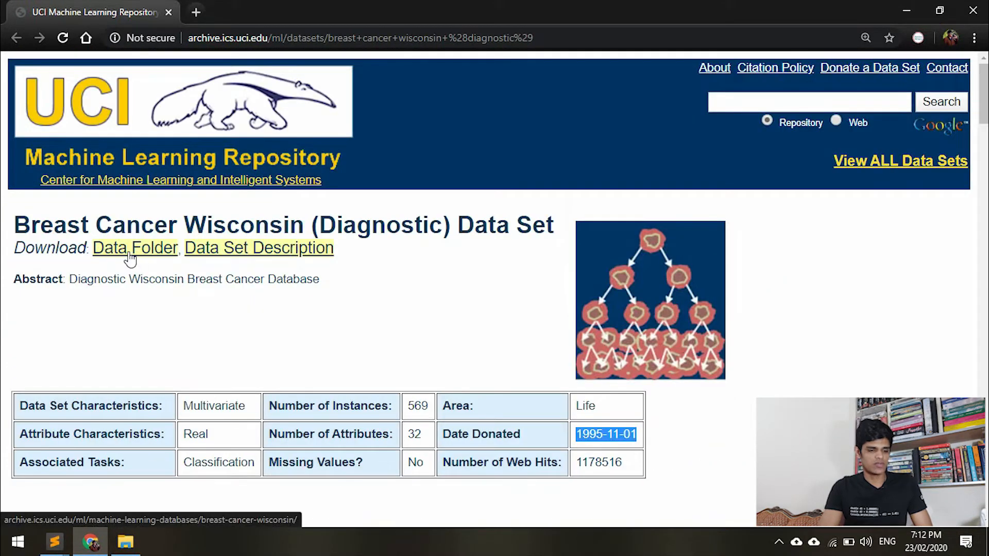
- Download the 19K breast-cancer-wisconsin data file from the dataset's Data Folder
click(134, 247)
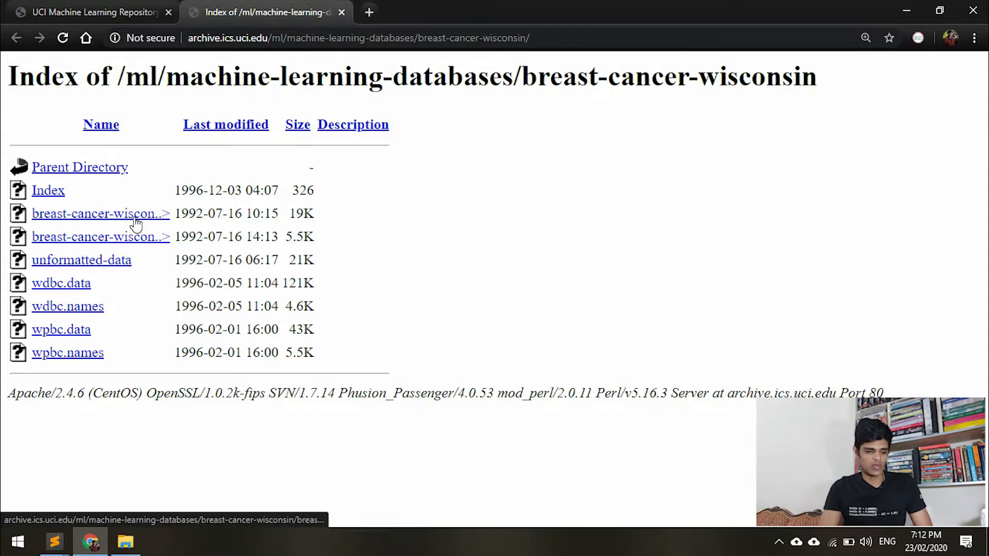
click(100, 213)
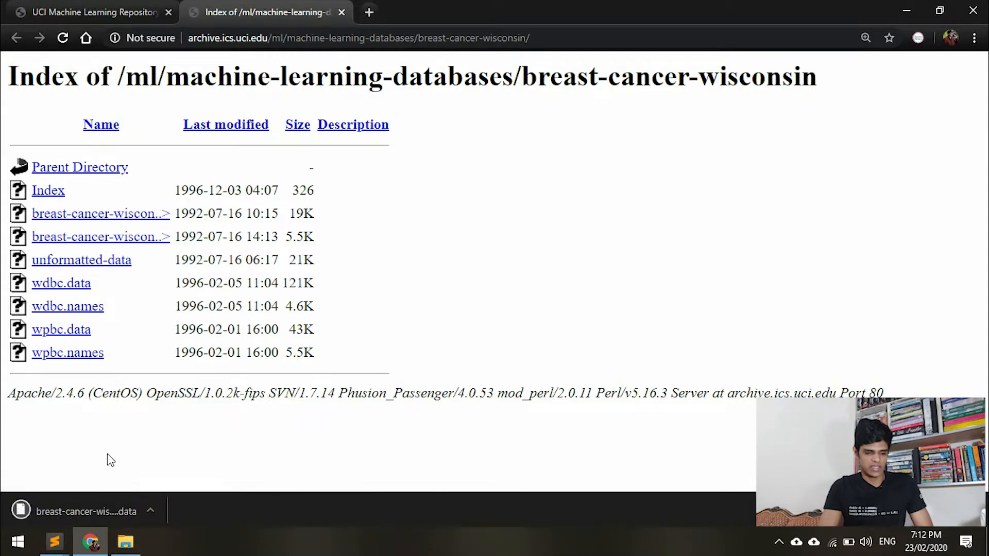
click(150, 511)
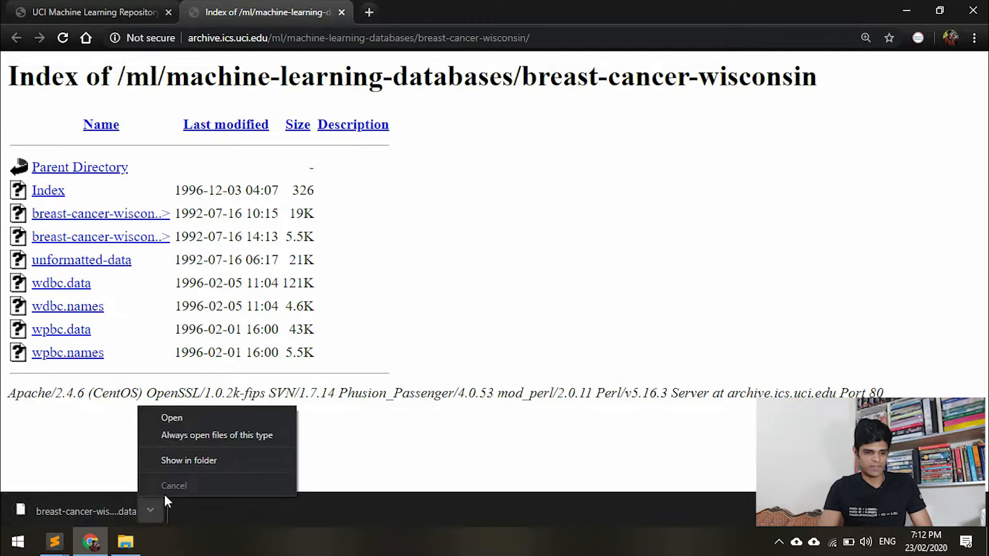
- Move breast-cancer-wisconsin.data from Downloads into the empty ML_For_BINF folder
click(188, 460)
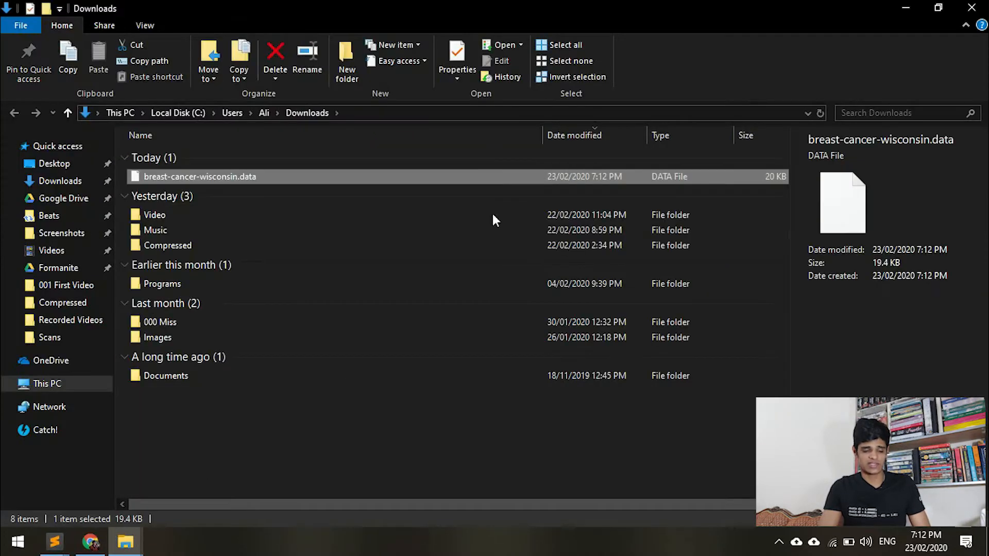
mouse_move(423, 391)
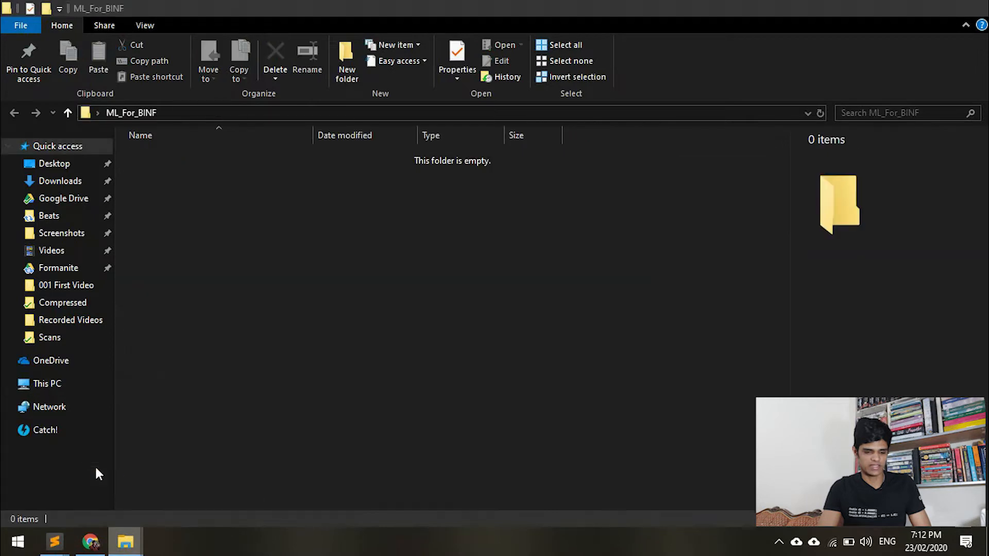
right_click(291, 211)
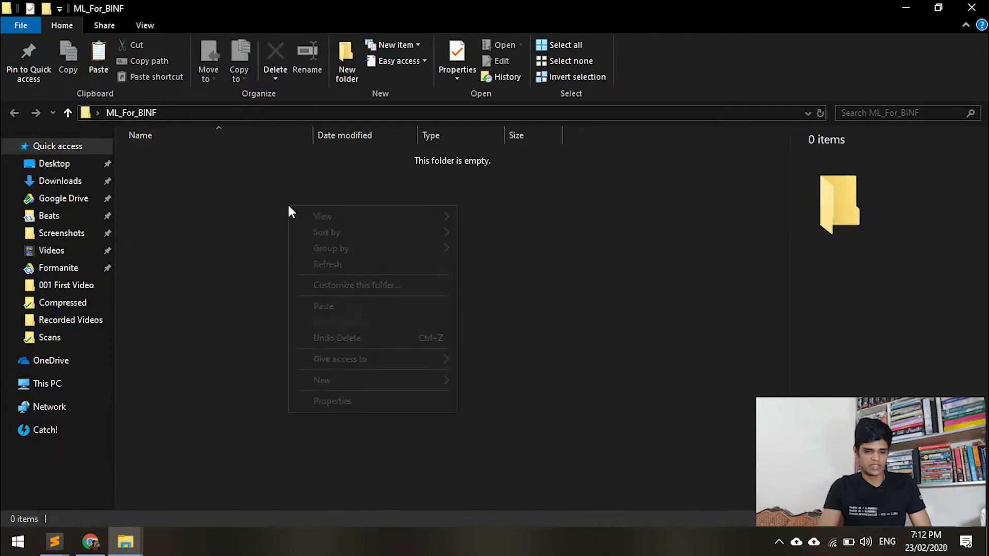
click(324, 306)
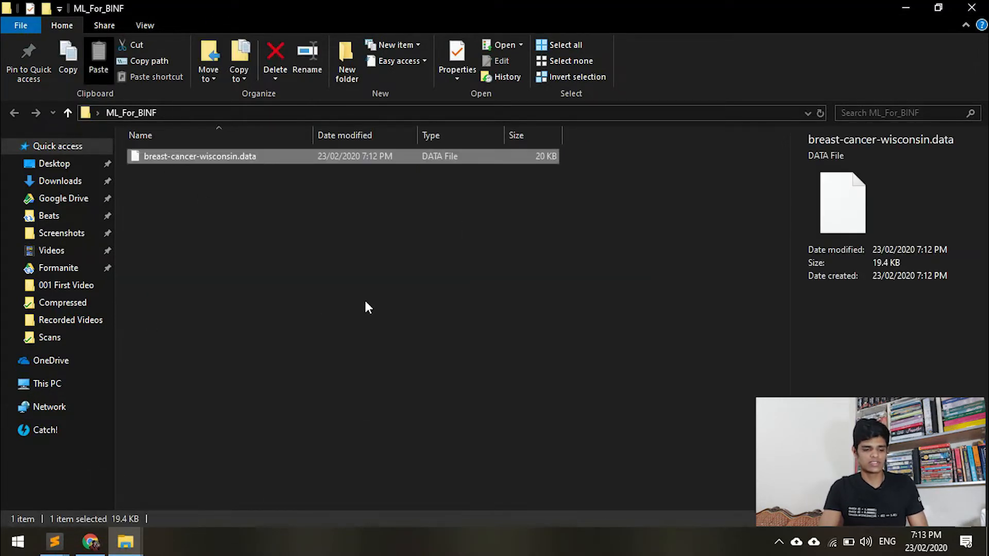
mouse_move(145, 492)
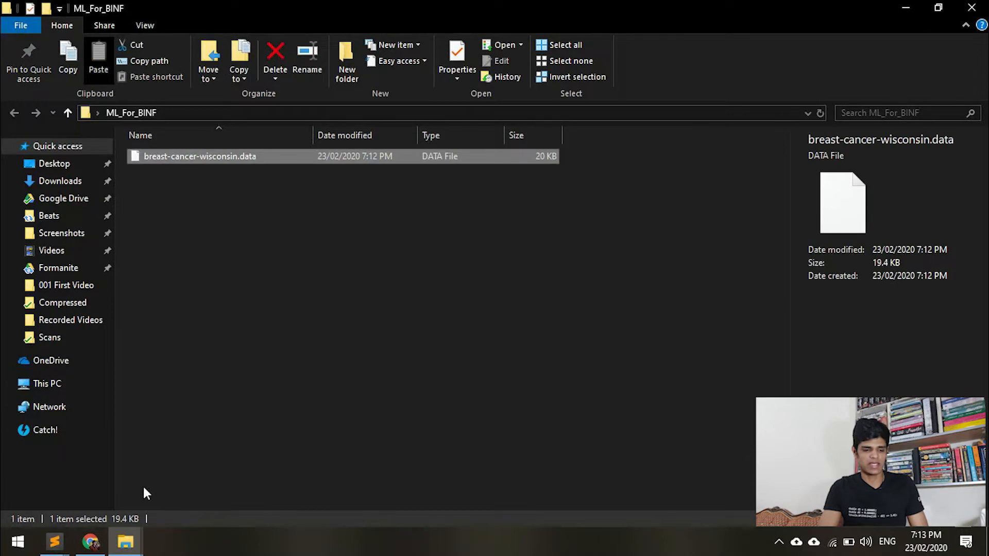
- Inspect the comma-separated rows of breast-cancer-wisconsin.data in Sublime Text, then return to the browser
click(53, 540)
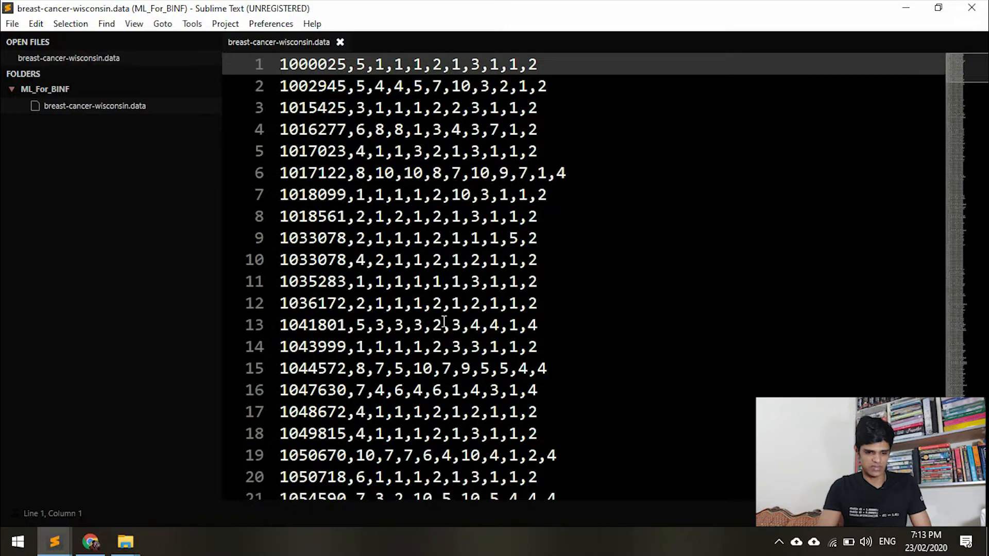
scroll(down, 3)
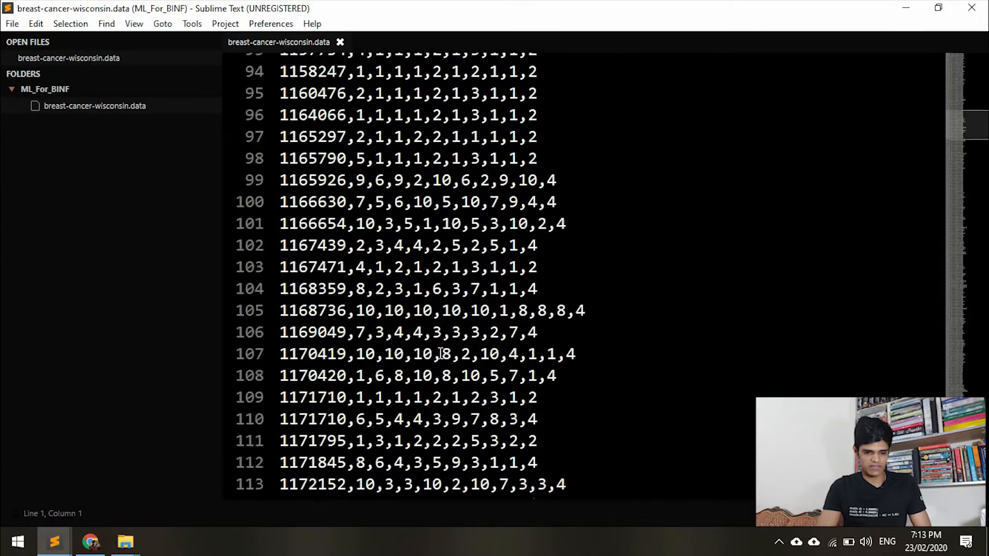
scroll(down, 3)
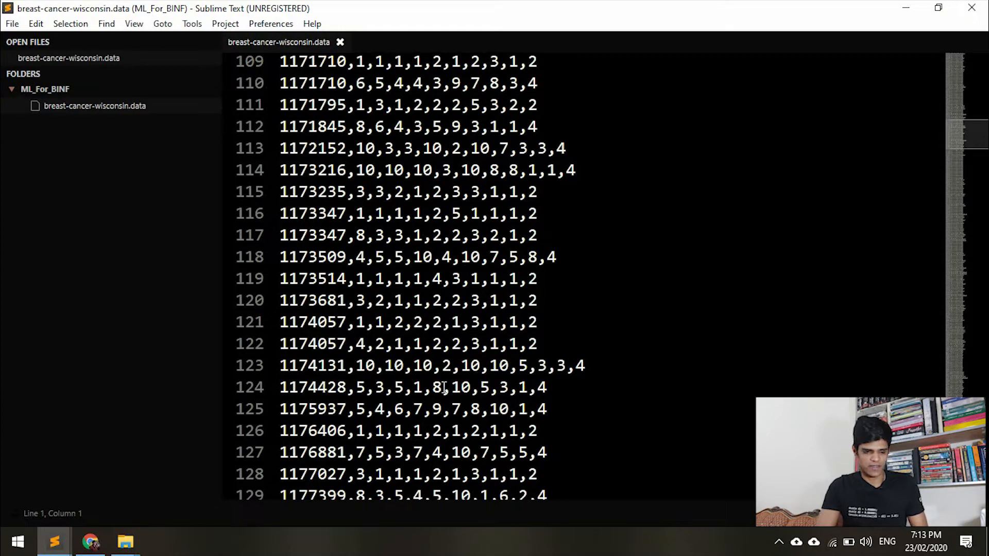
scroll(up, 3)
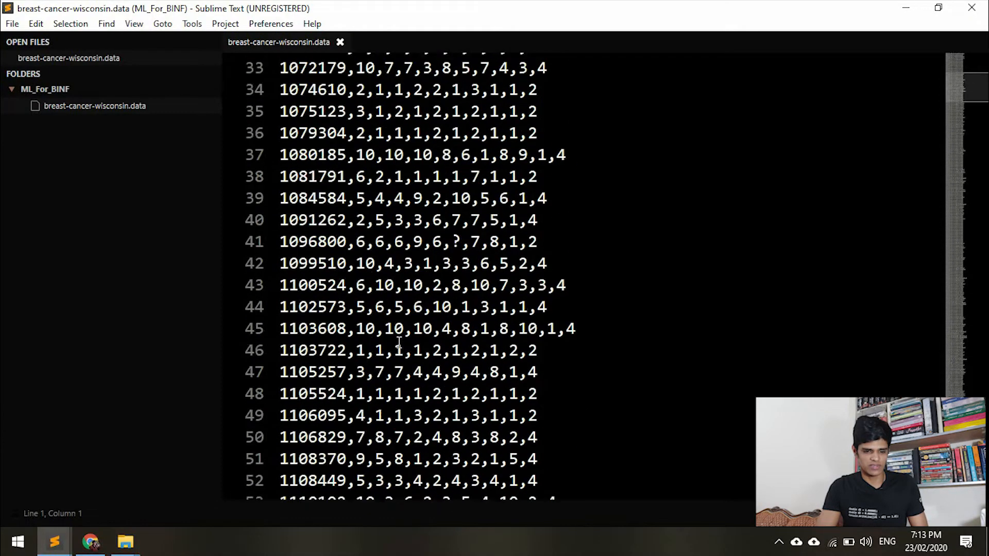
scroll(up, 3)
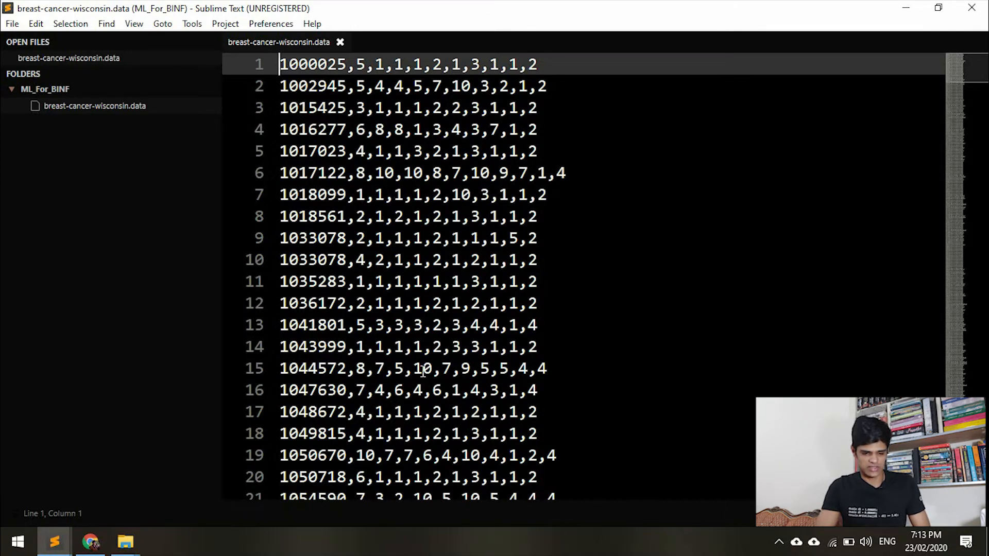
scroll(down, 3)
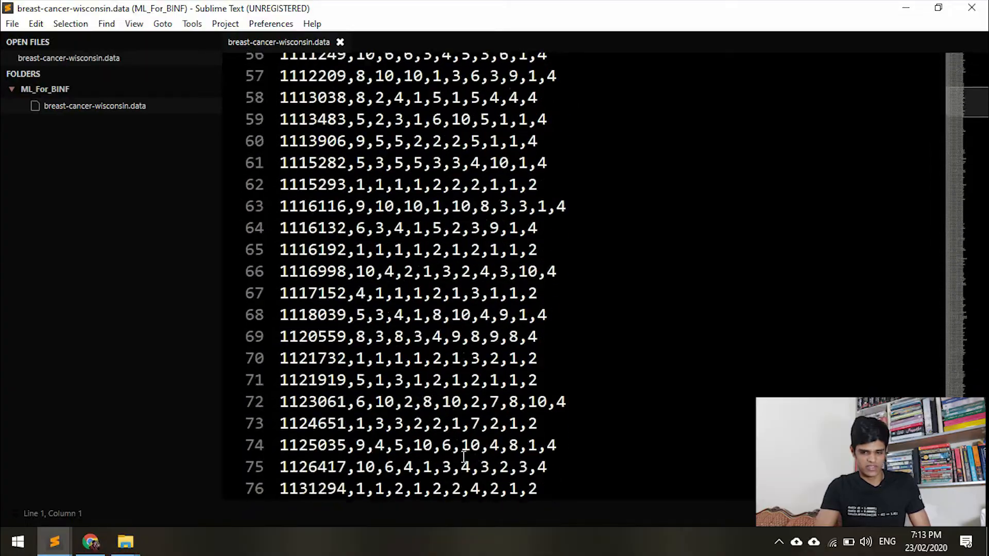
scroll(down, 3)
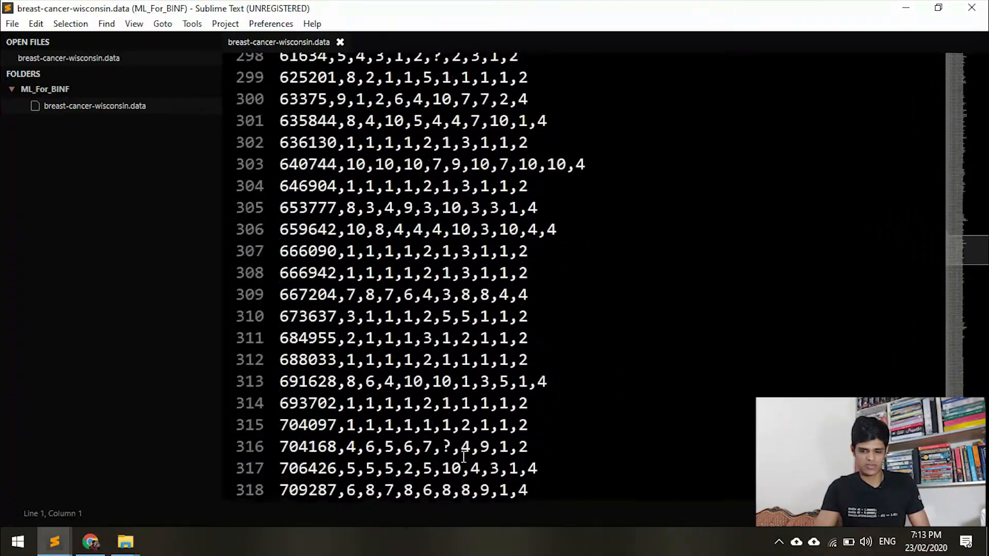
scroll(down, 3)
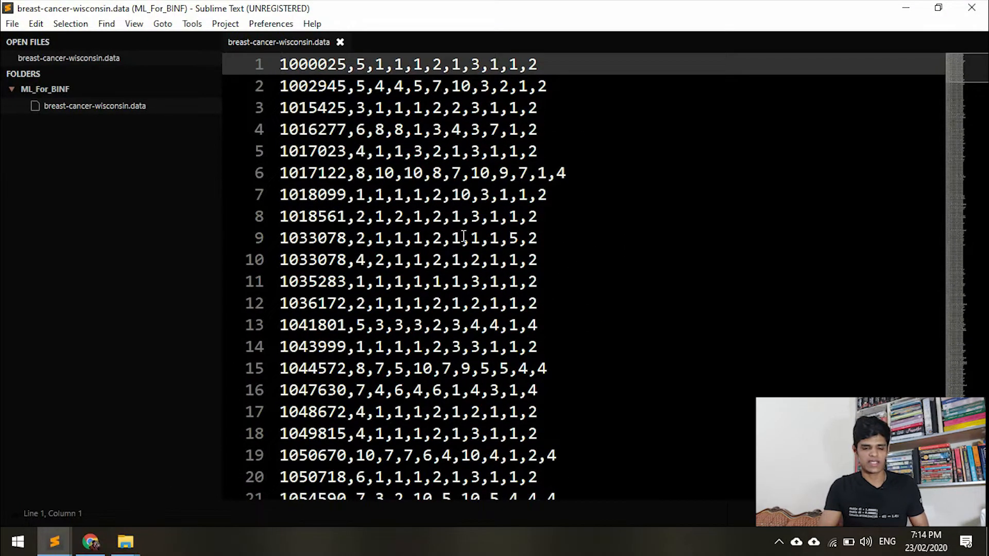
click(280, 64)
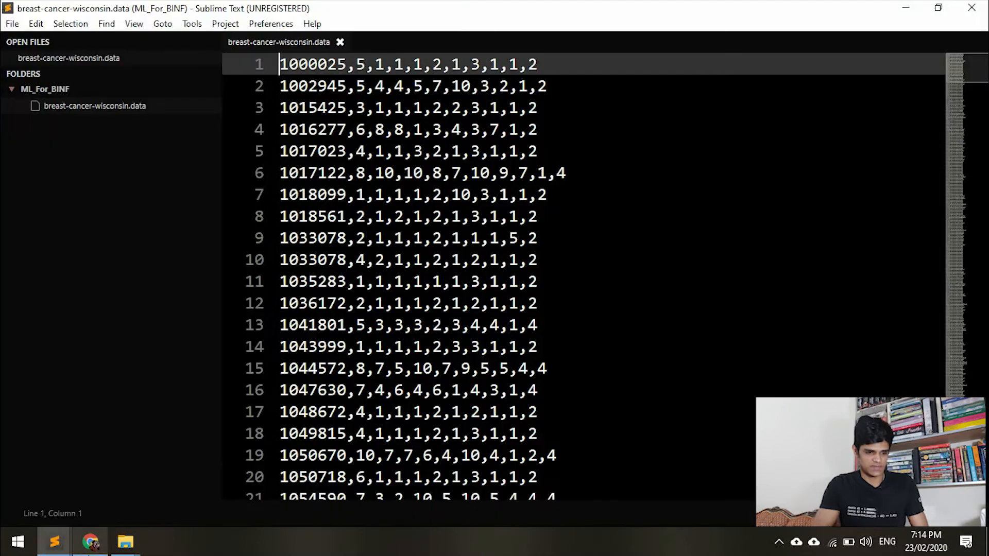
click(91, 541)
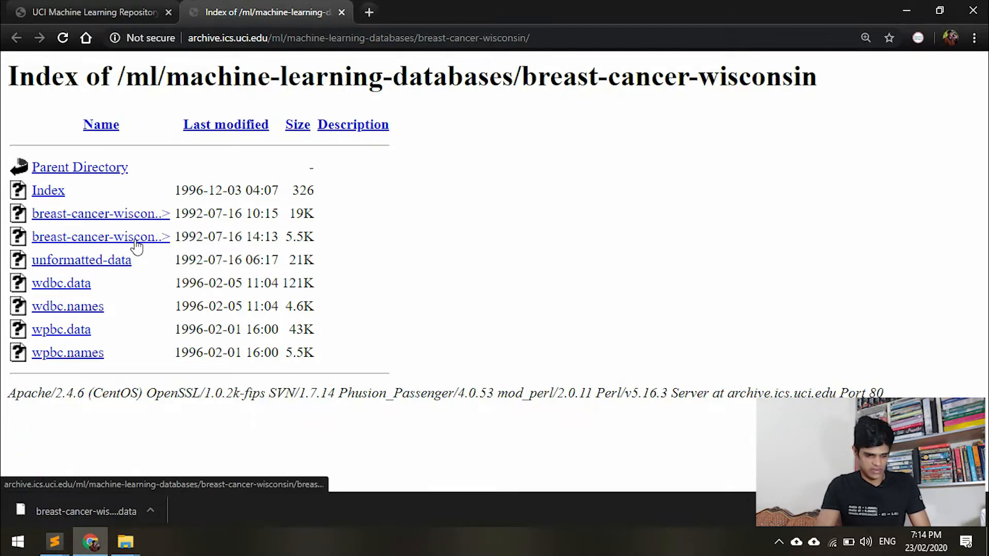
- Download the breast-cancer-wisconsin.names description file from the folder index
click(150, 511)
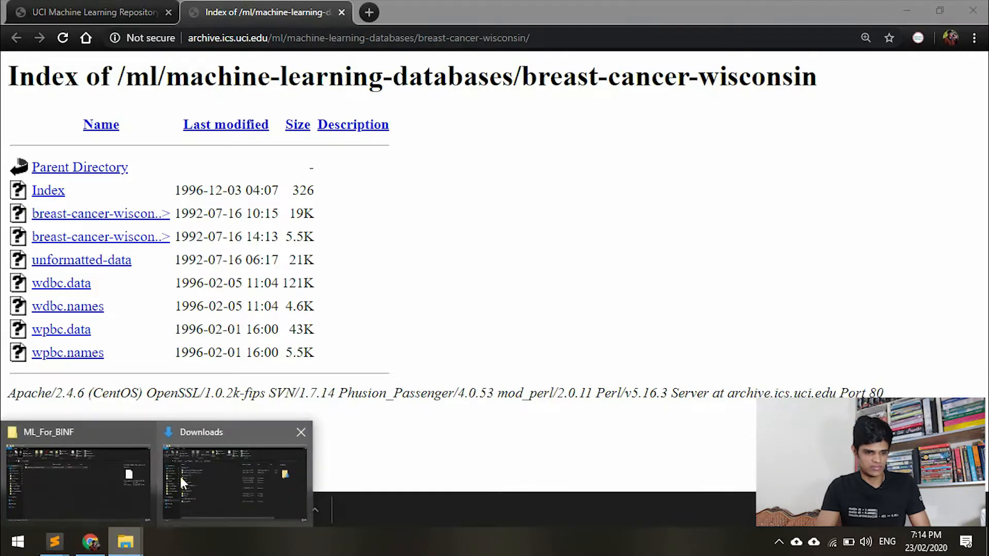
- Move breast-cancer-wisconsin.names from Downloads into ML_For_BINF beside the .data file
click(234, 473)
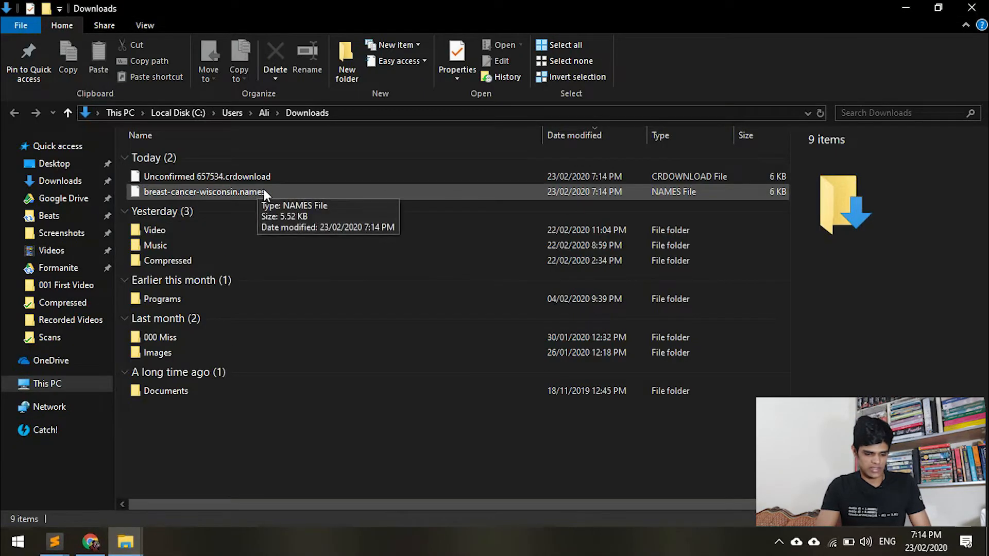
click(204, 191)
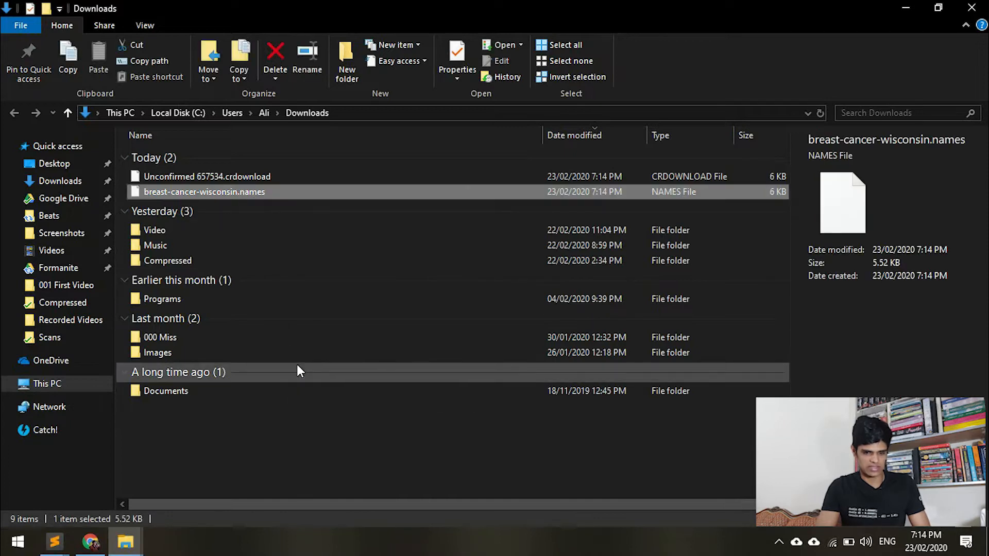
key(alt+tab)
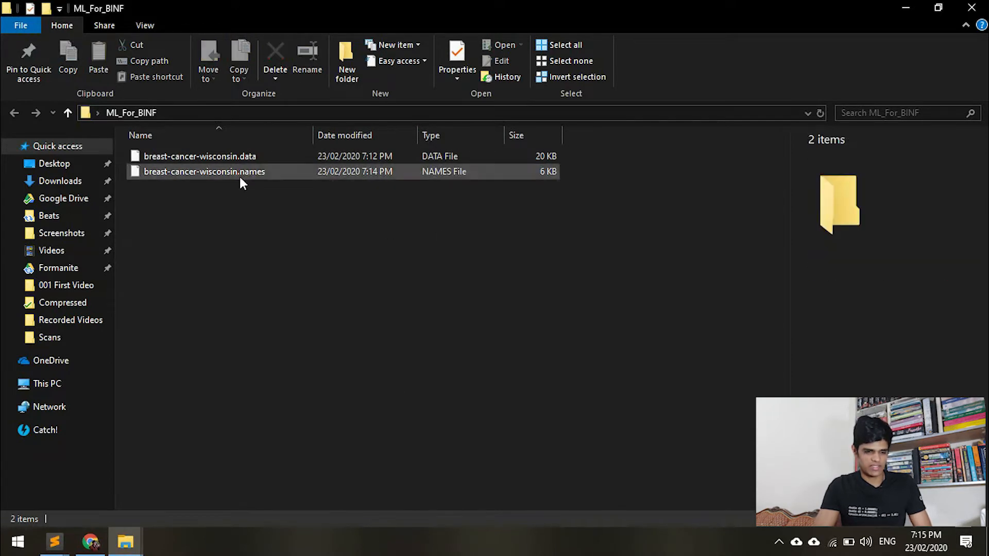
mouse_move(53, 541)
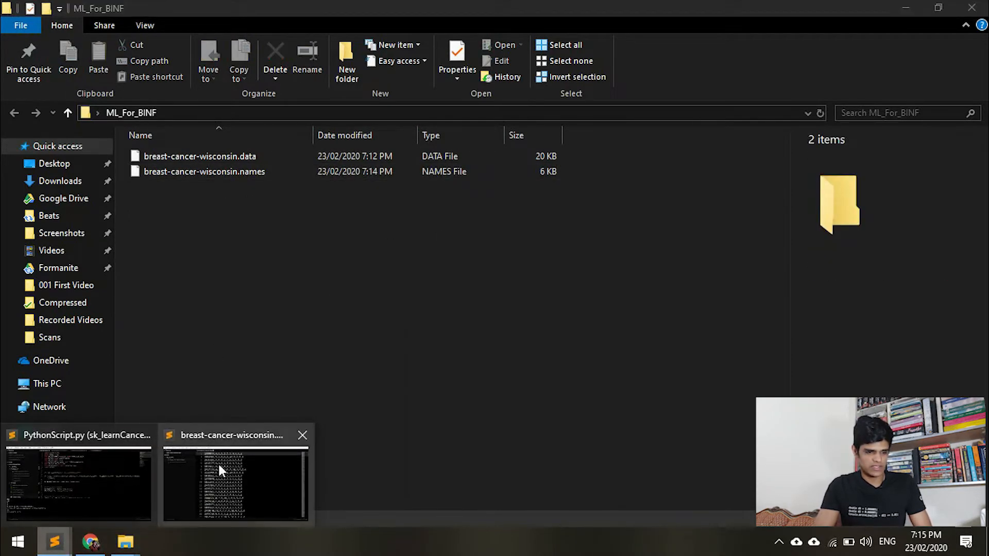
- Read breast-cancer-wisconsin.names in Sublime Text through its Past Usage section
click(235, 479)
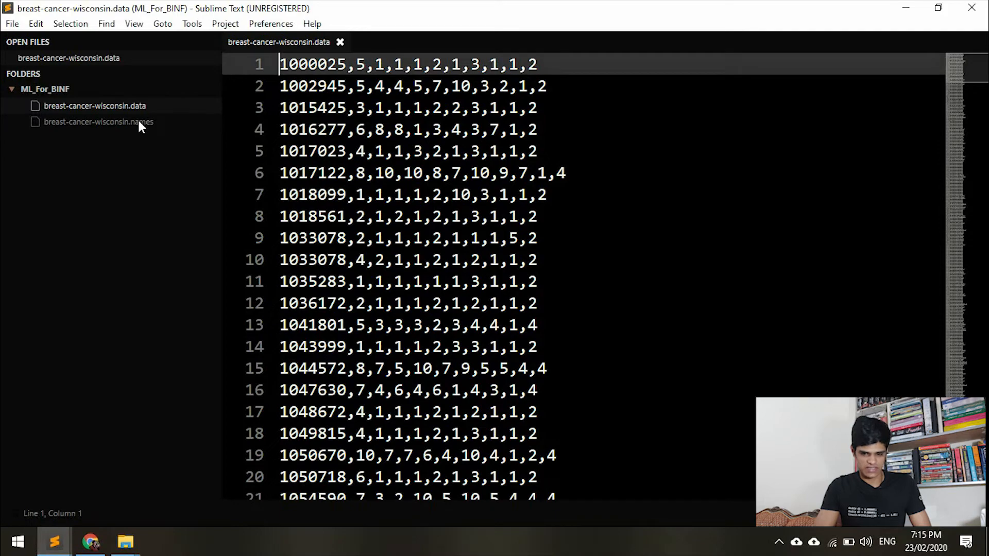
click(98, 121)
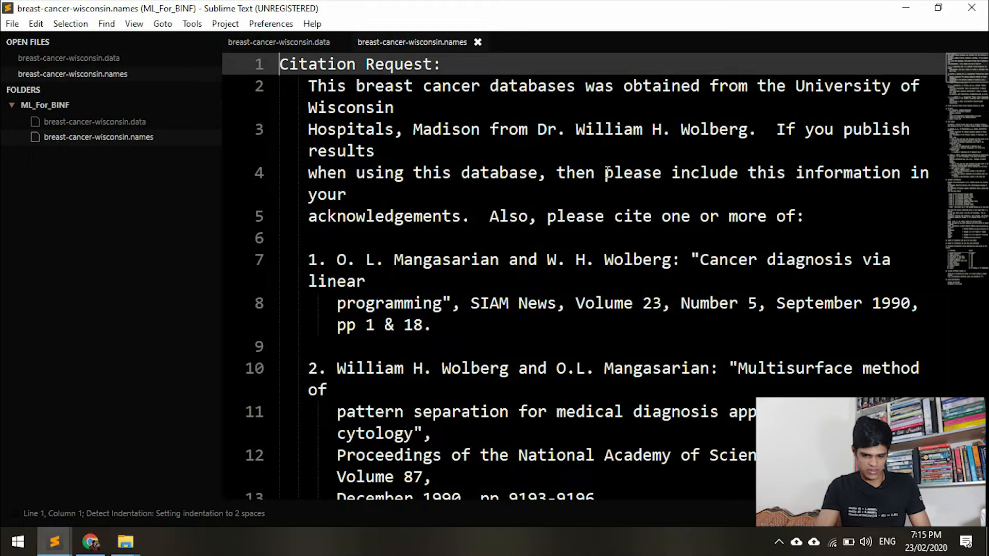
scroll(down, 3)
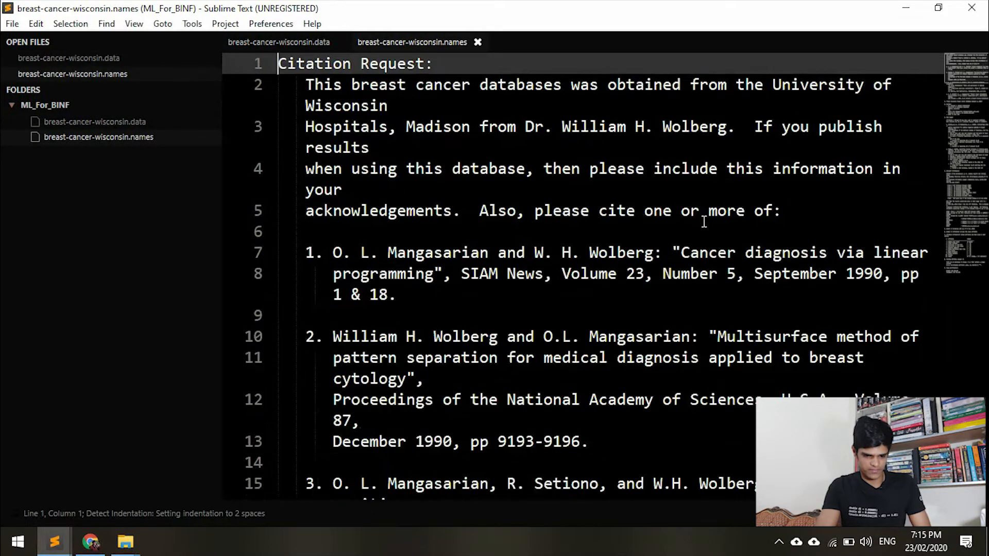
scroll(down, 3)
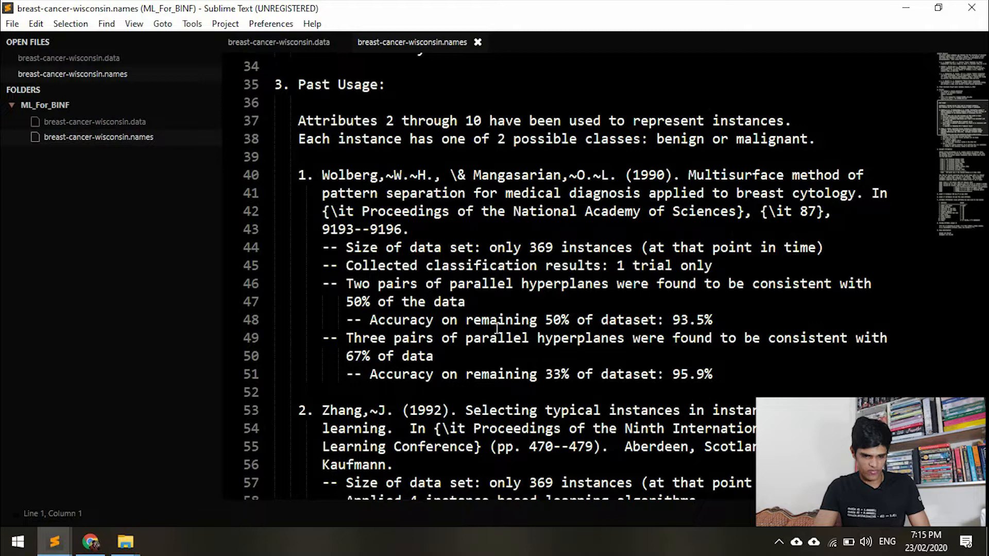
scroll(down, 3)
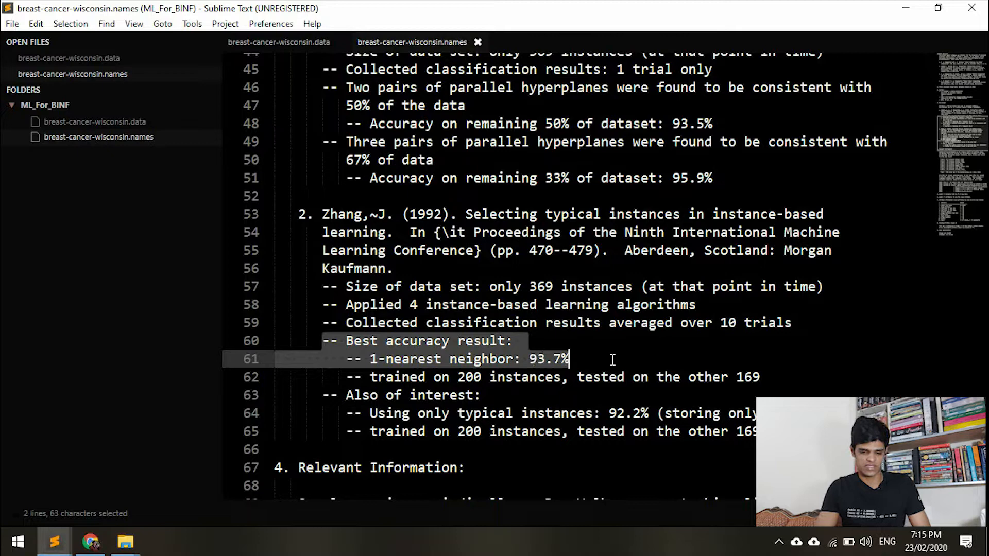
mouse_move(684, 333)
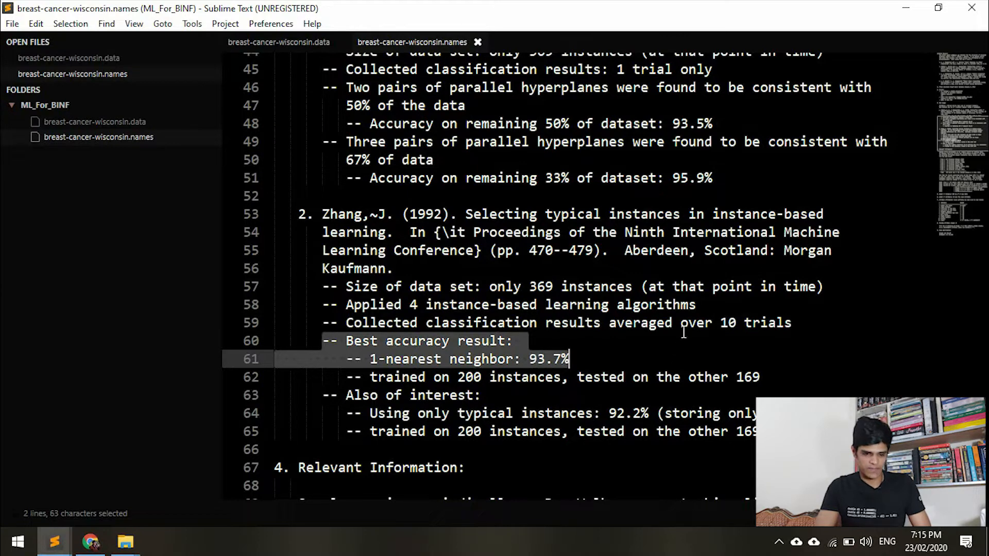
- Highlight the Zhang 1992 reference and 93.7% accuracy figure, then reach Attribute Information
click(425, 214)
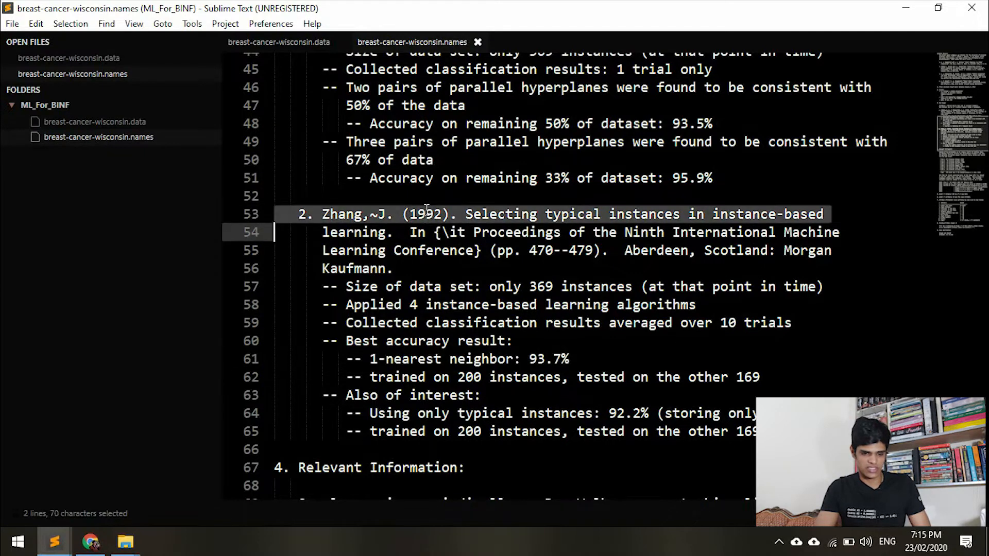
double_click(425, 215)
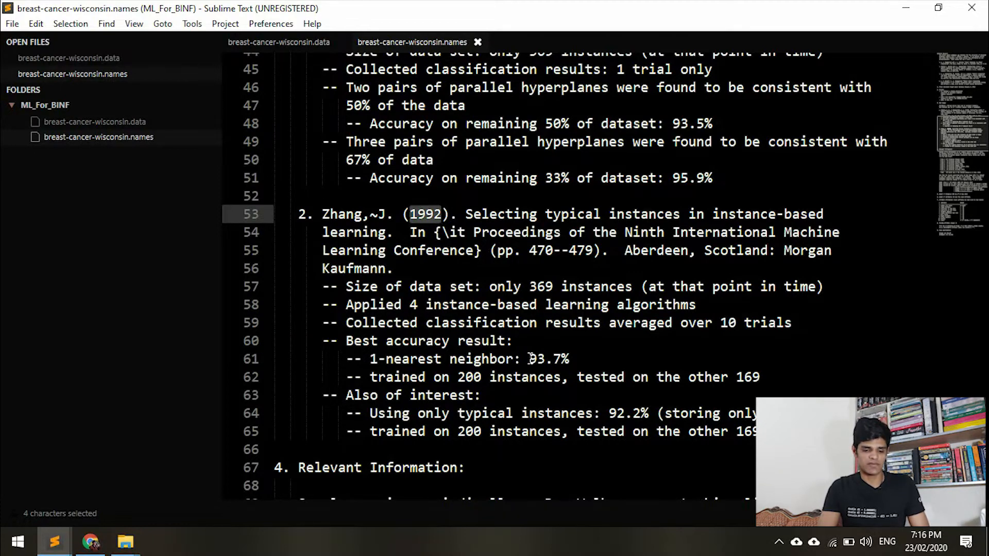
double_click(548, 358)
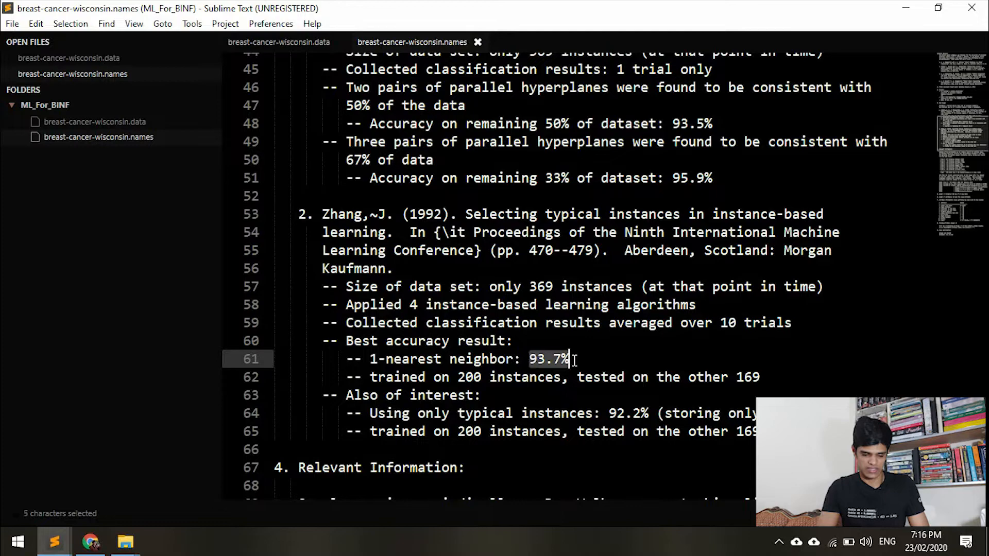
scroll(down, 3)
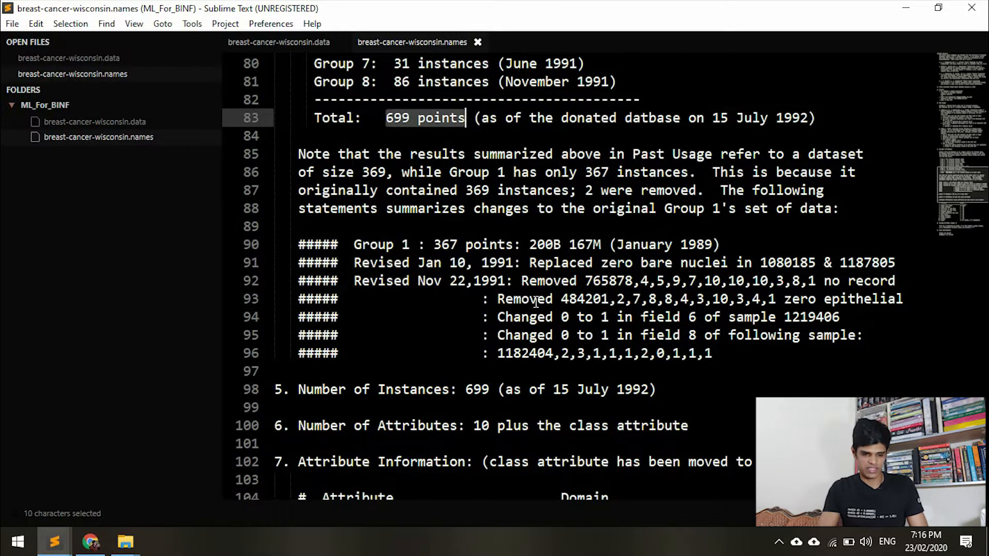
scroll(down, 3)
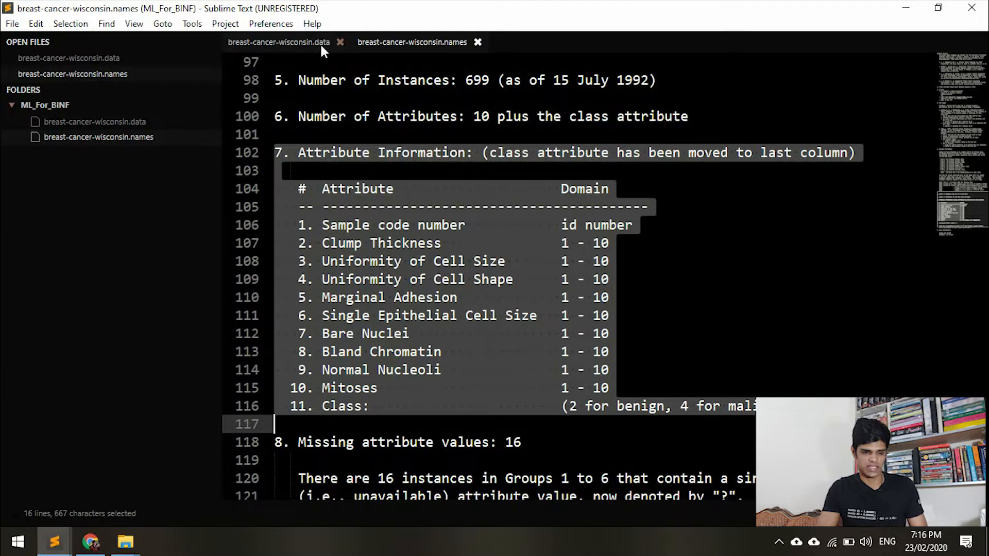
- Read the attribute list and class distribution in the .names file, then return to the .data rows
click(277, 41)
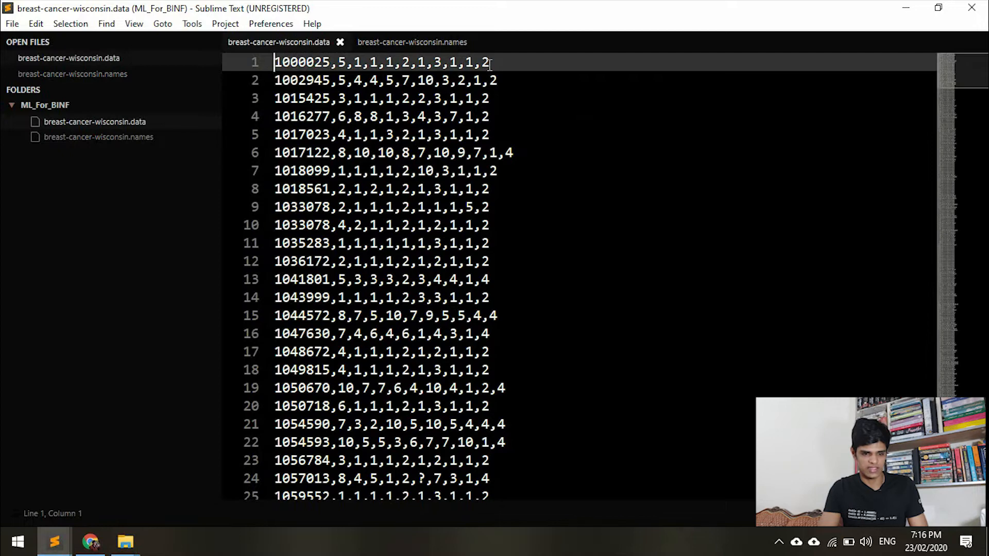
click(412, 41)
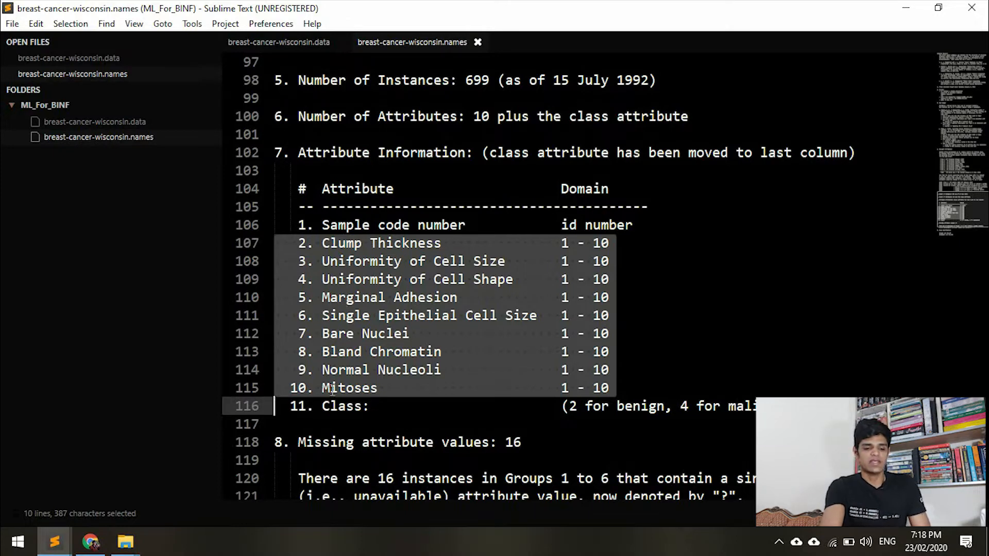
mouse_move(414, 280)
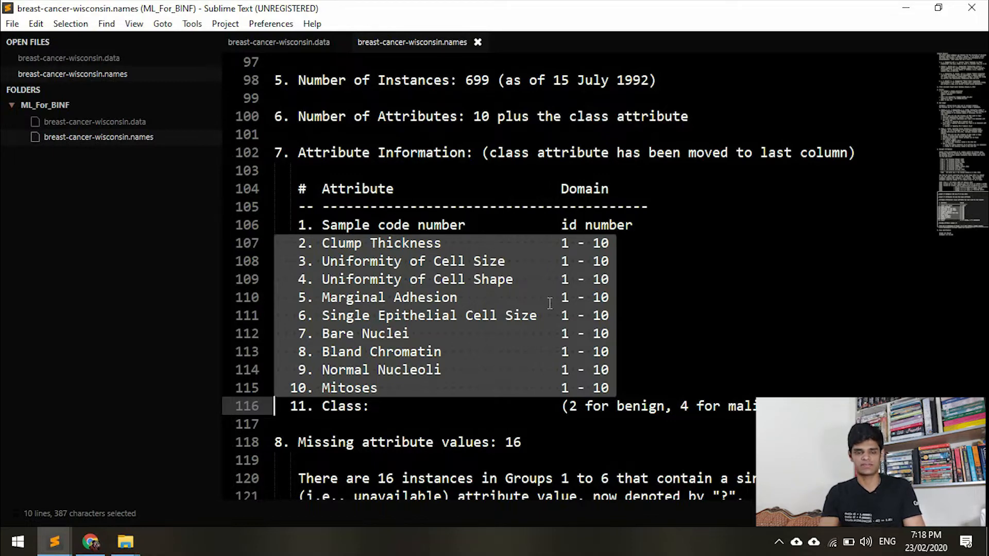
scroll(down, 3)
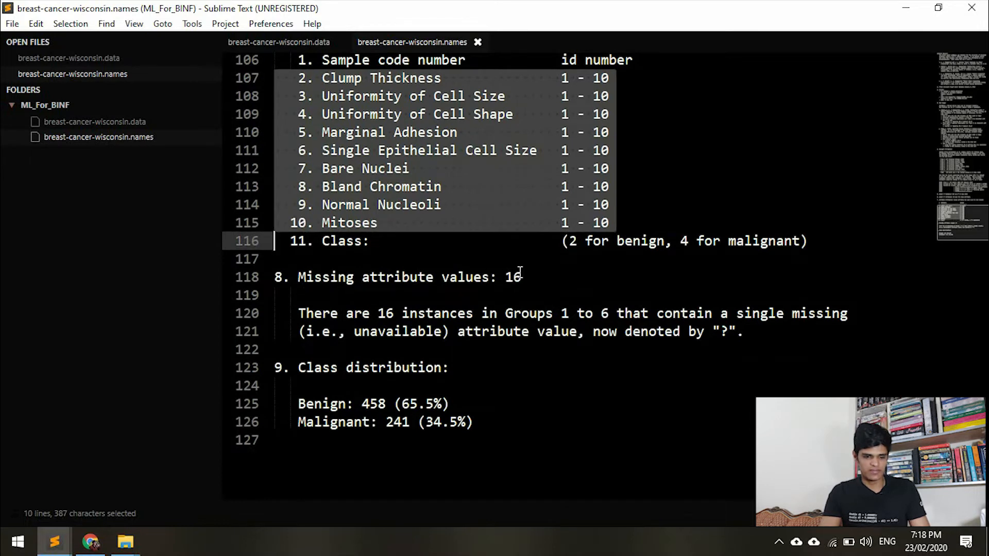
mouse_move(690, 321)
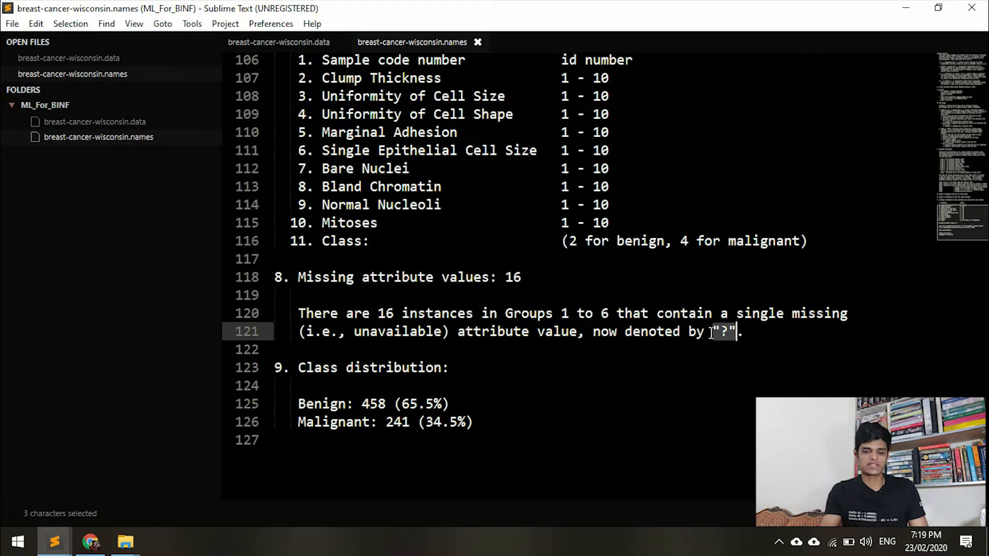
mouse_move(501, 360)
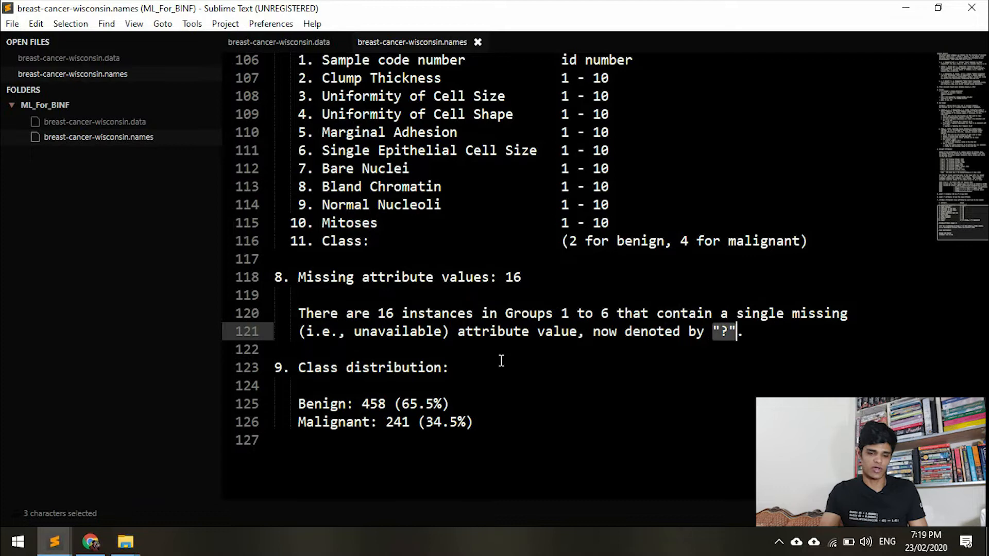
scroll(down, 3)
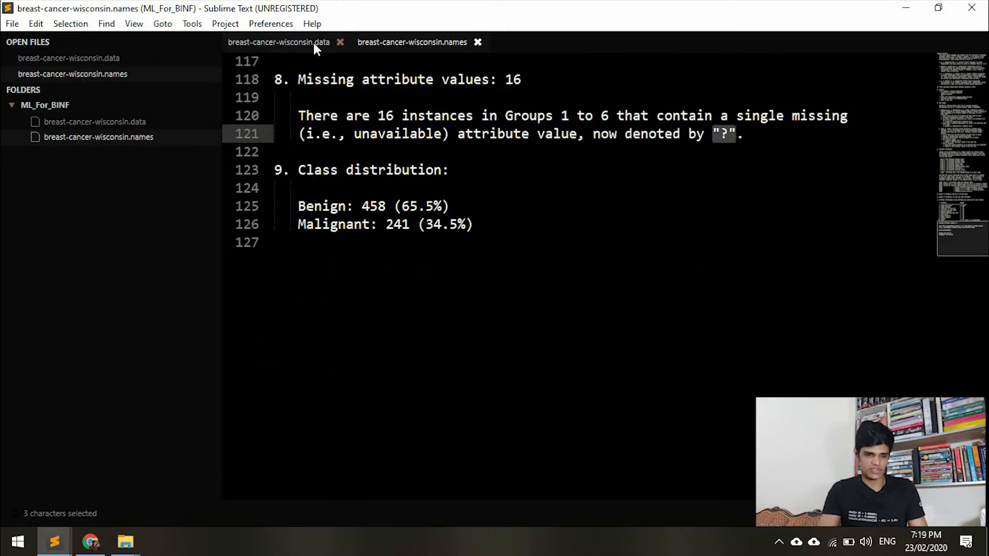
click(277, 41)
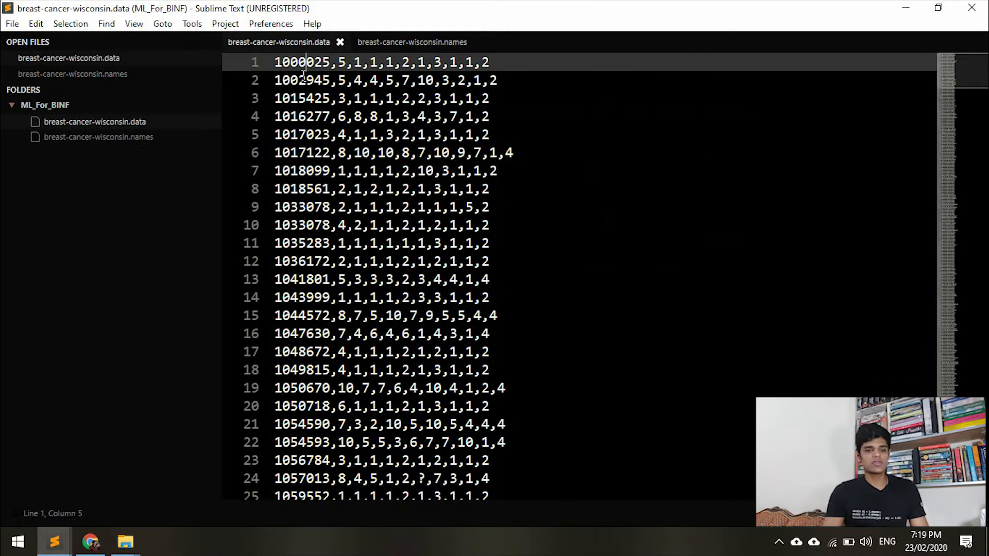
mouse_move(473, 102)
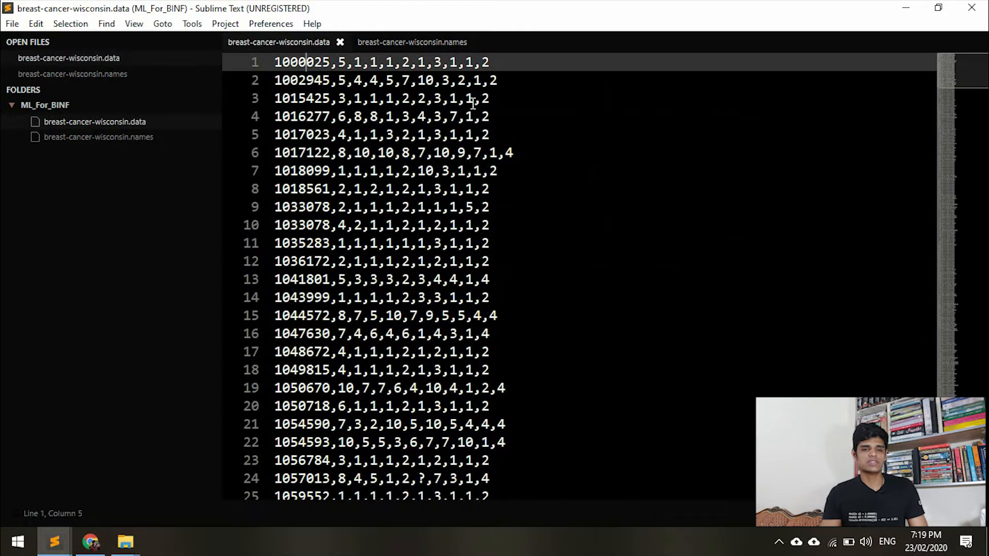
mouse_move(466, 62)
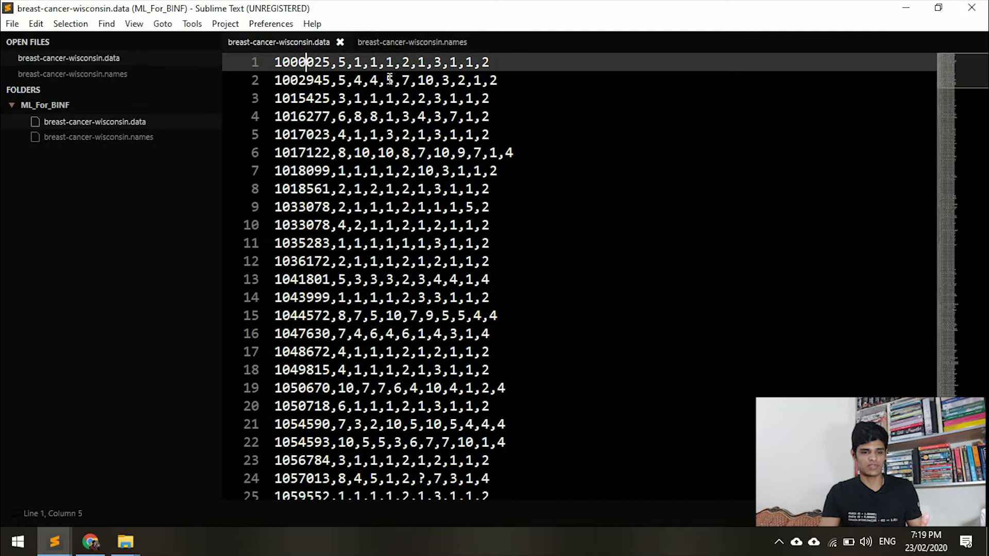
mouse_move(412, 42)
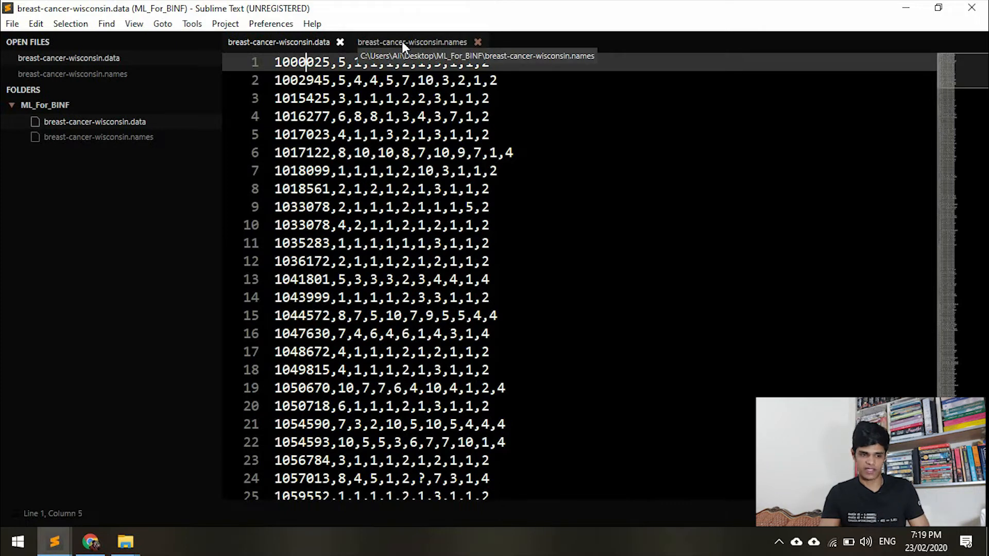
mouse_move(114, 165)
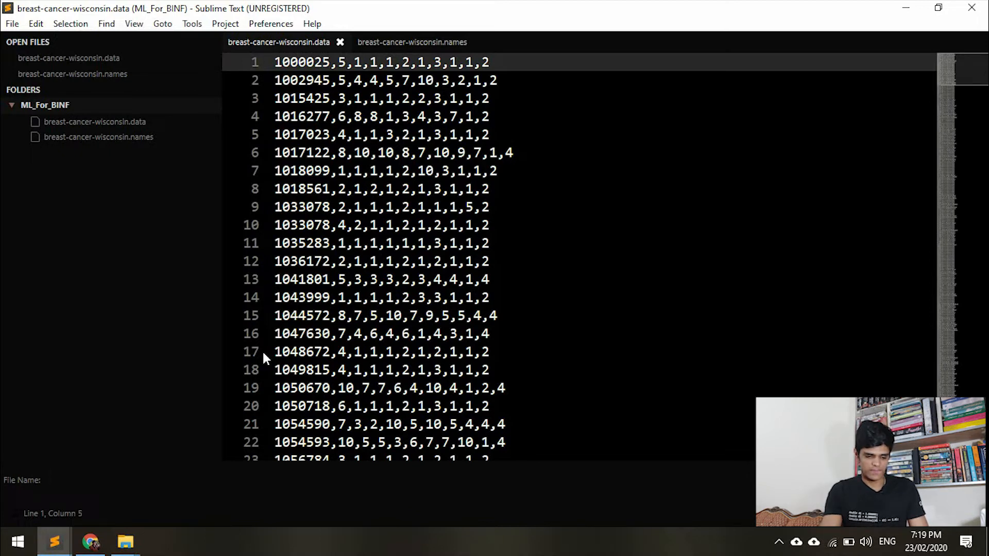
- Name the new file csvGen.py in the ML_For_BINF folder
text(C)
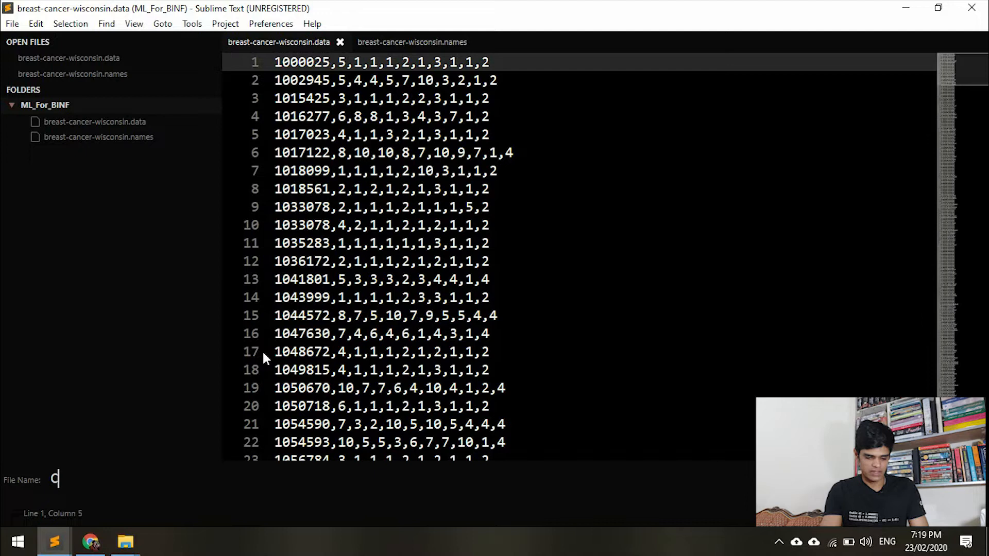
text(sv)
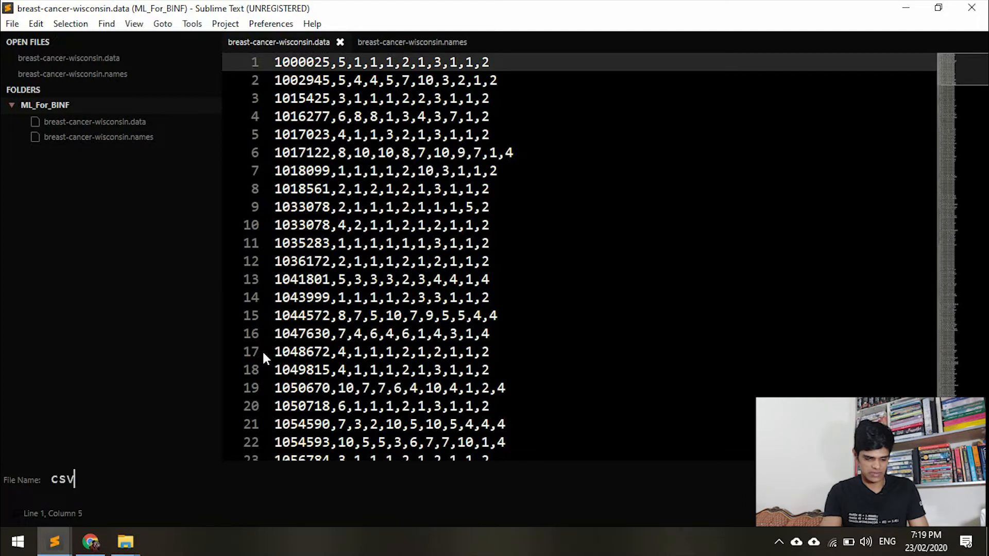
text(G)
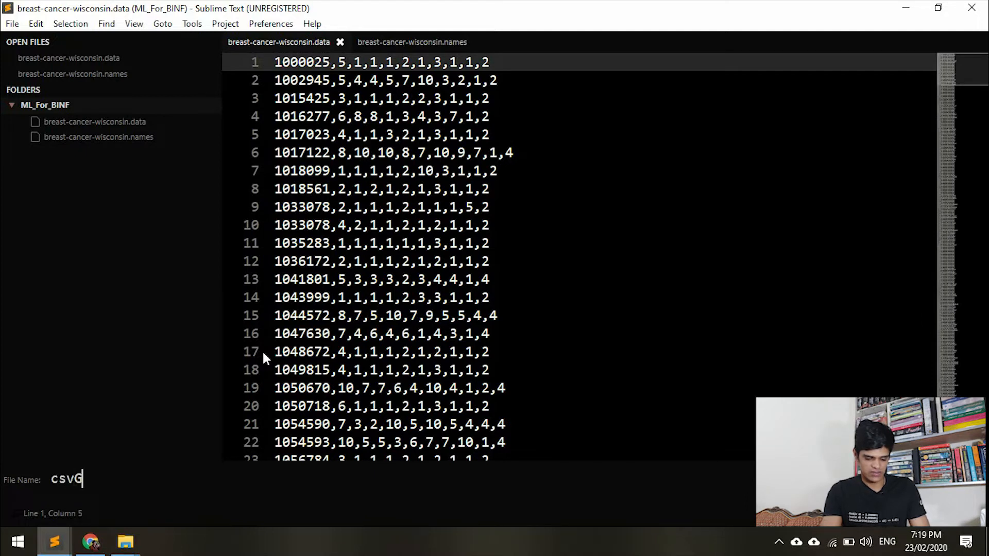
text(Gen.)
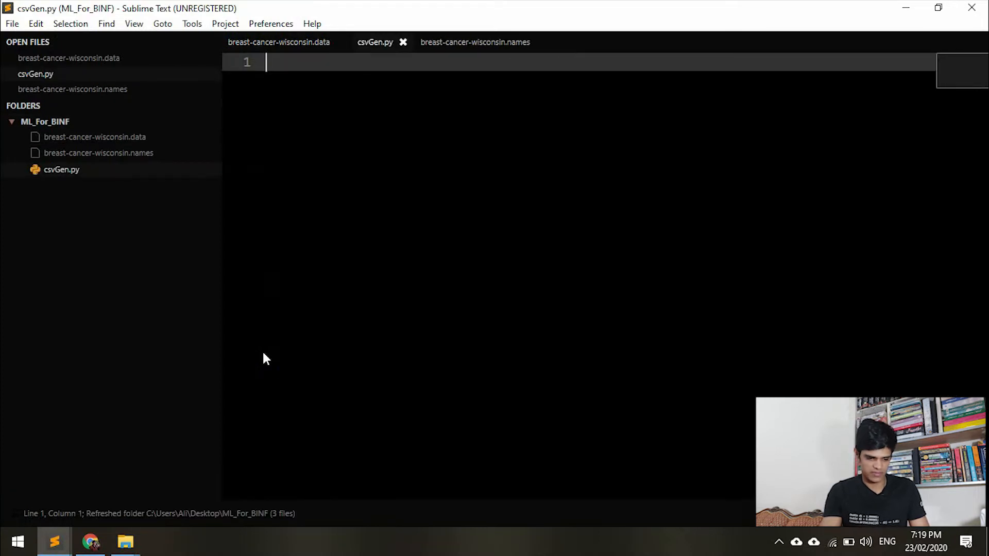
mouse_move(401, 65)
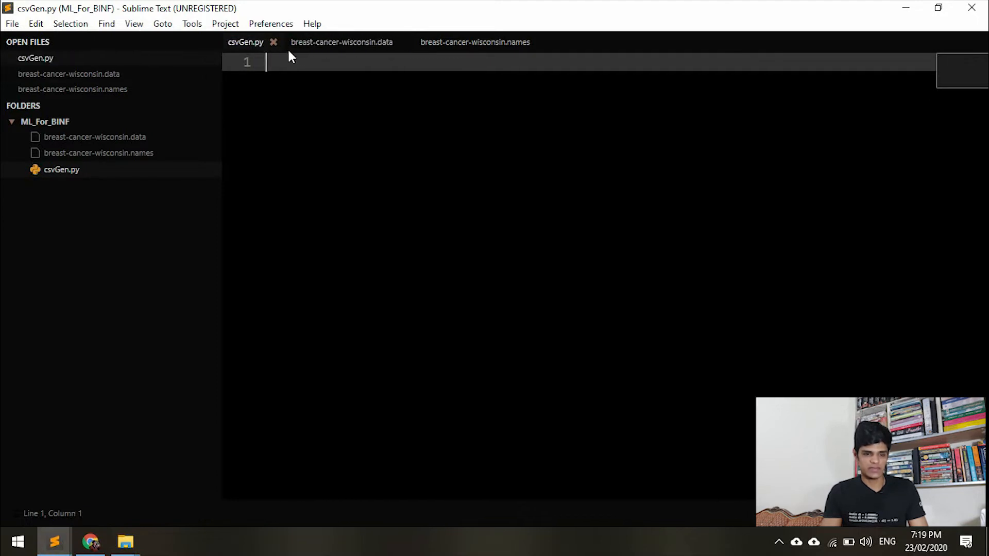
mouse_move(342, 42)
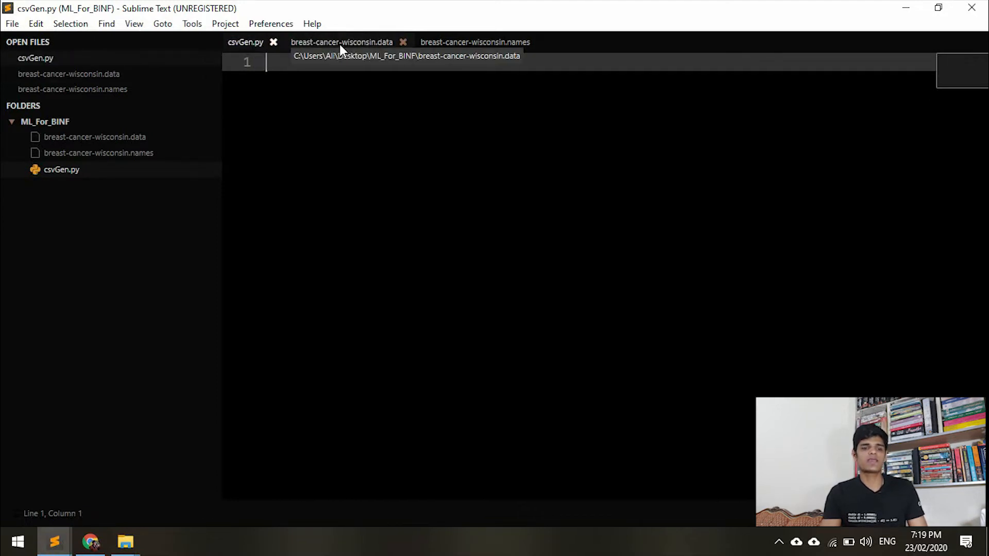
mouse_move(342, 68)
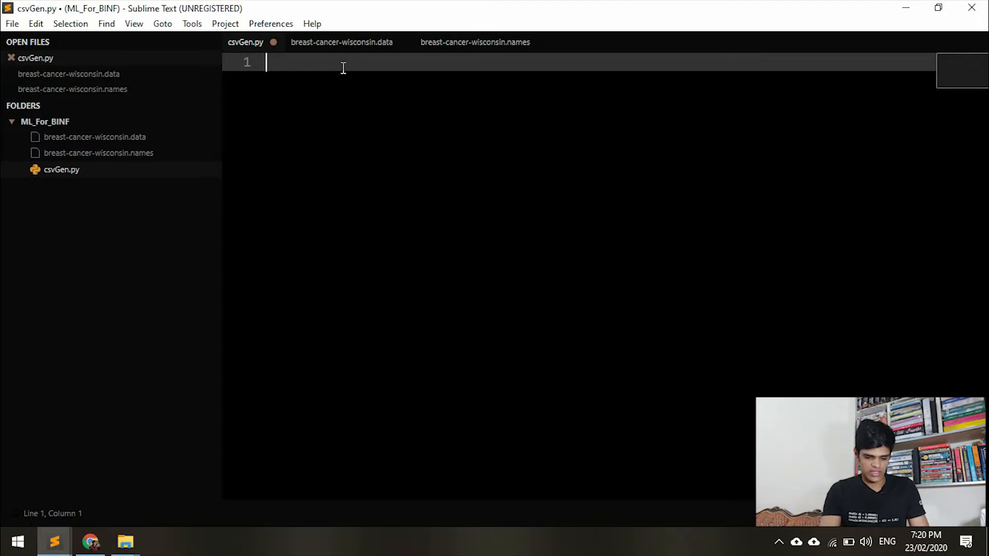
- Write import pandas as pd and data = pd.read_csv() in csvGen.py, then minimize the editor
text(import)
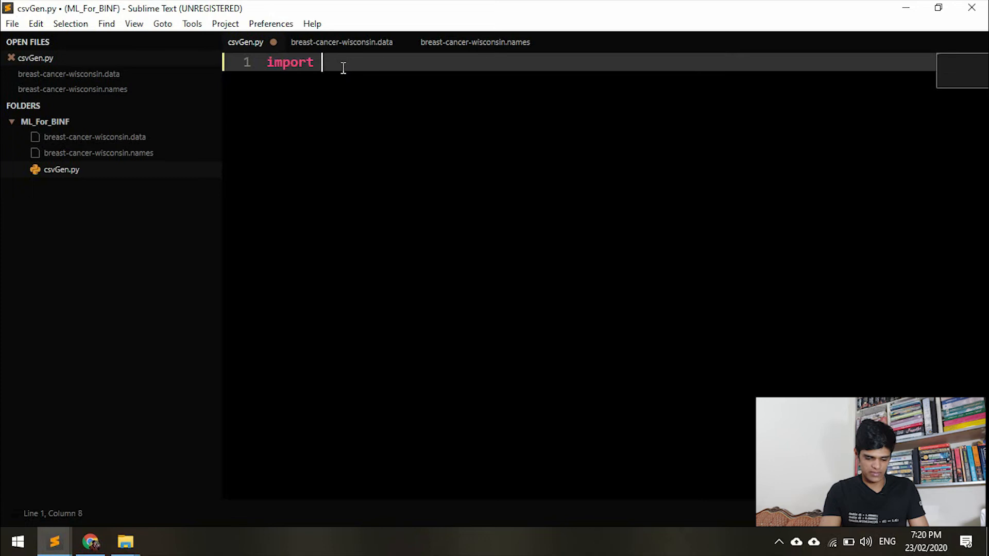
text(pandas as p)
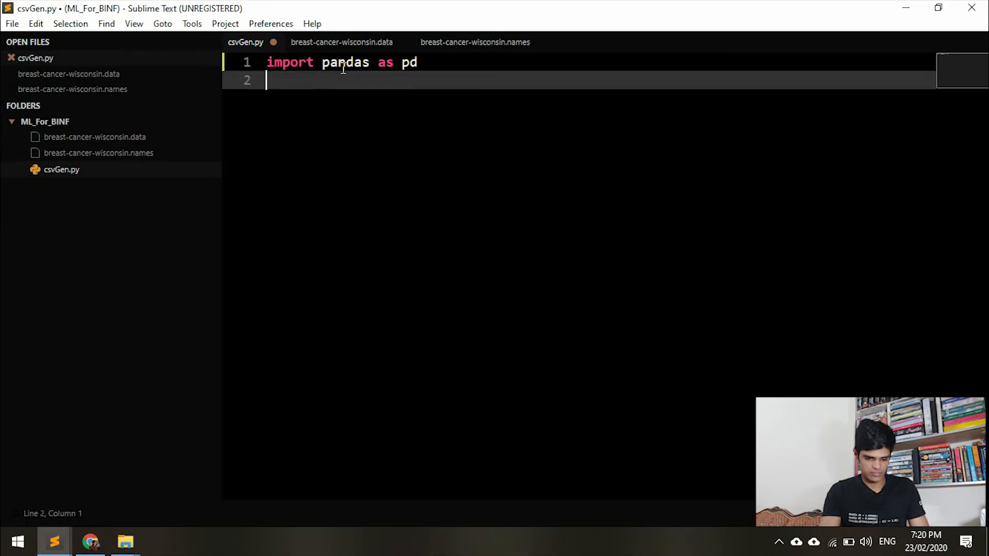
text(data =)
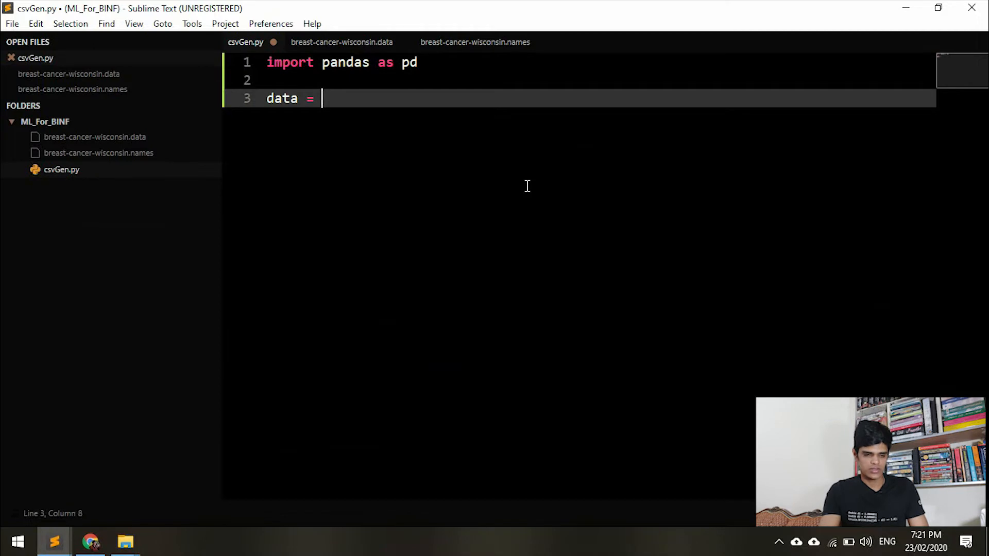
text(pd.read)
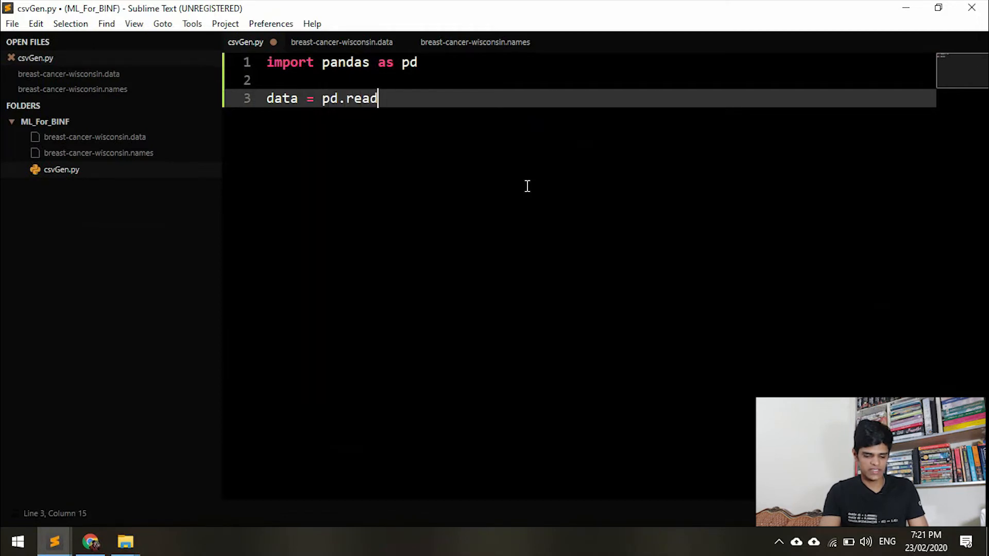
text(_csv()
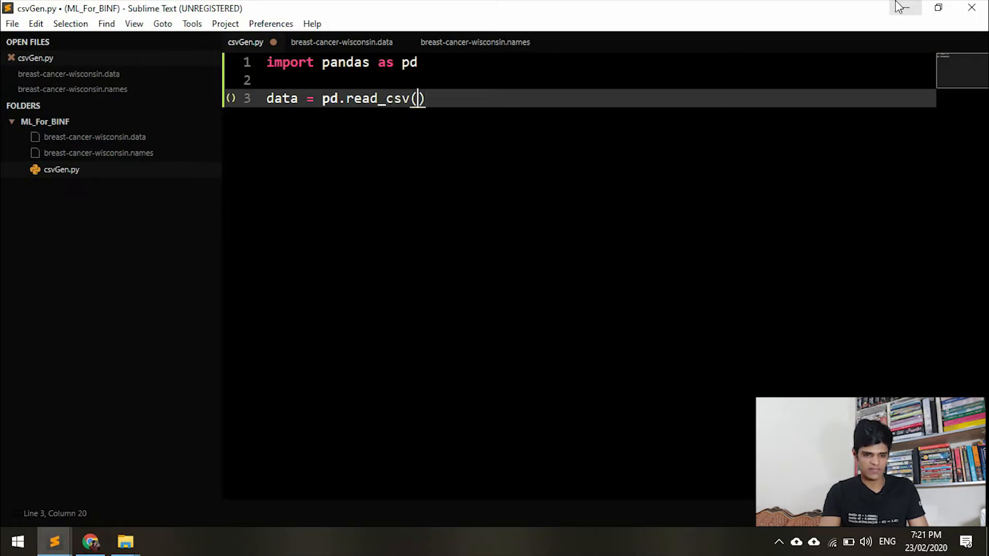
click(125, 540)
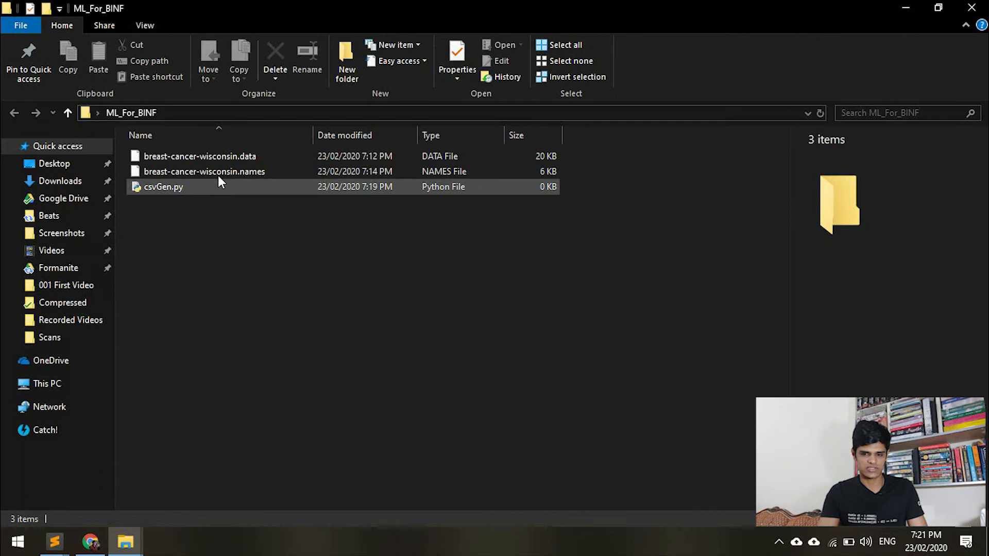
- Restore the editor and close the "breast-cancer-wisconsin.data" string in the read_csv call
click(199, 155)
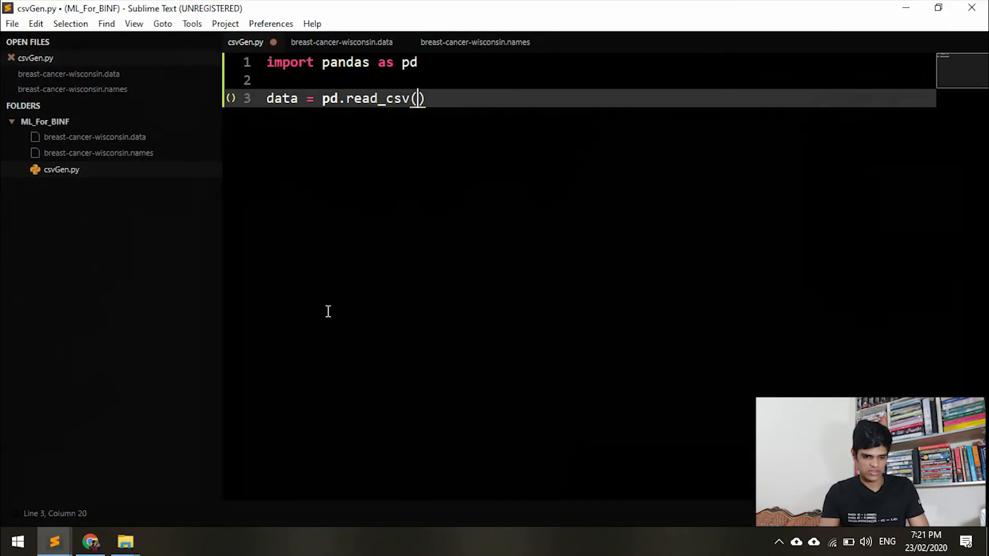
text("breast-cancer-wisconsin.data)
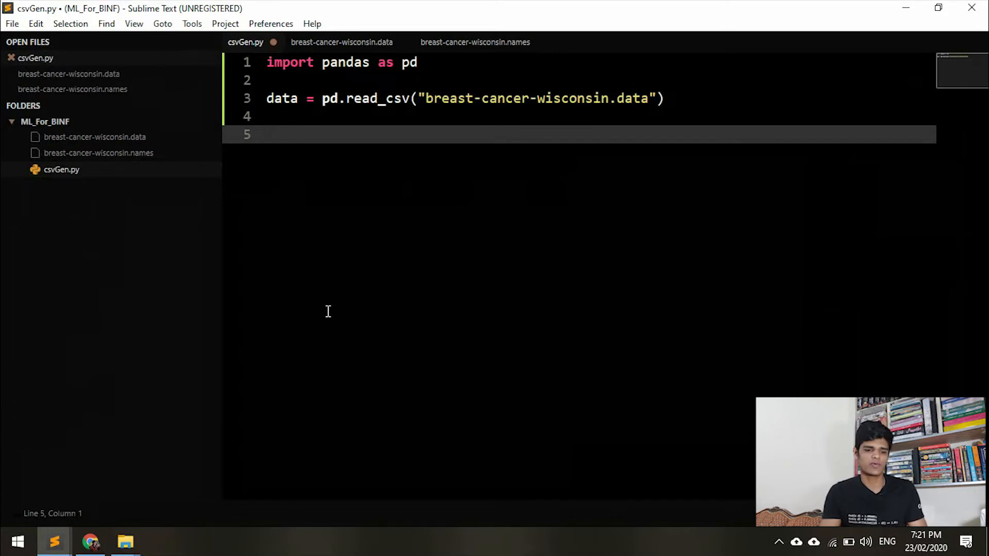
mouse_move(347, 158)
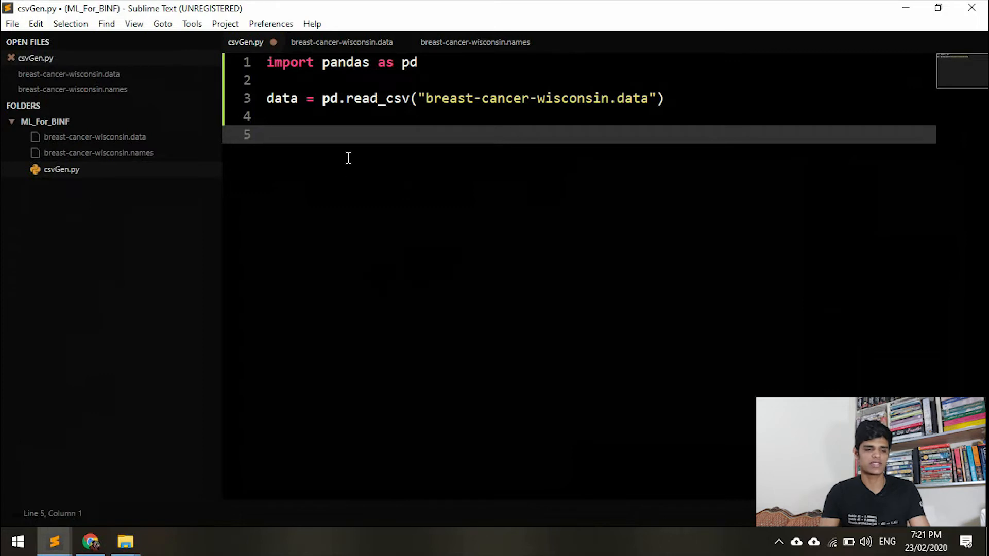
mouse_move(341, 42)
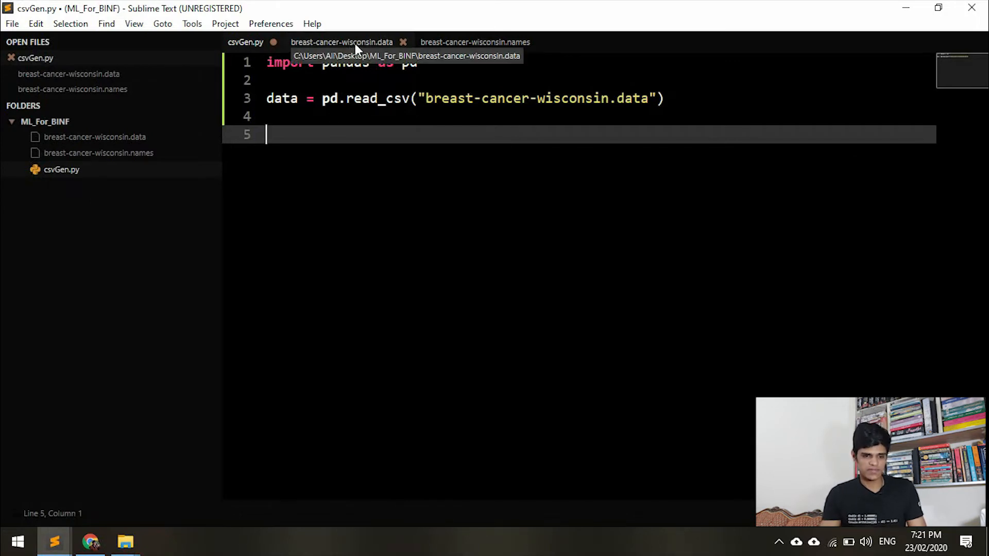
- Start line 5 as df.columns = [] with the cursor inside the empty brackets
click(341, 42)
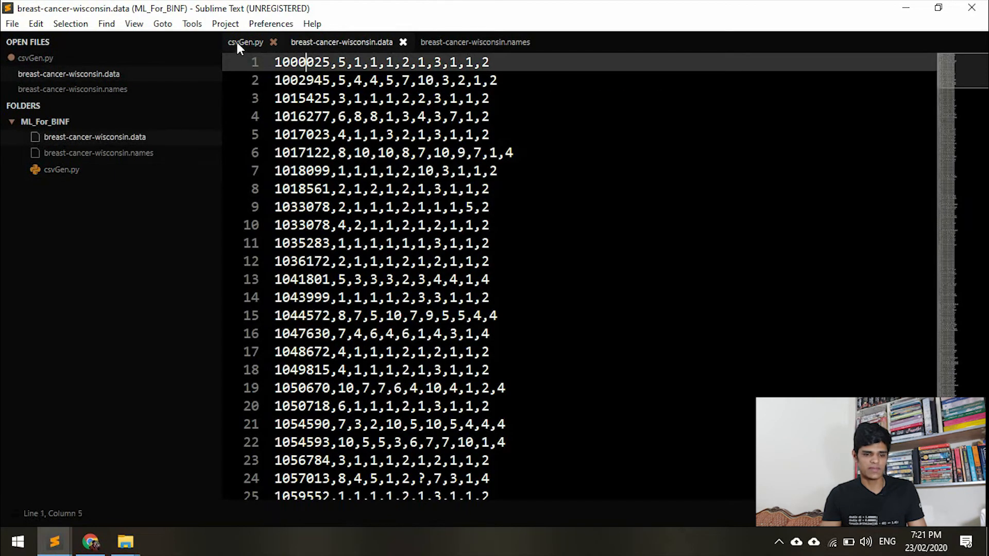
click(245, 42)
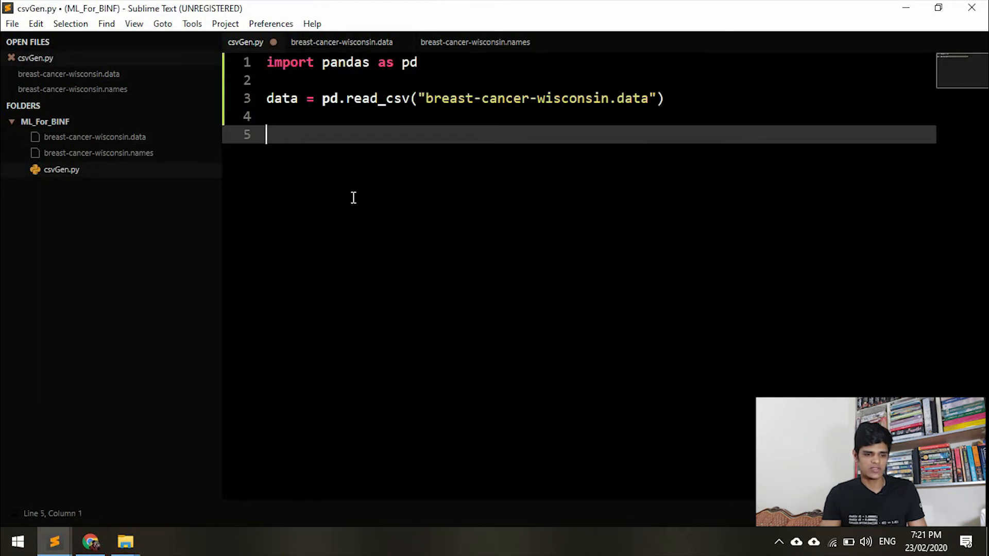
mouse_move(54, 540)
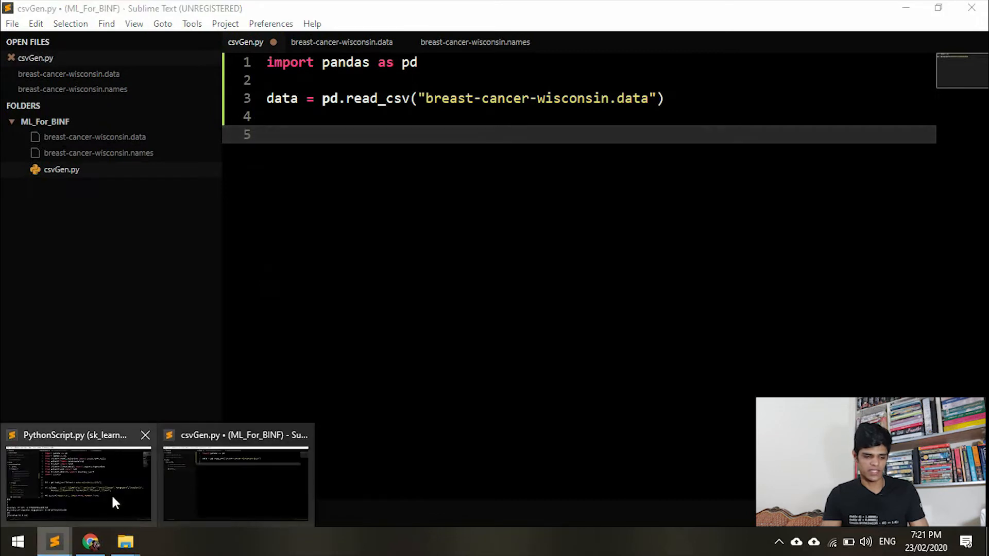
text(df)
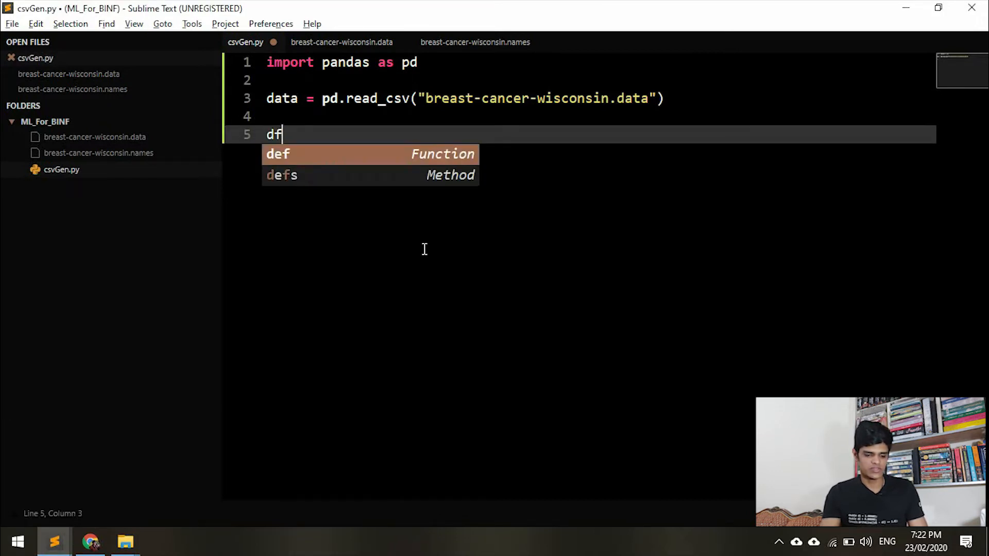
text(.col)
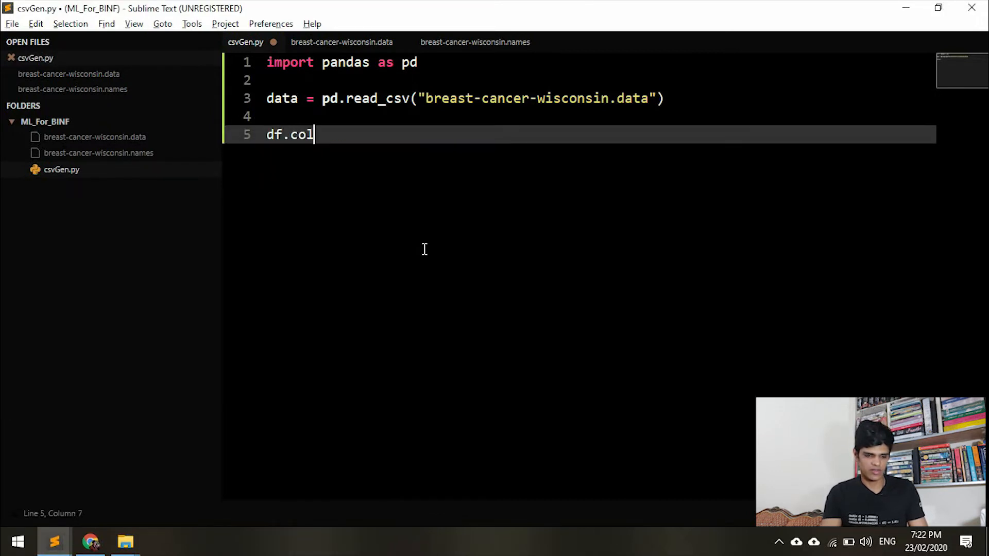
text(umns =)
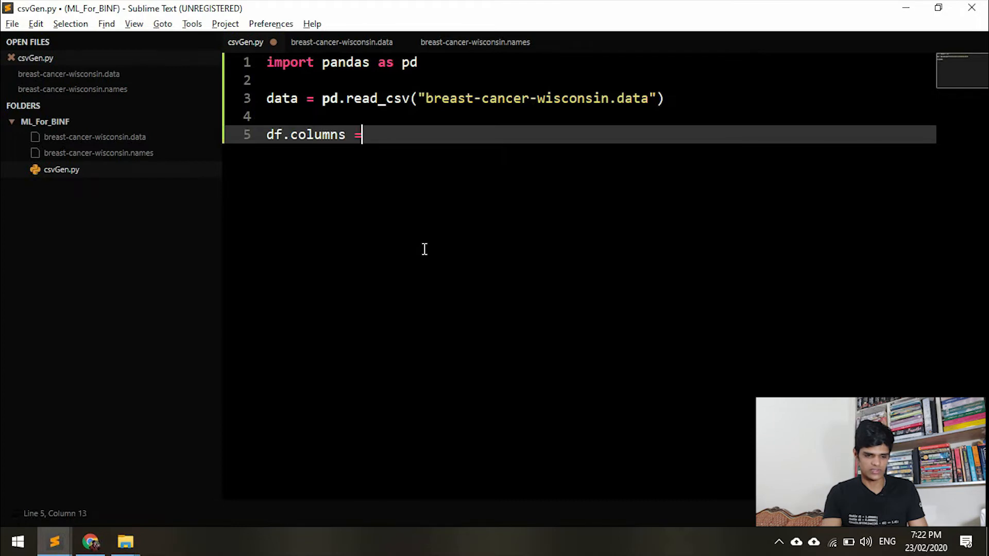
text([])
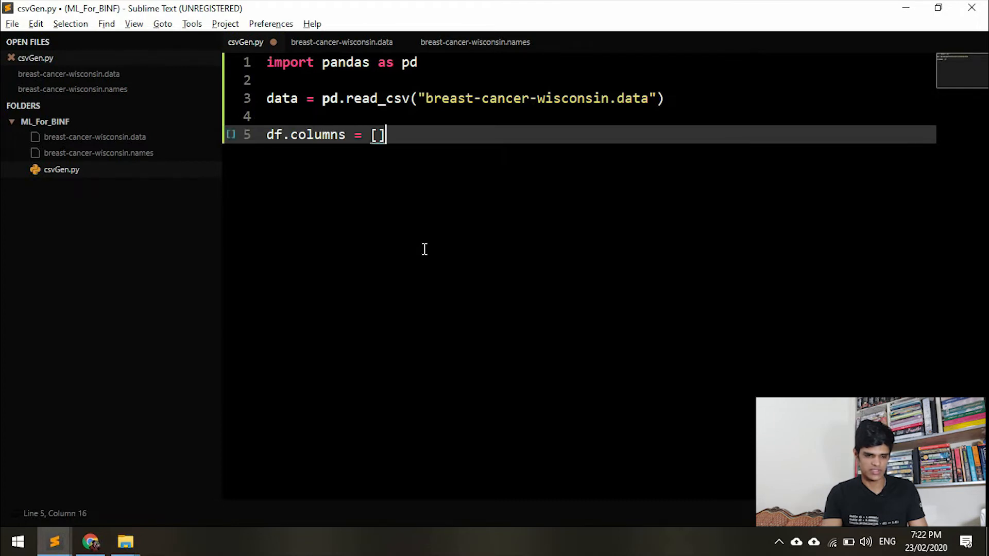
key(Left)
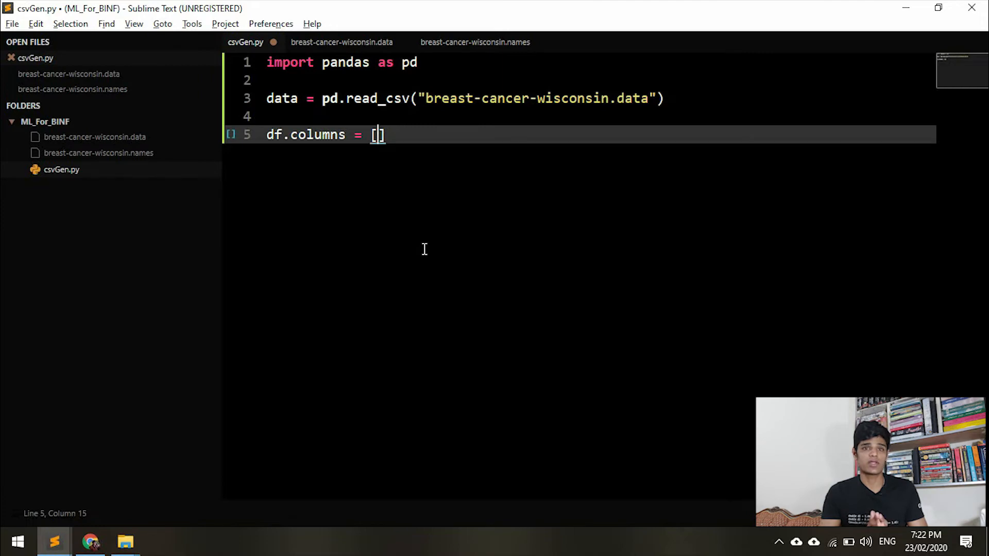
mouse_move(404, 186)
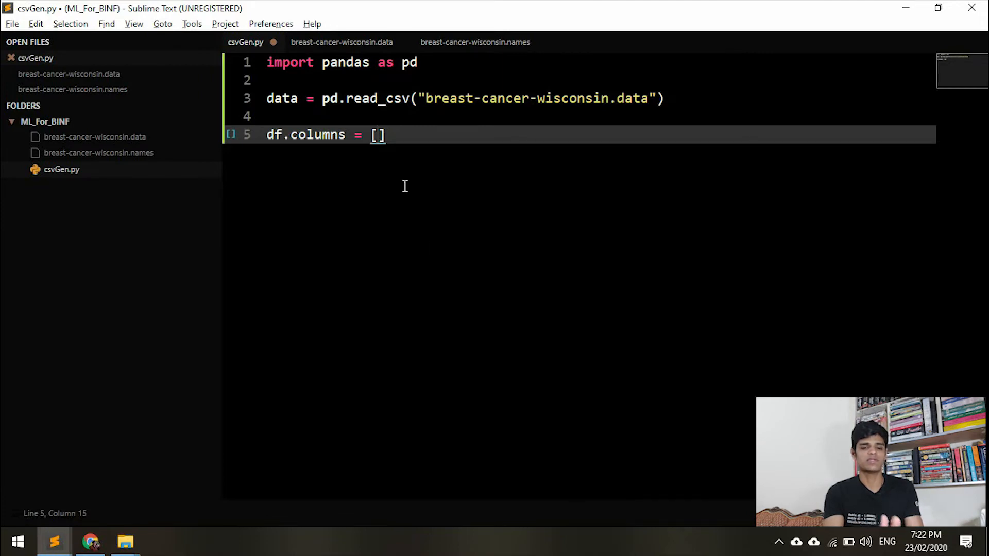
- Consult the attribute list in breast-cancer-wisconsin.names and return to csvGen.py
click(474, 43)
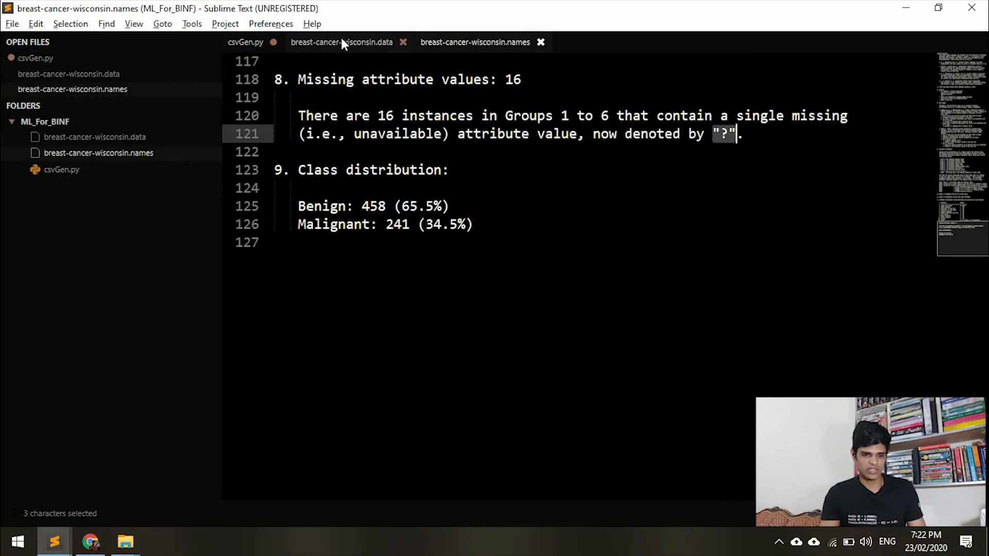
mouse_move(431, 42)
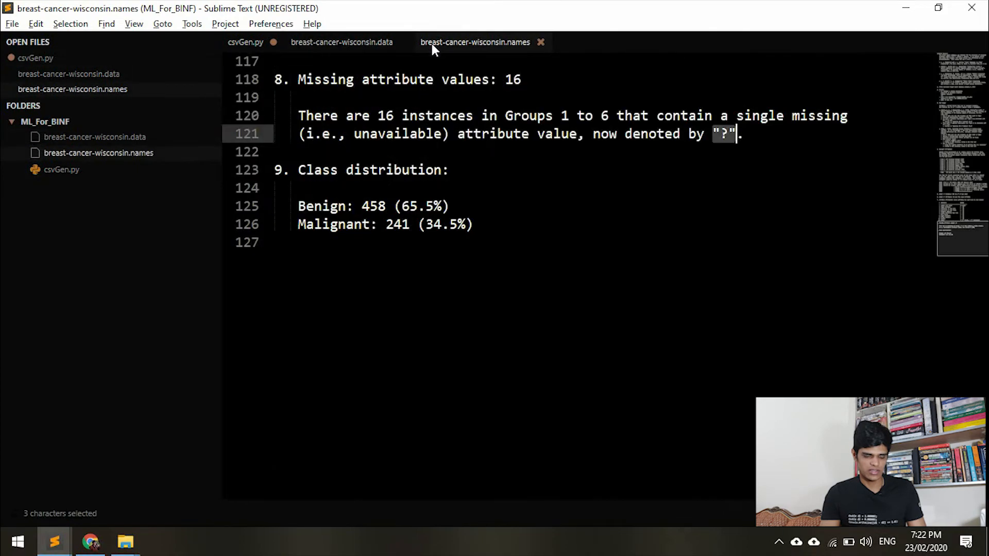
scroll(up, 3)
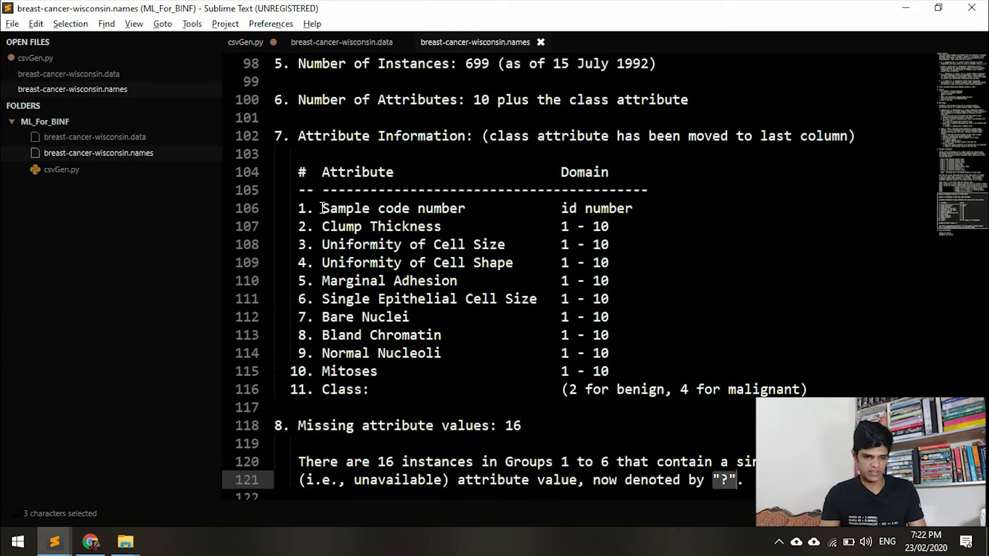
click(245, 42)
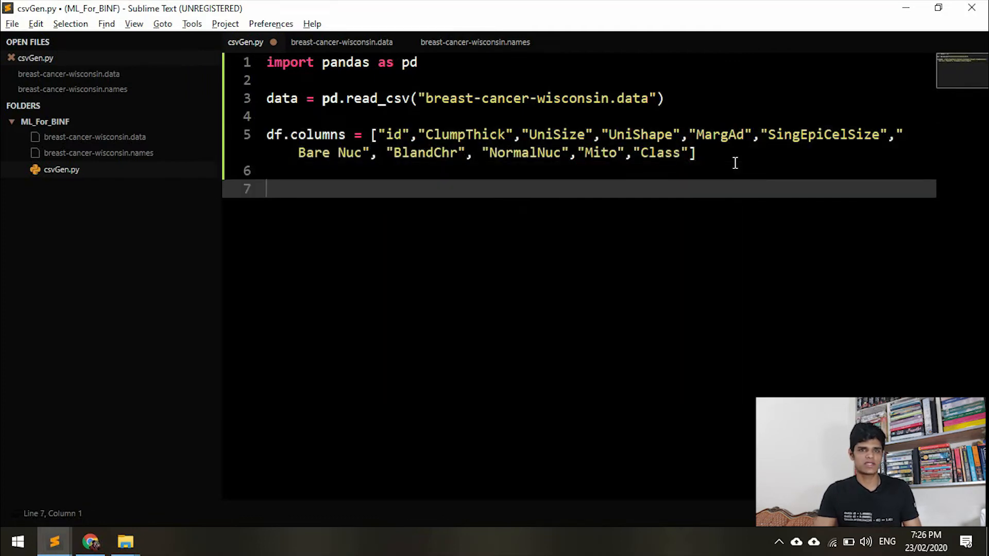
- Run the script, hit NameError for df, and change line 5 to data.columns
key(ctrl+b)
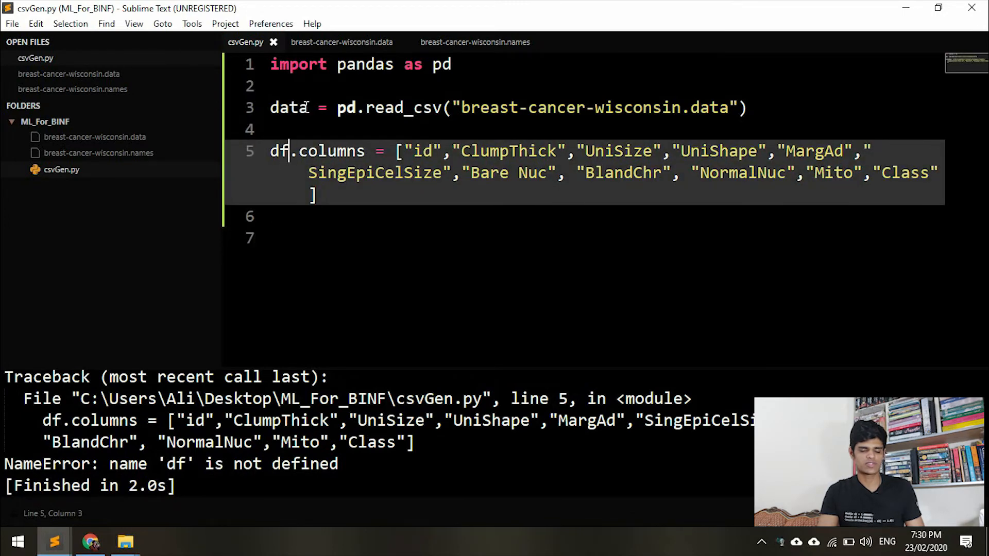
double_click(279, 150)
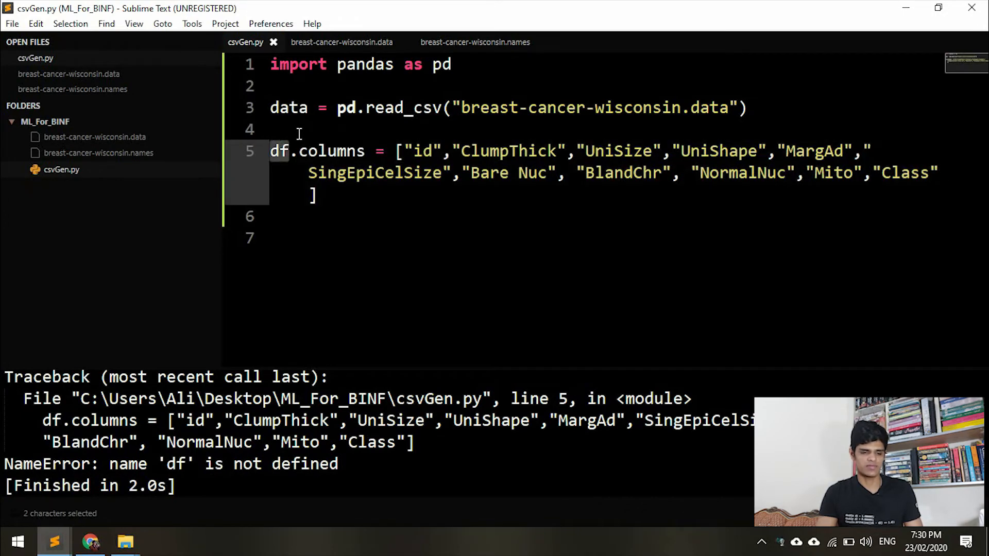
text(data)
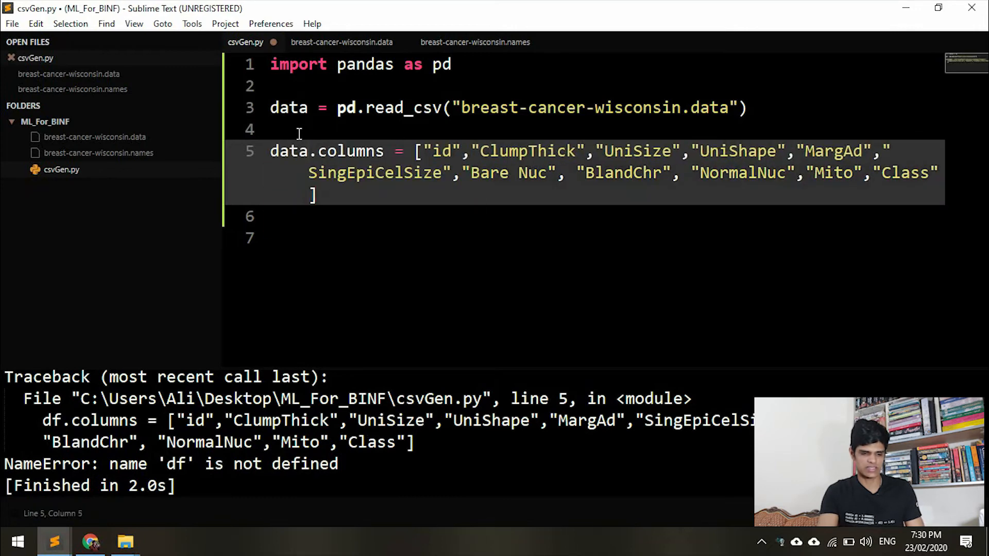
click(284, 217)
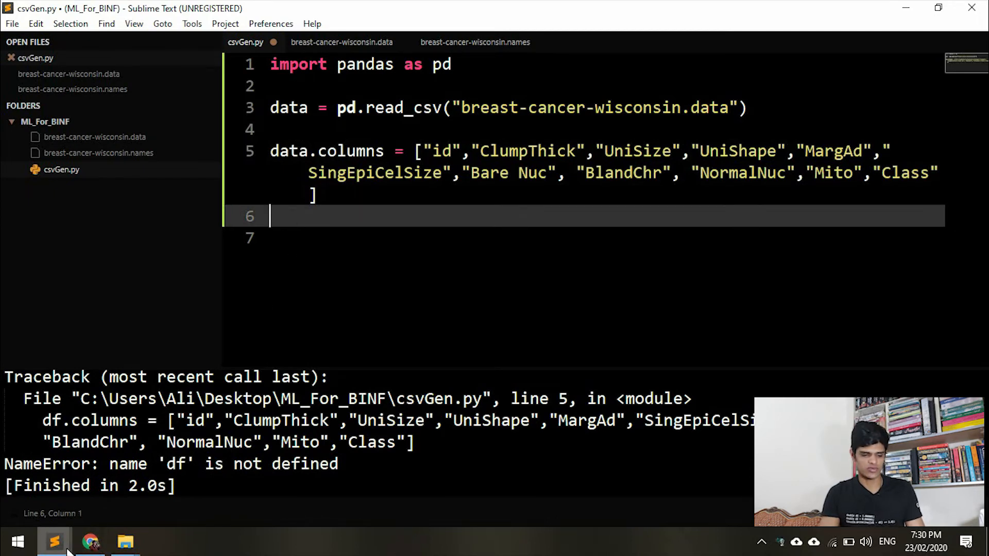
- Begin line 6 with data.to_csv("data.csv", ...)
text(data.t)
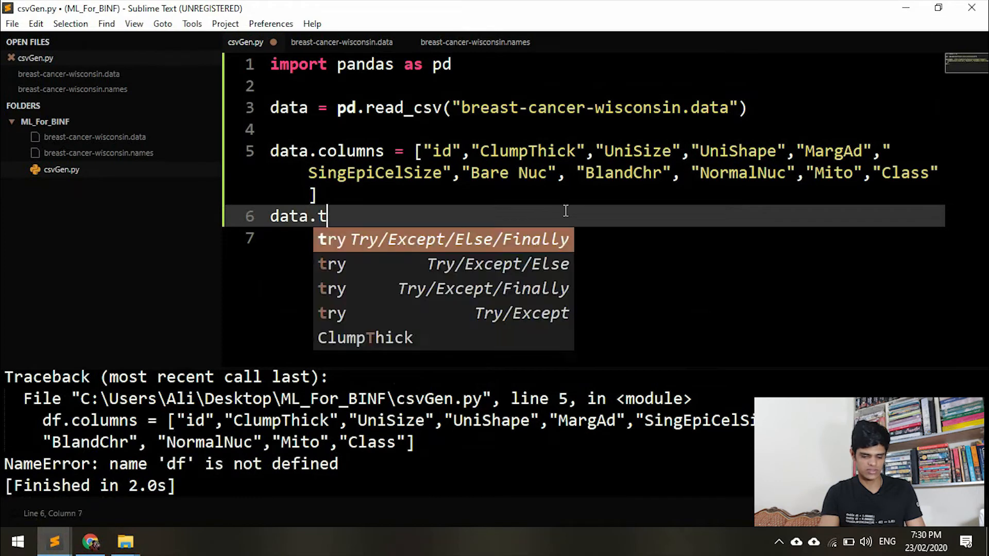
text(o_csv)
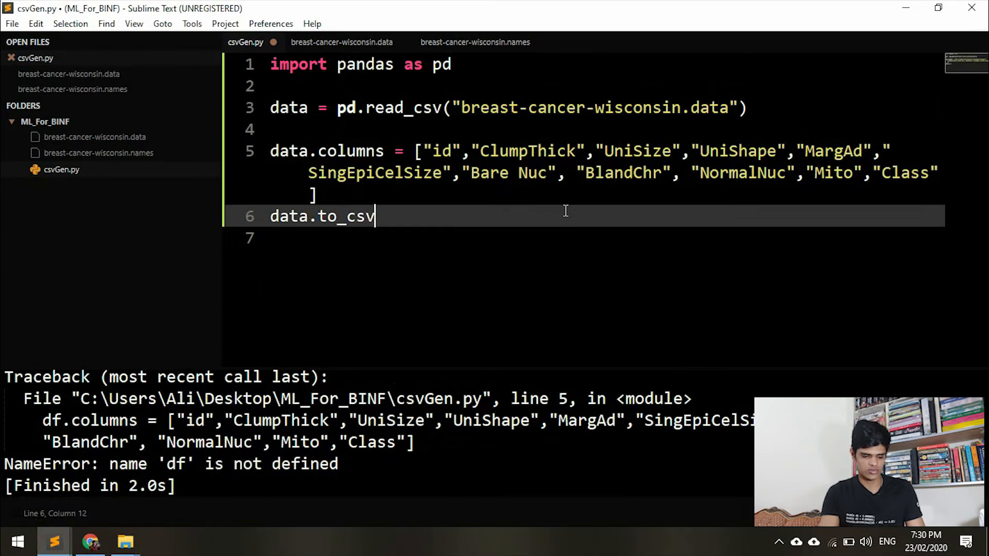
text((""))
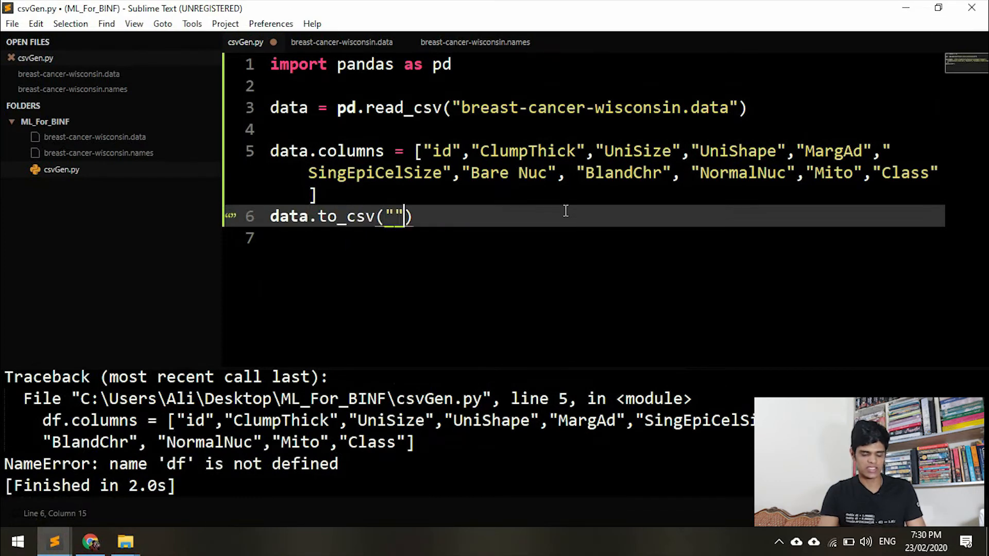
key(Left)
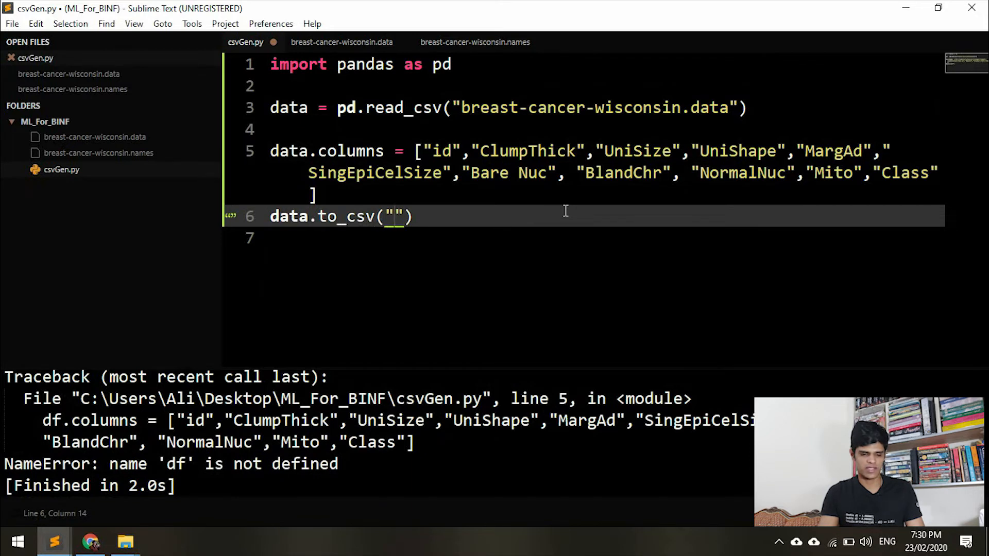
text(data)
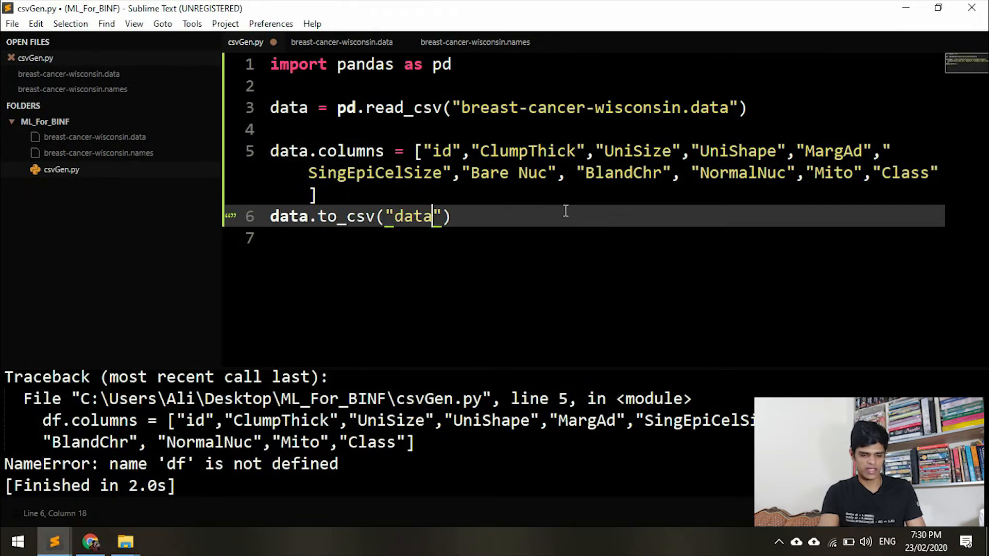
text(.csv",)
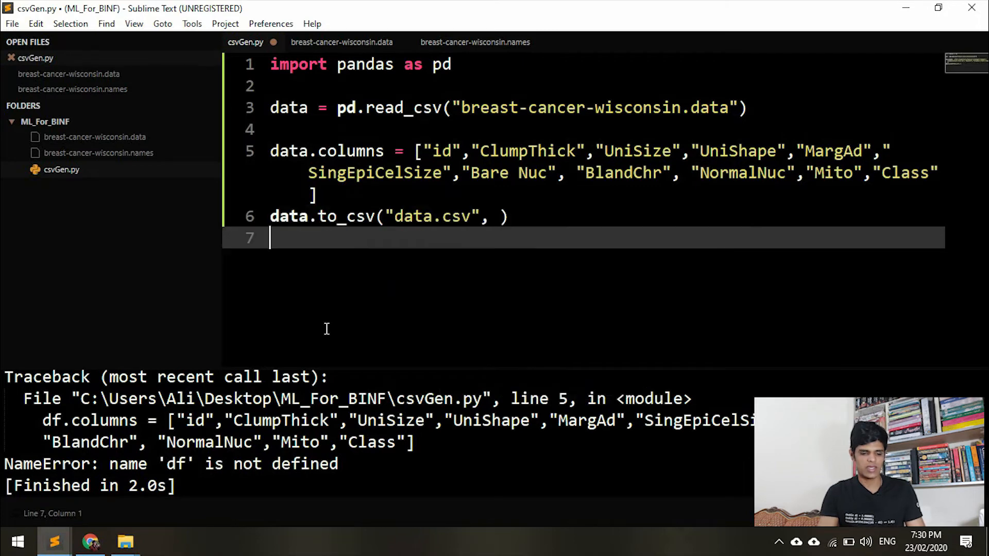
mouse_move(53, 541)
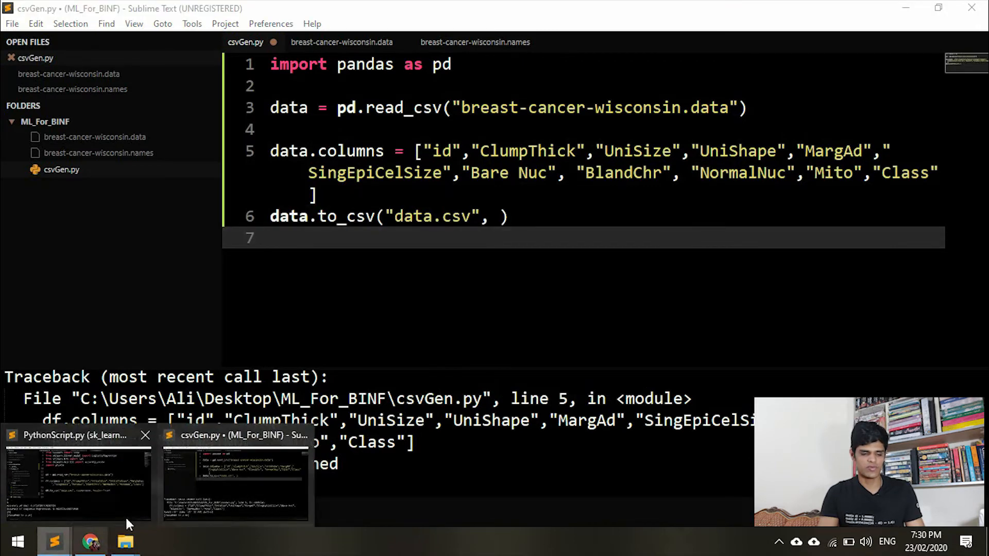
- Add index=None and header=True to the to_csv call, then save and build
click(500, 216)
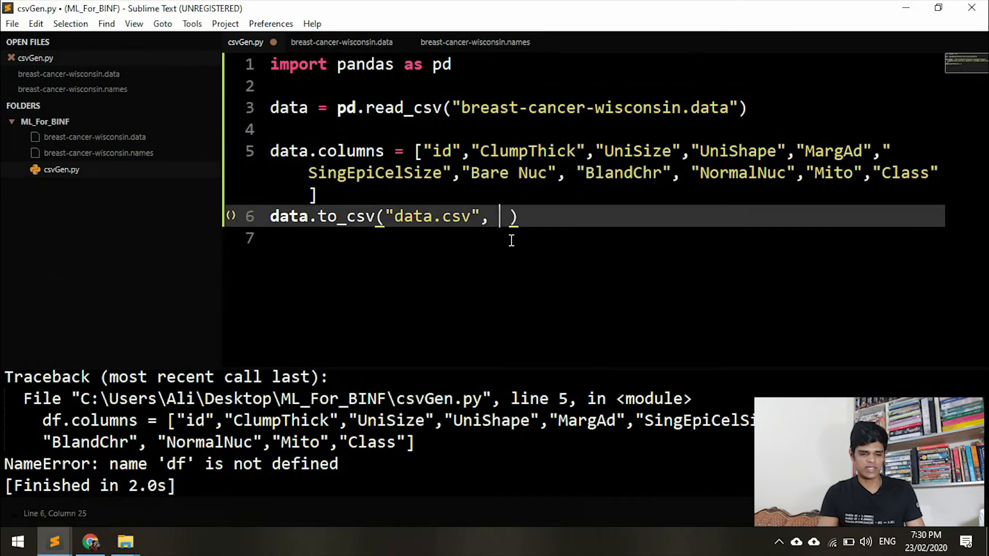
text(index)
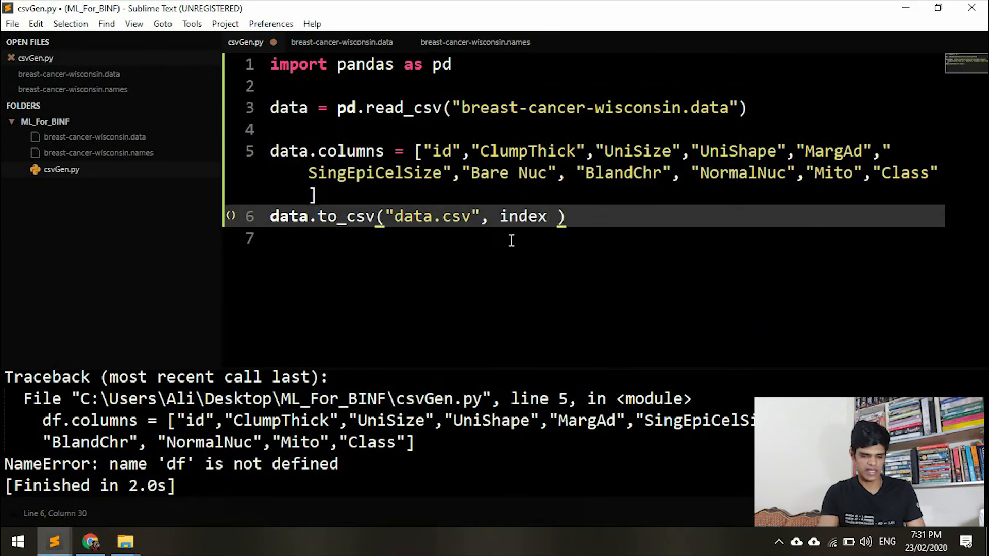
text(=None)
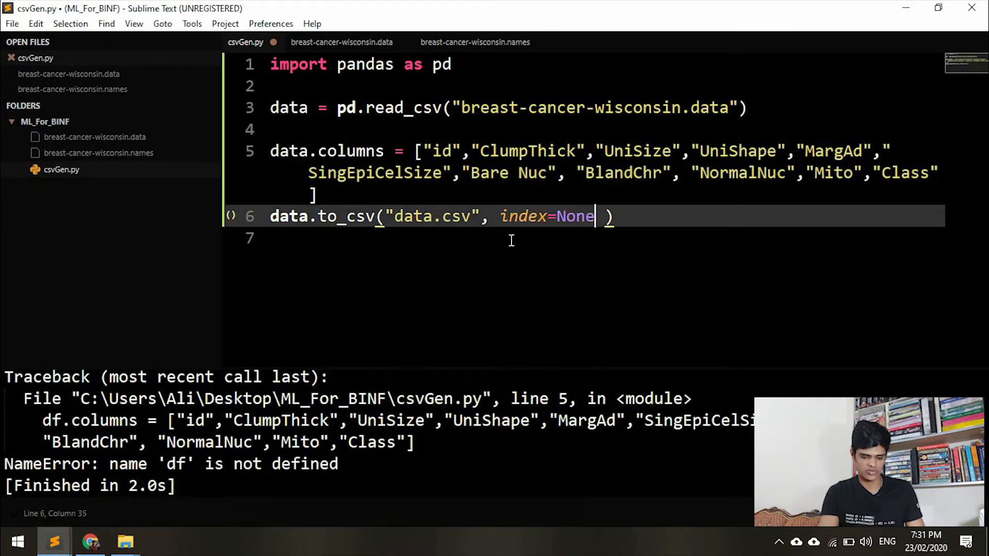
text(,)
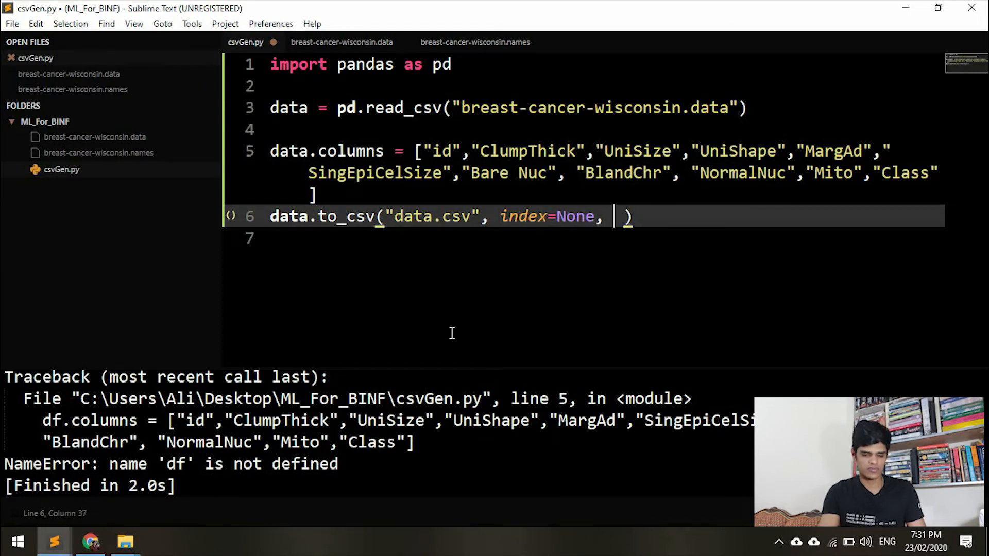
text(header=)
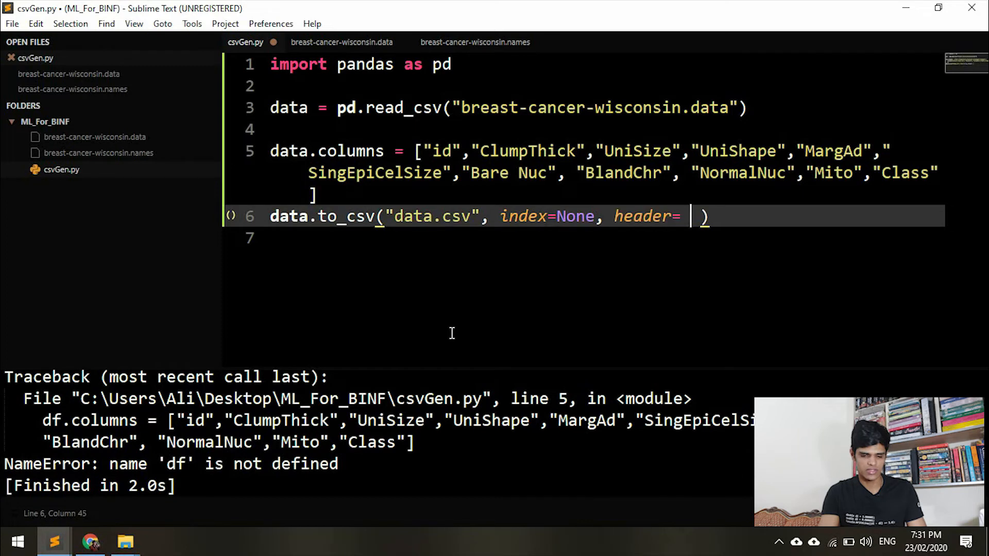
text(True)
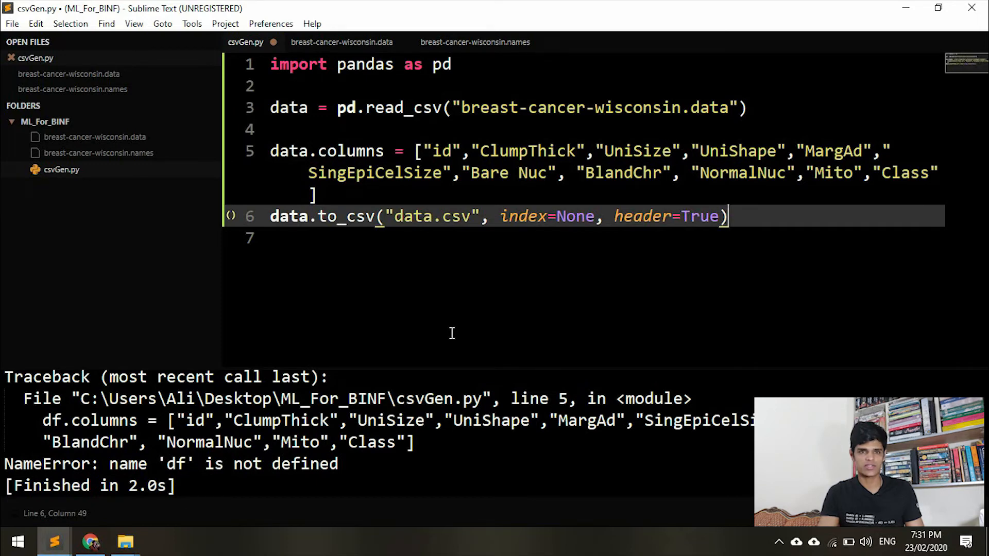
key(ctrl+b)
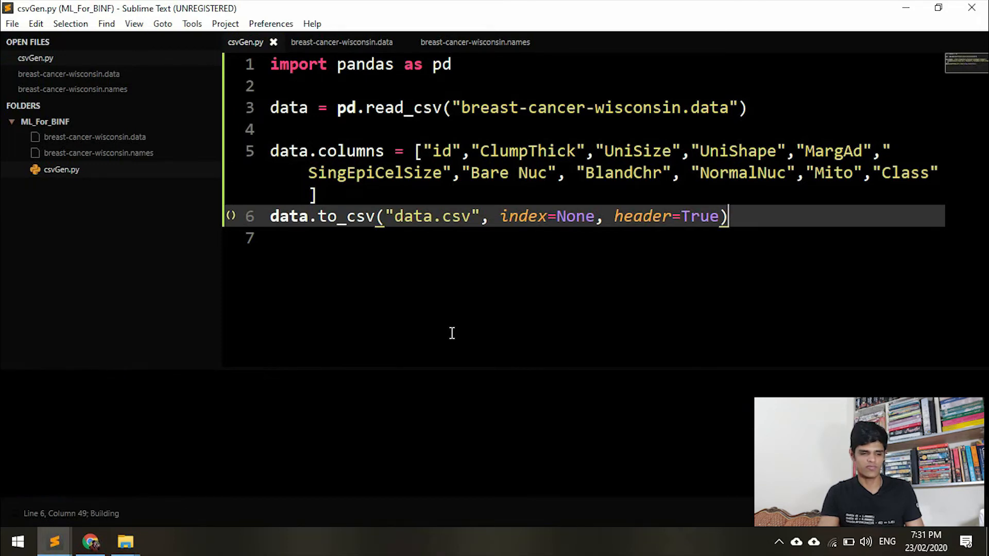
- Run the script and scroll through the generated data.csv with its named header row
key(ctrl+b)
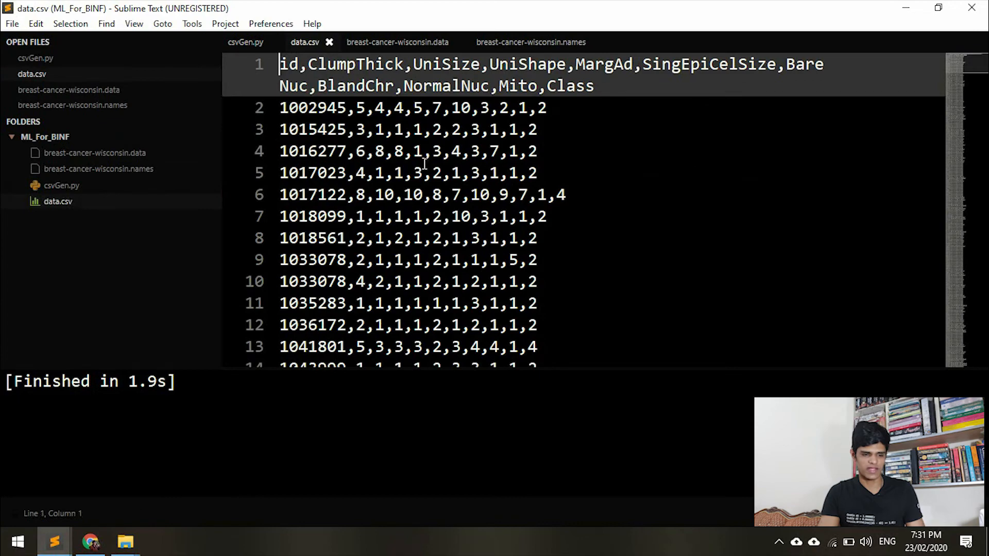
scroll(down, 3)
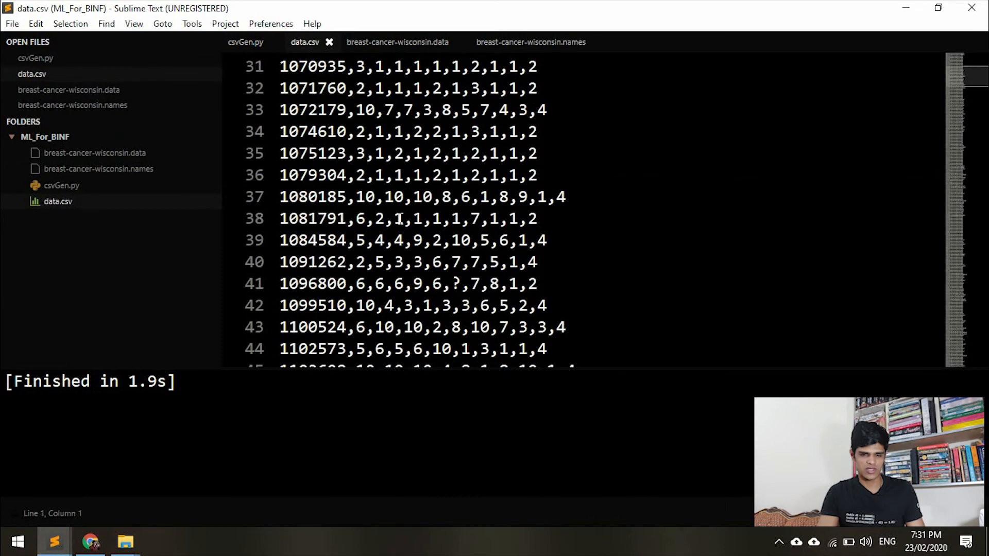
scroll(up, 3)
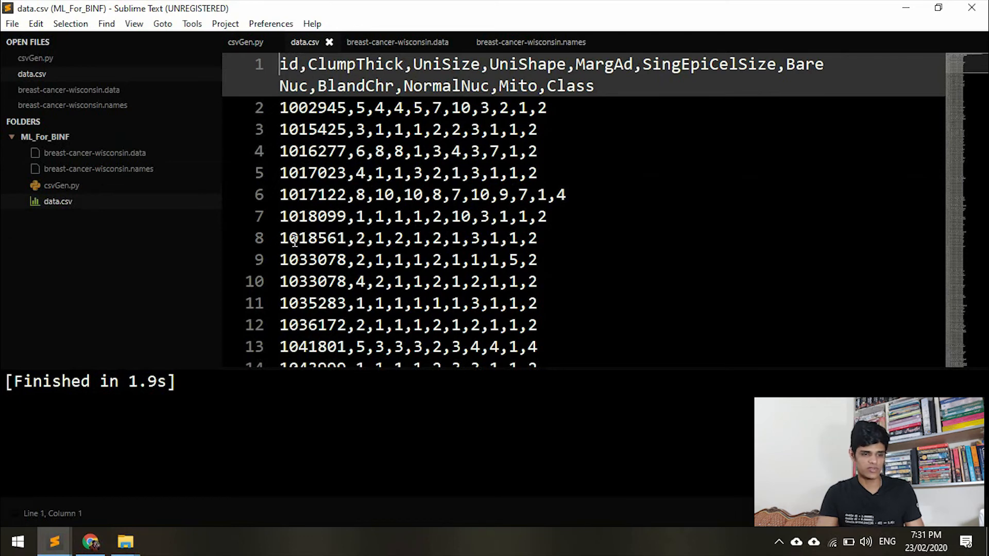
mouse_move(125, 541)
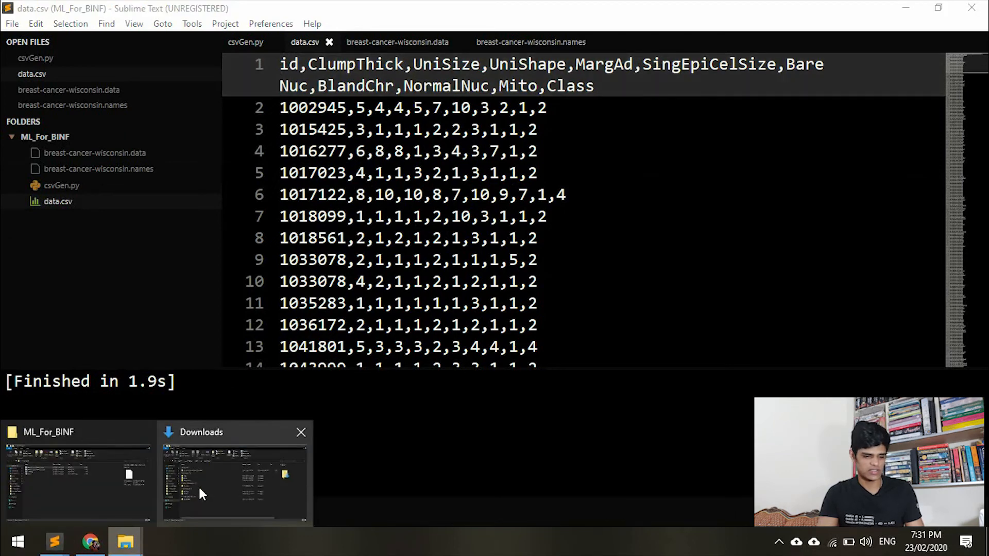
mouse_move(95, 498)
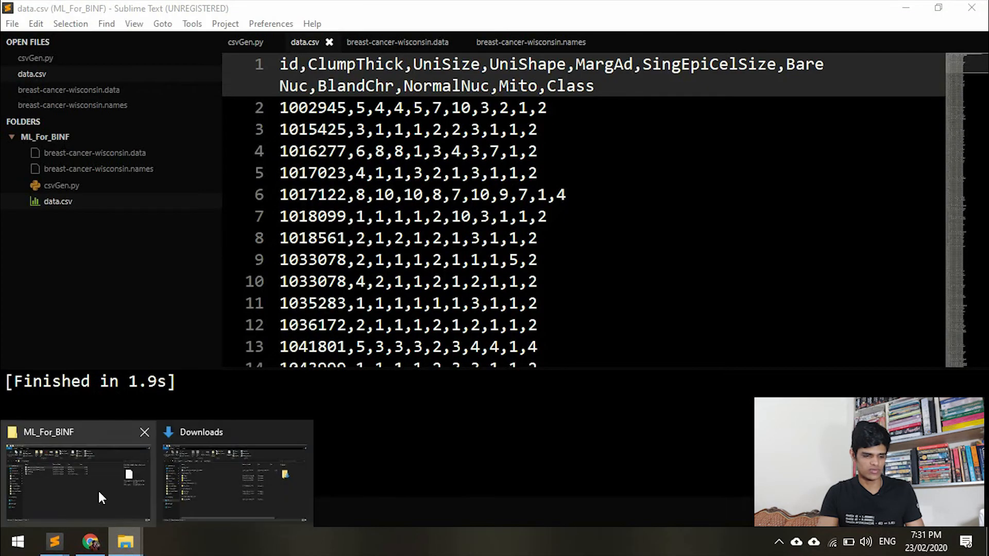
- Open data.csv from the ML_For_BINF folder in Excel
click(77, 472)
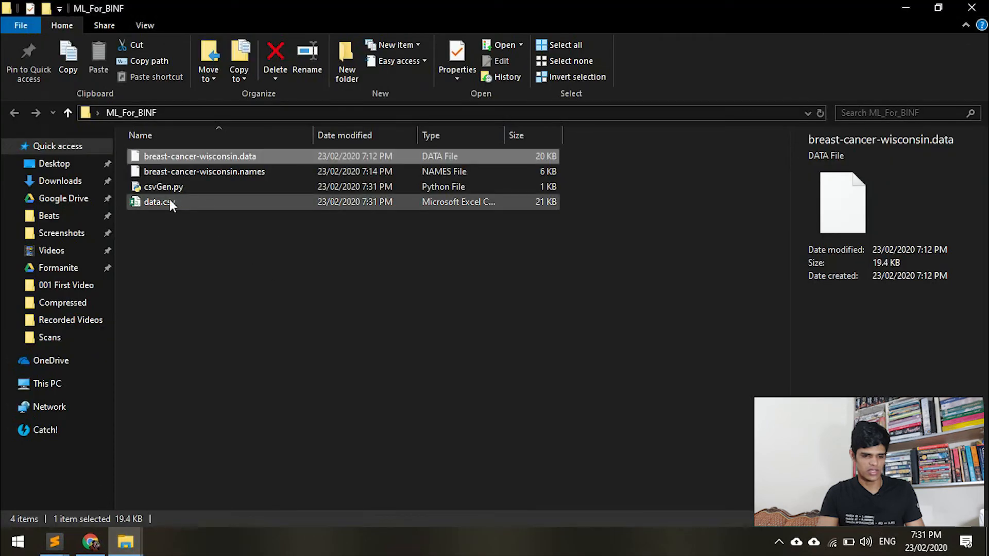
click(159, 202)
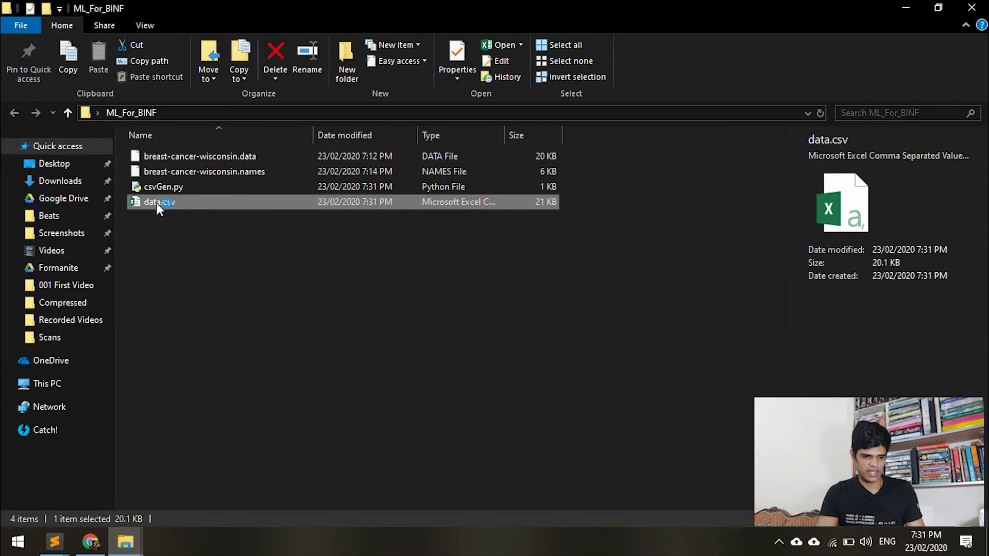
double_click(155, 202)
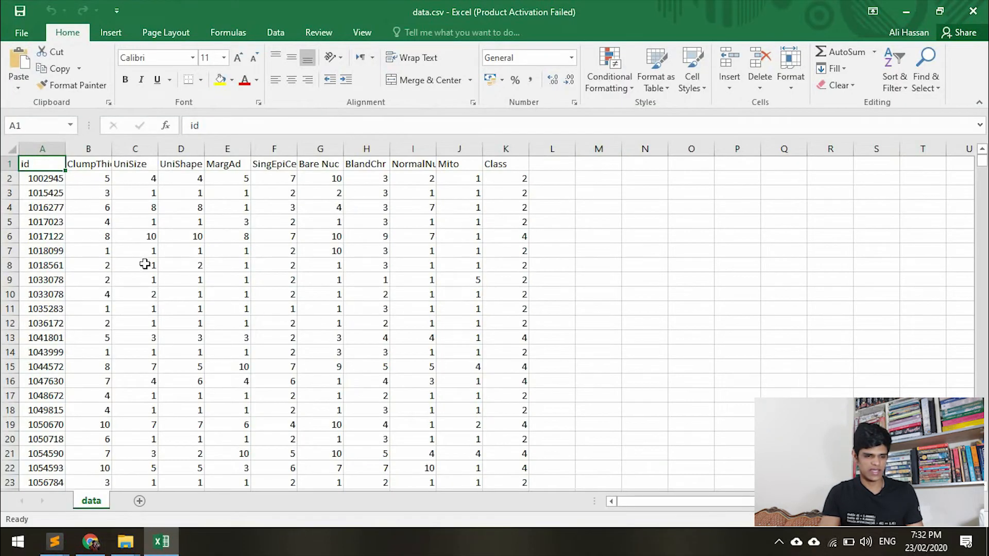
click(43, 353)
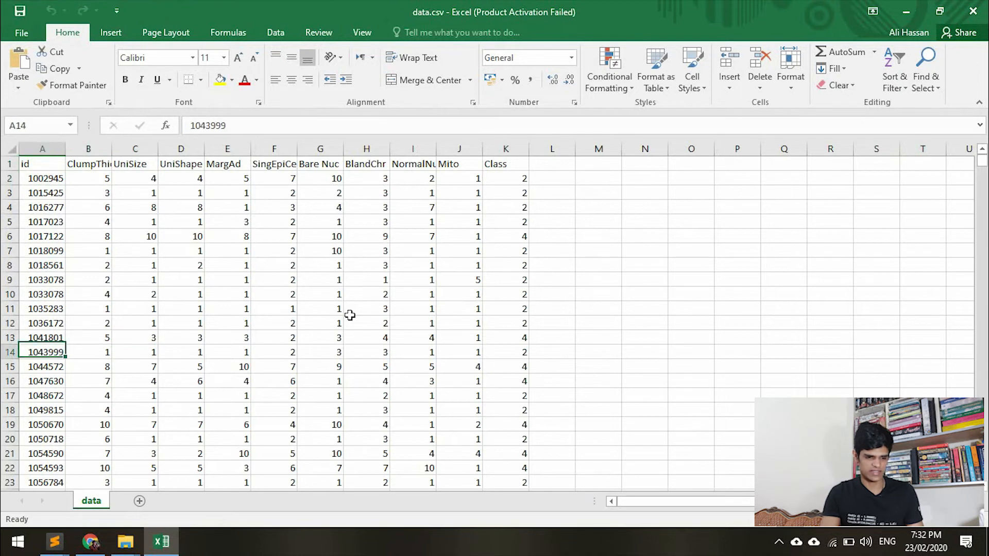
click(134, 207)
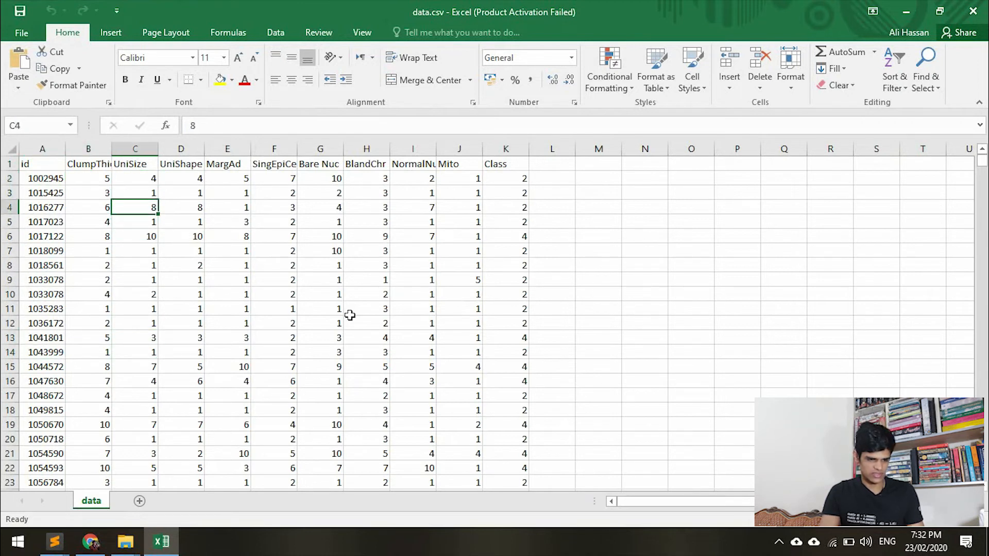
click(89, 178)
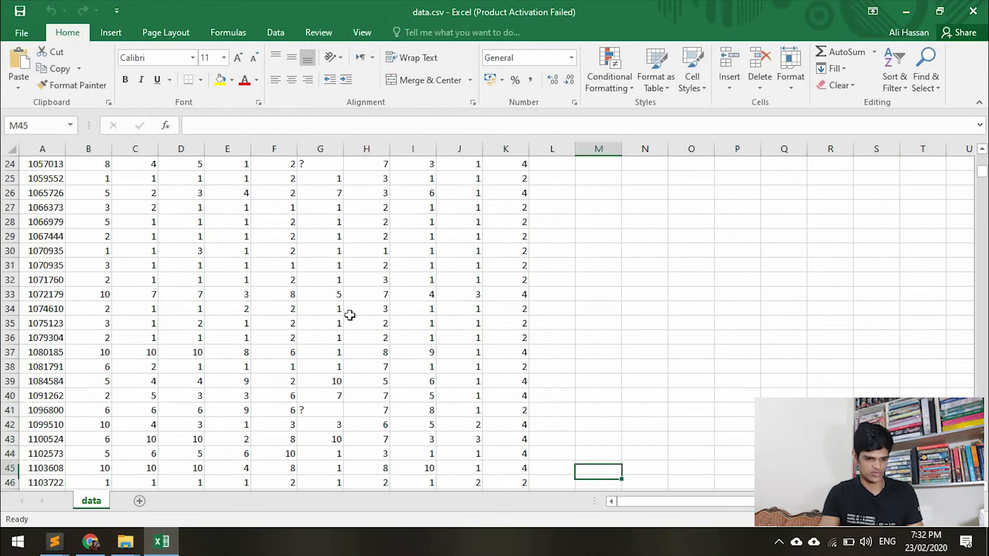
click(89, 410)
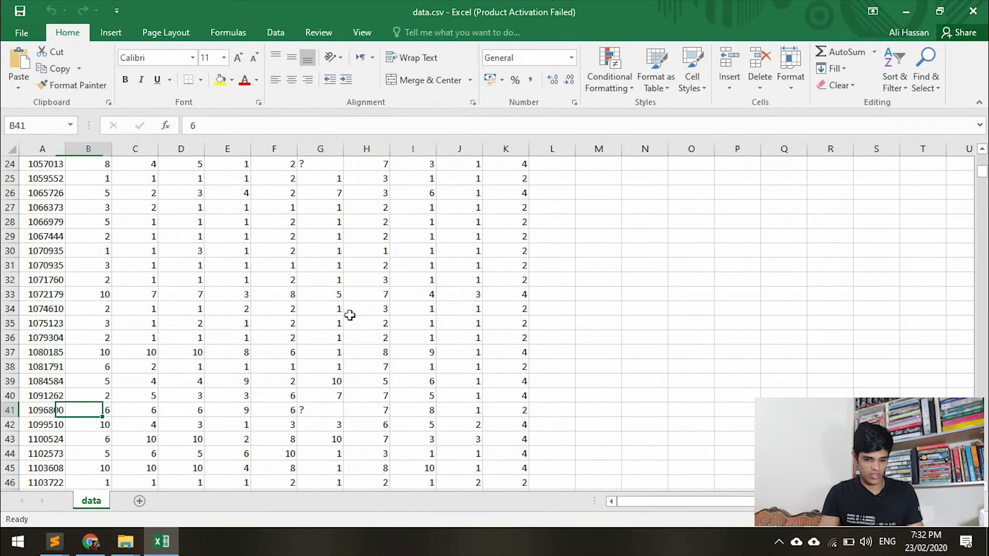
click(319, 410)
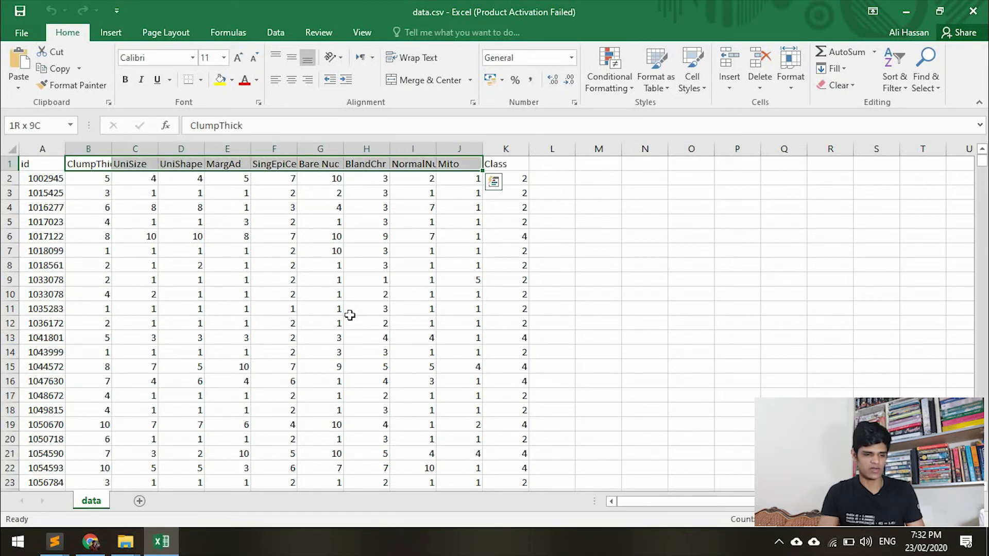
click(88, 164)
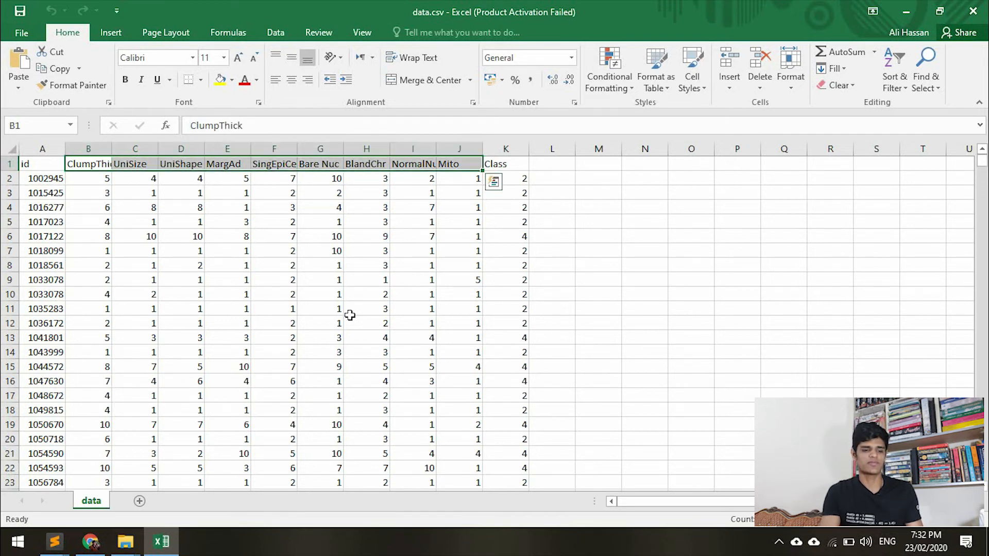
click(505, 163)
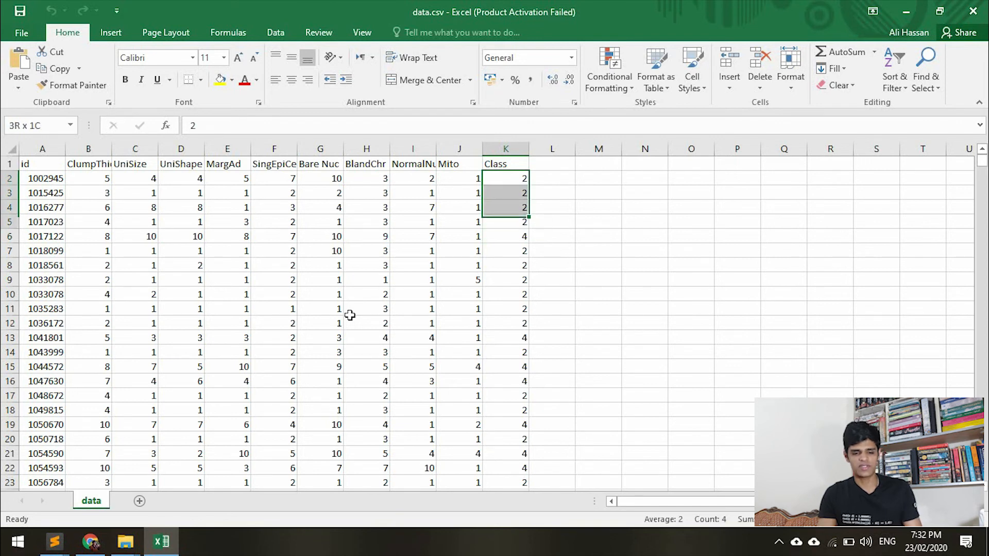
click(505, 236)
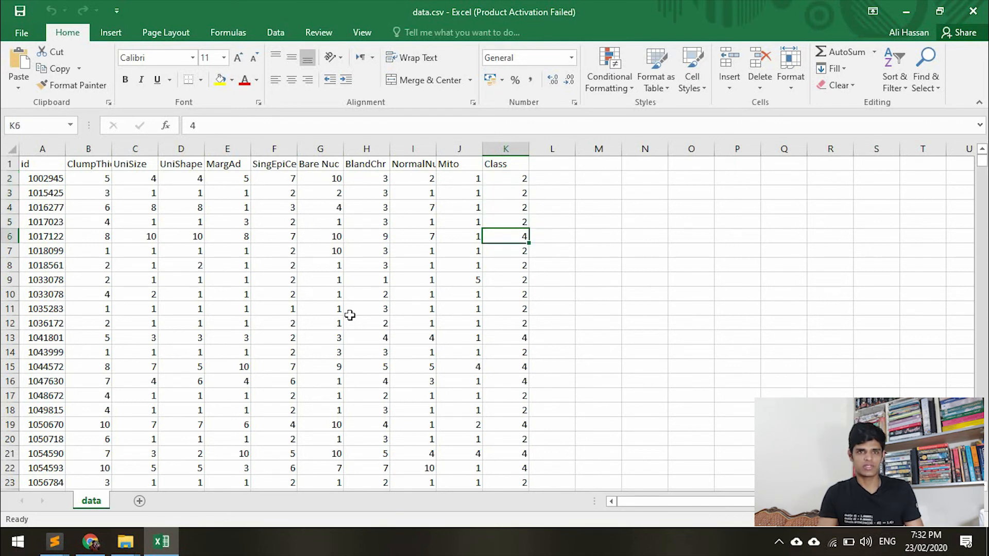
click(551, 222)
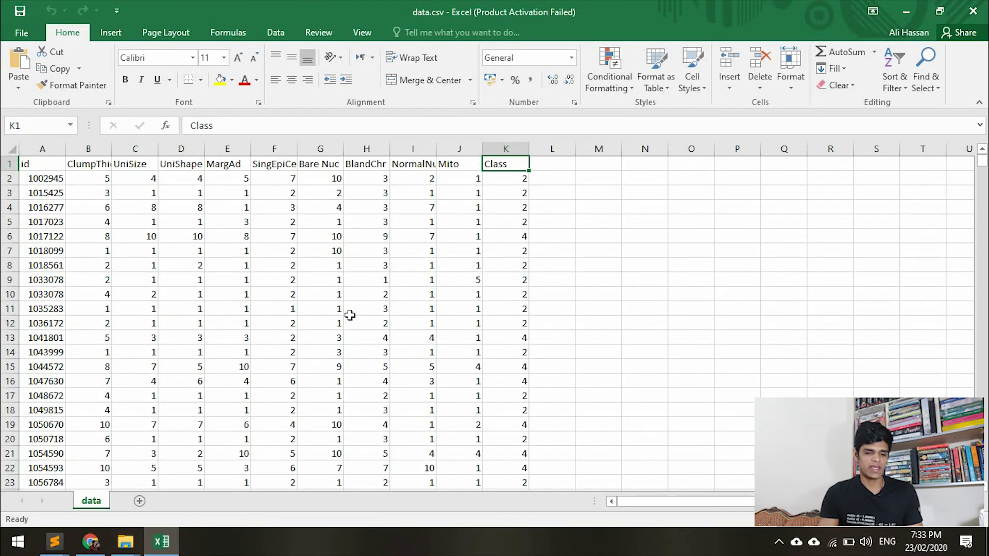
click(505, 179)
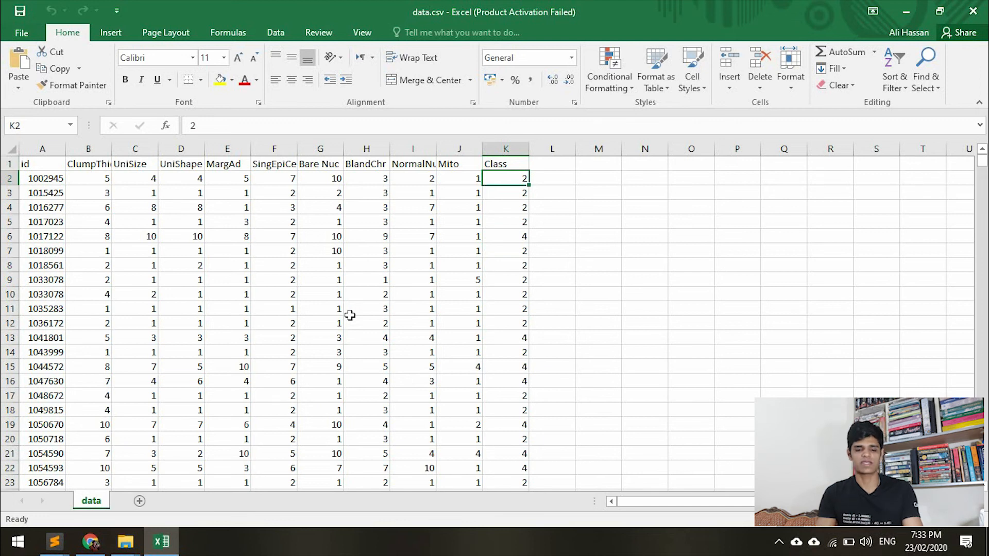
click(505, 236)
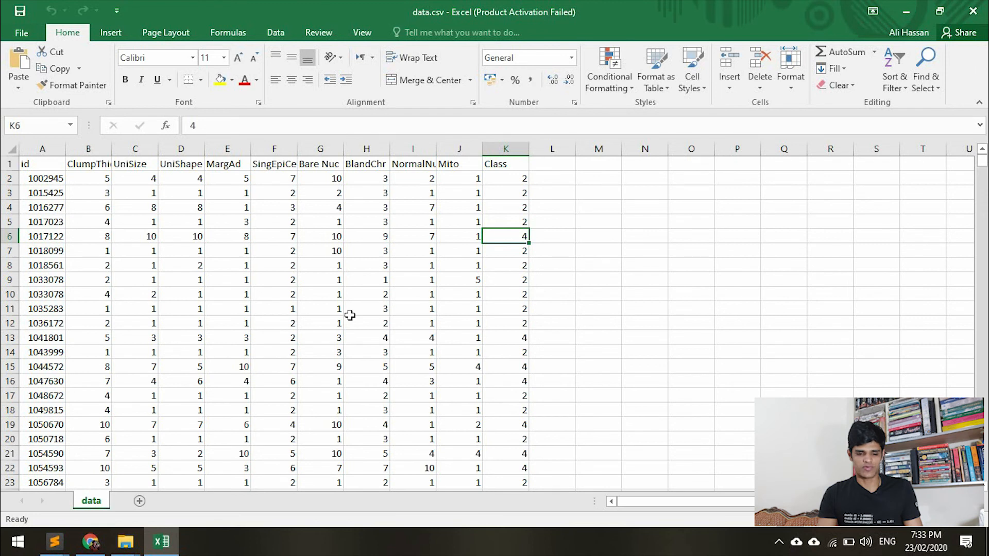
click(504, 192)
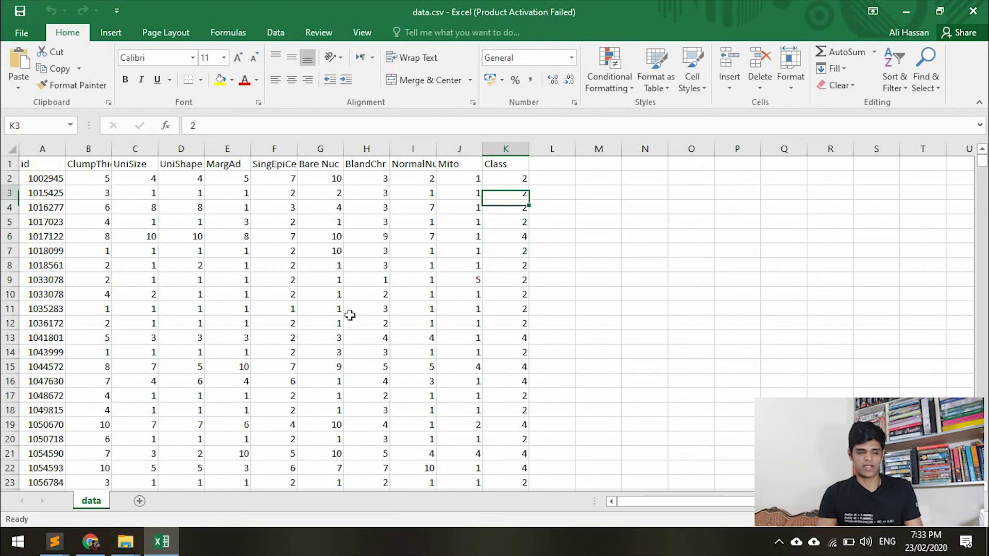
click(504, 178)
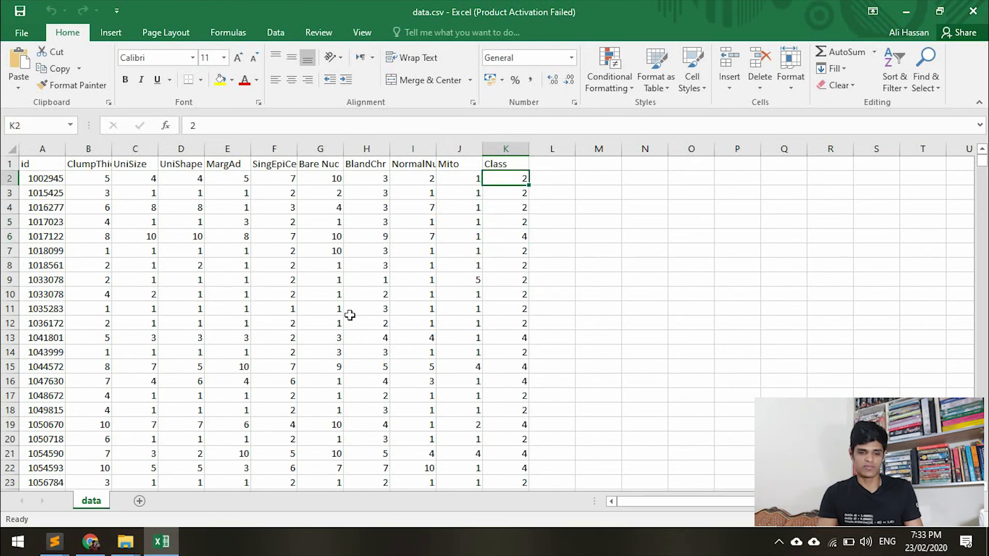
click(504, 236)
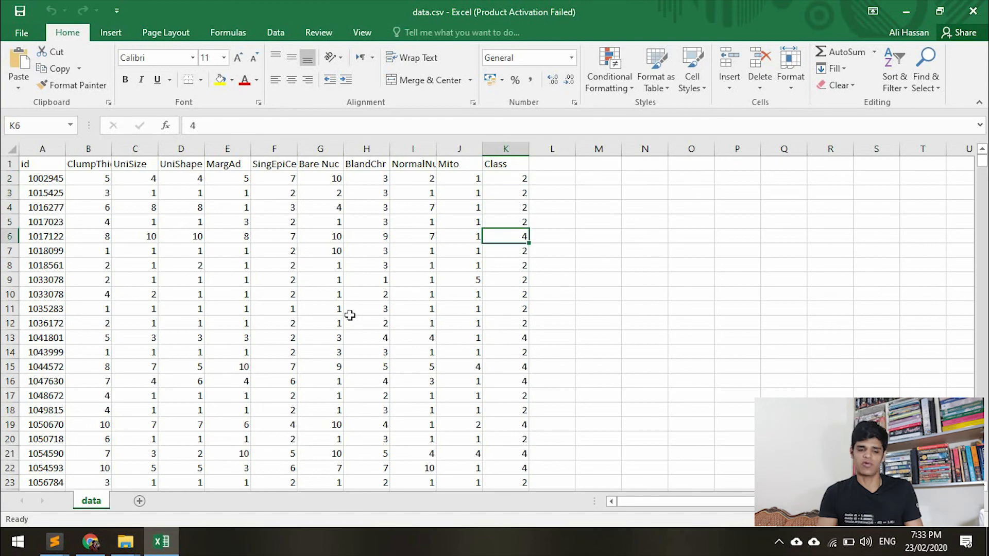